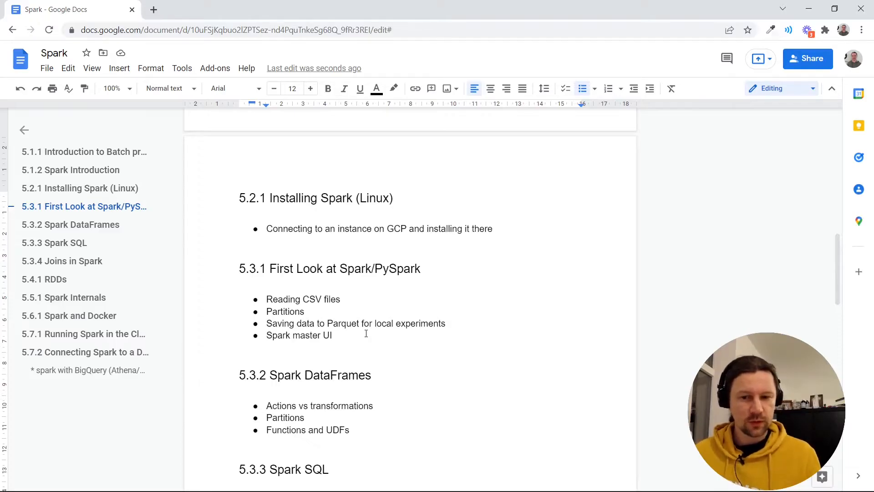
Select the code folder name, run pwd in the VS Code terminal, and begin cd.
click(335, 336)
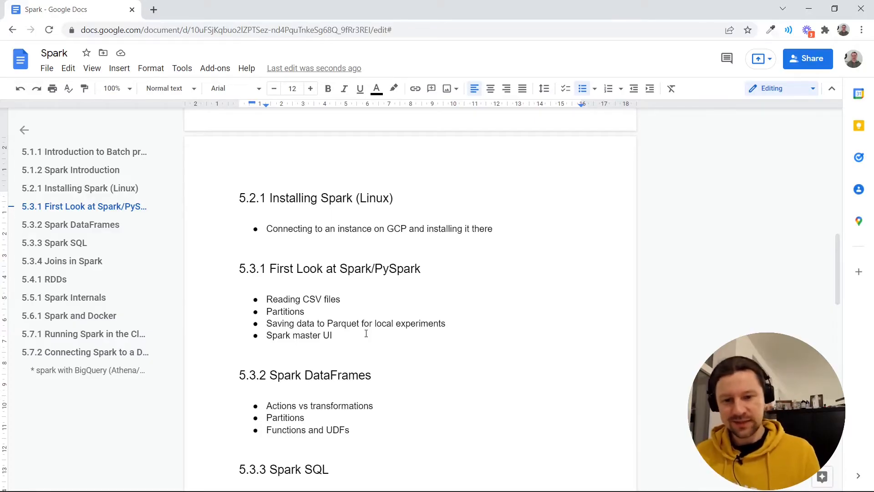
click(334, 335)
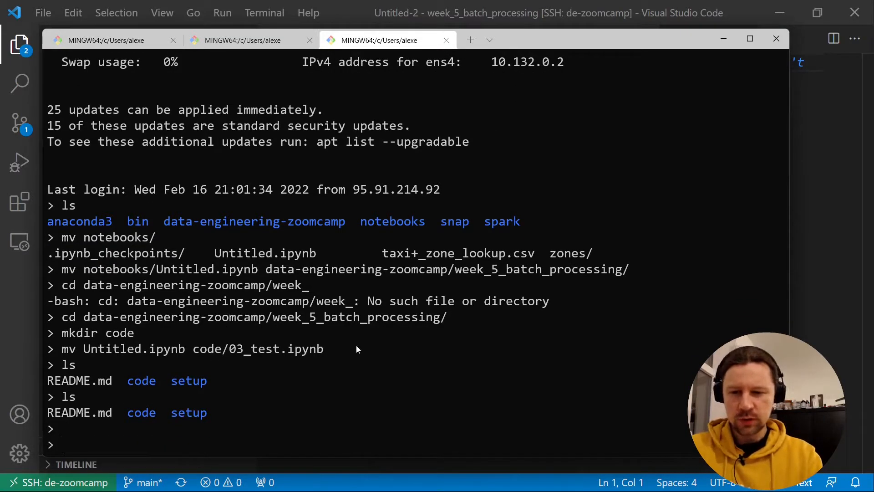
mouse_move(131, 419)
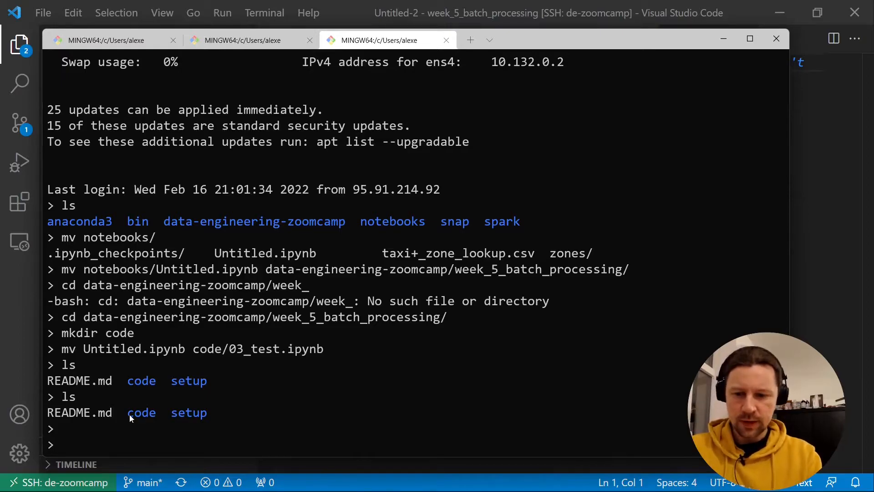
double_click(141, 413)
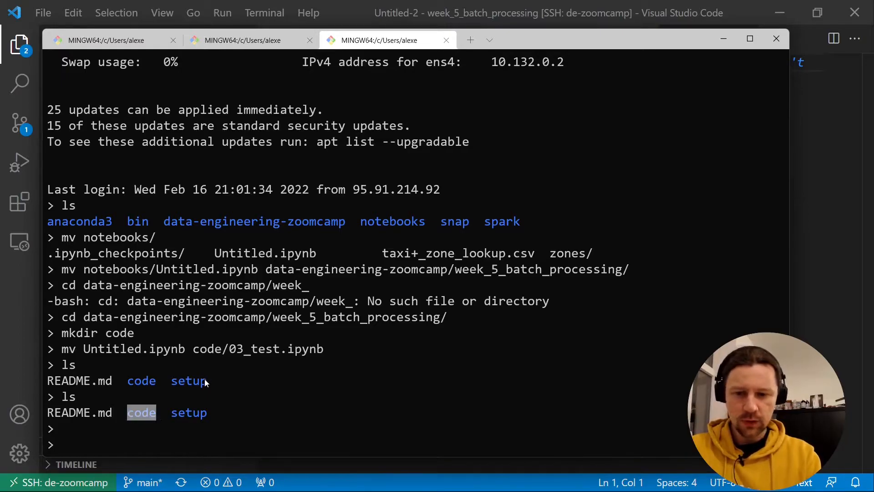
text(pwd)
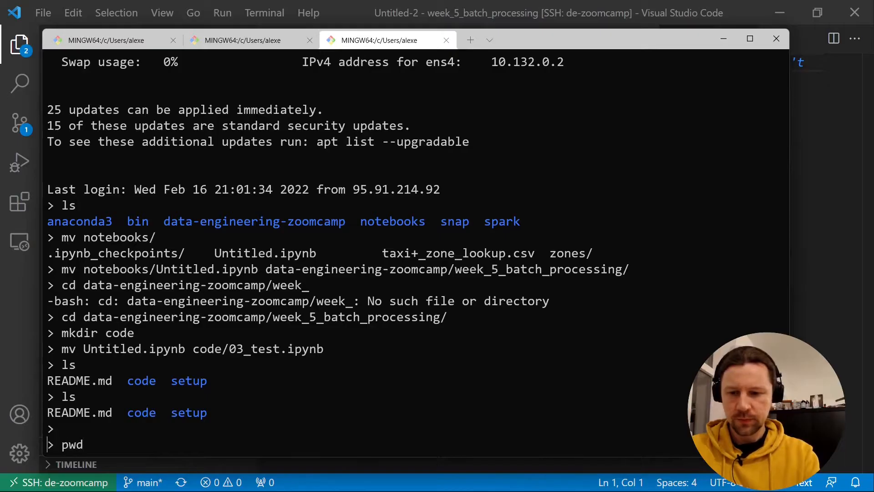
key(Enter)
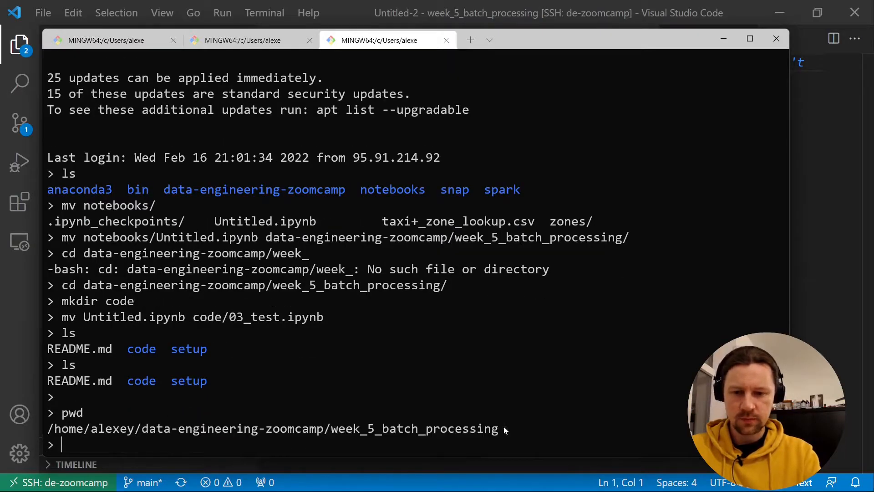
text(cd code/)
text(ls)
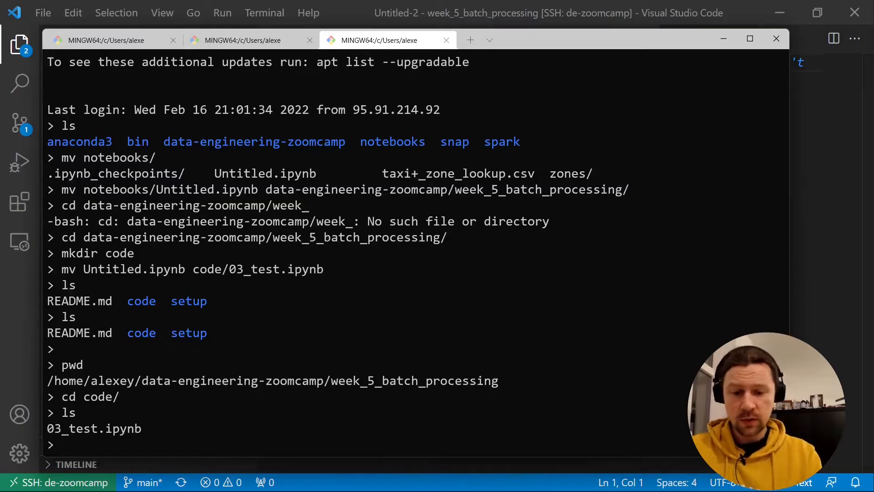
mouse_move(351, 128)
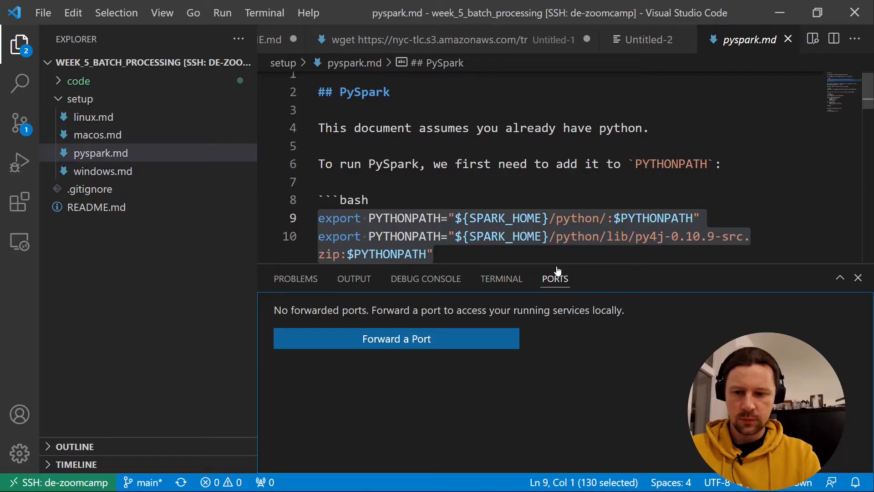
Check the PORTS panel, which lists no forwarded ports.
click(396, 339)
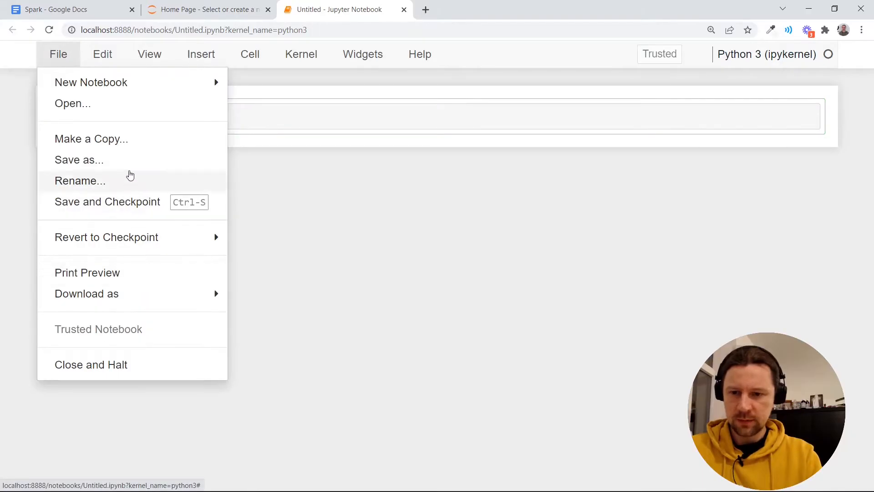
Name the notebook 04_pyspark and copy the SparkSession import cell from 03_test.
click(80, 181)
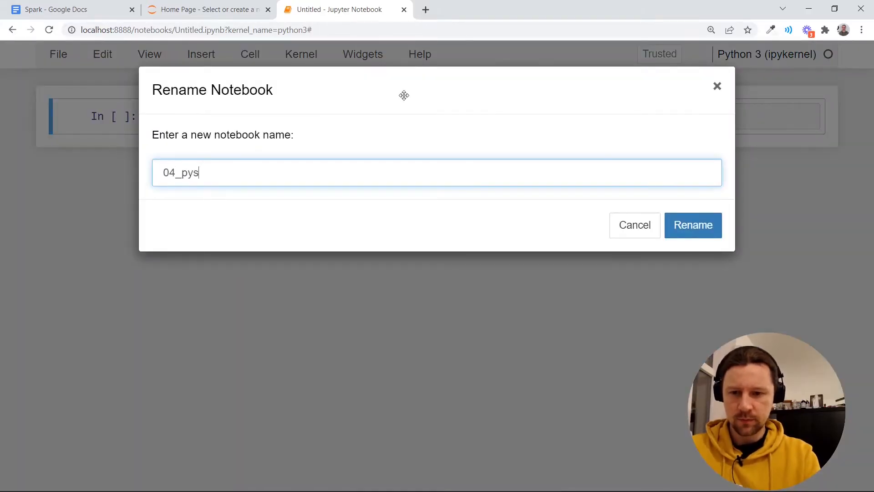
click(693, 225)
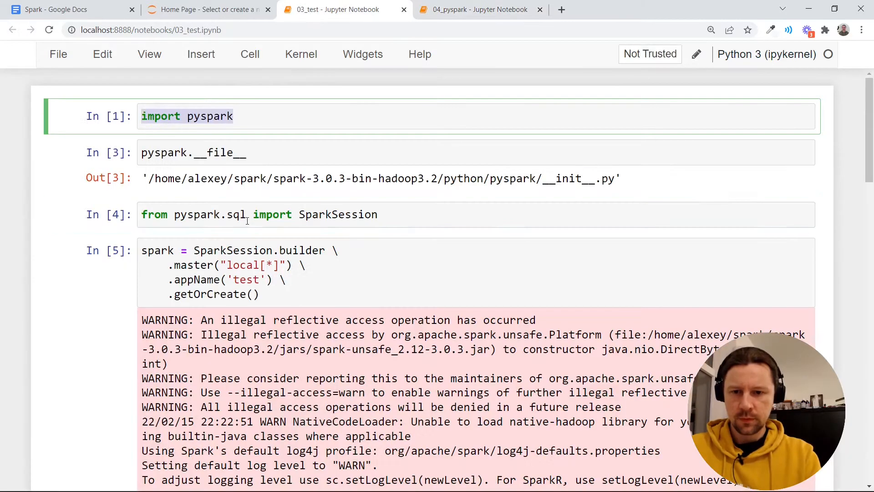
click(248, 214)
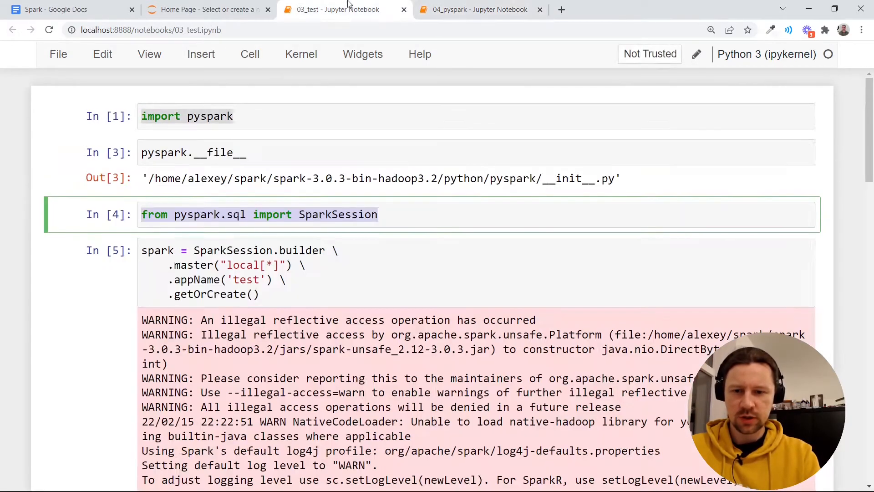
click(478, 10)
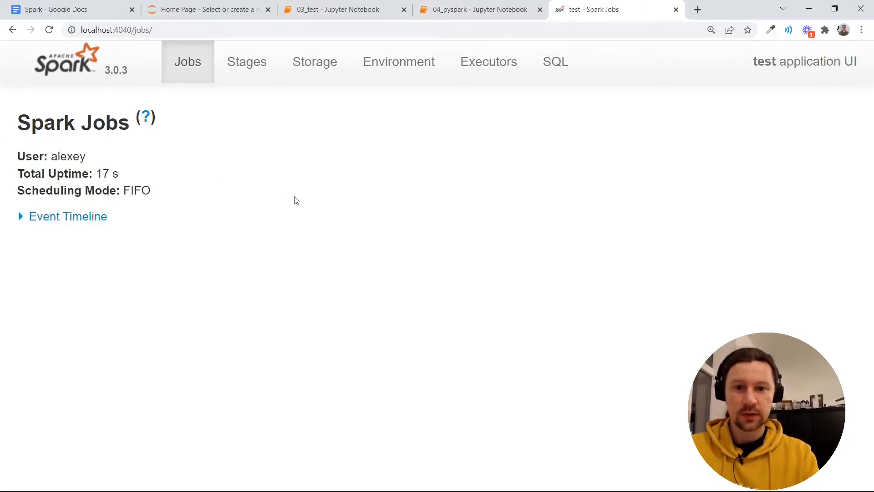
mouse_move(505, 41)
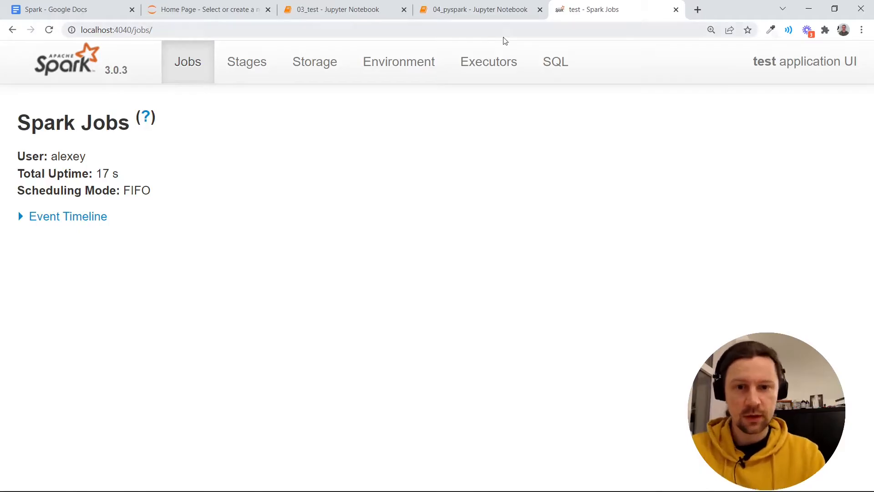
Open a fresh browser tab beside the empty Spark 'test' jobs page.
click(479, 9)
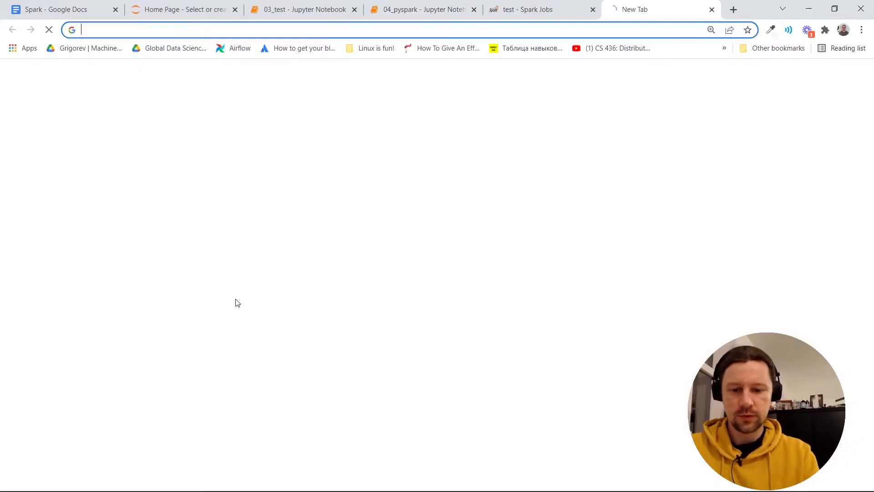
Search for NYC TLC trip data, scroll down, and expand the 2021 trip files.
text(ny)
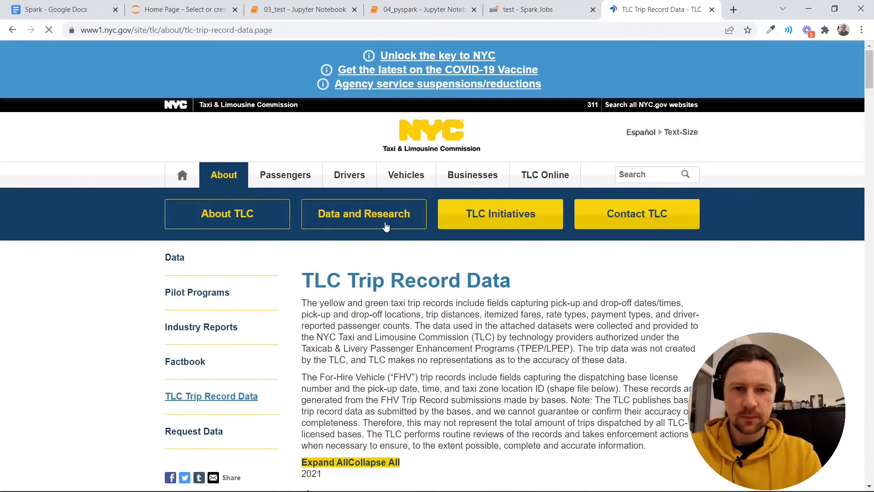
scroll(down, 3)
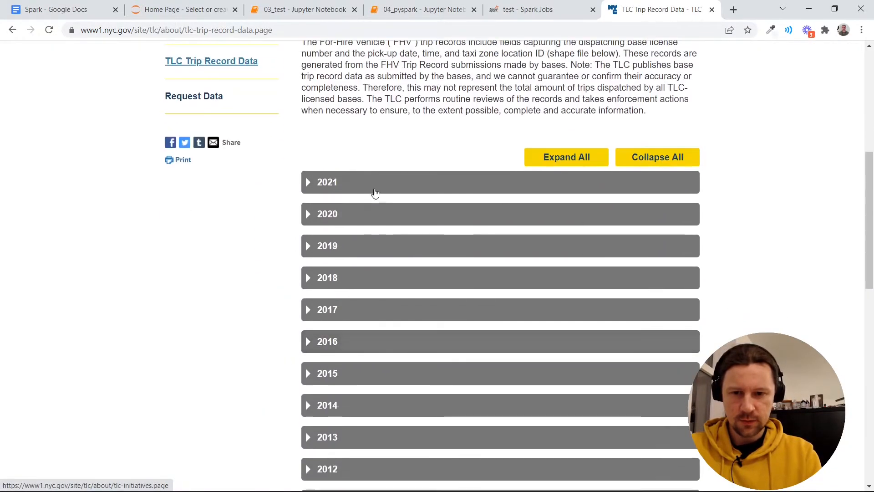
click(327, 182)
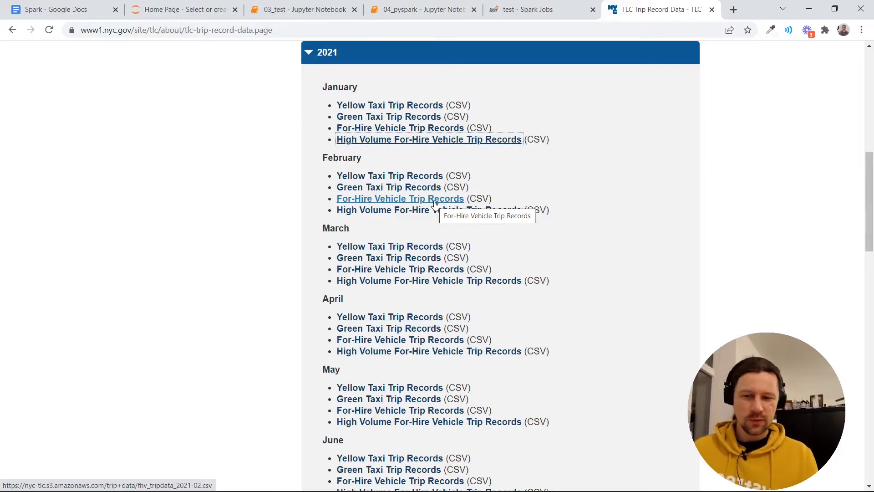
mouse_move(485, 169)
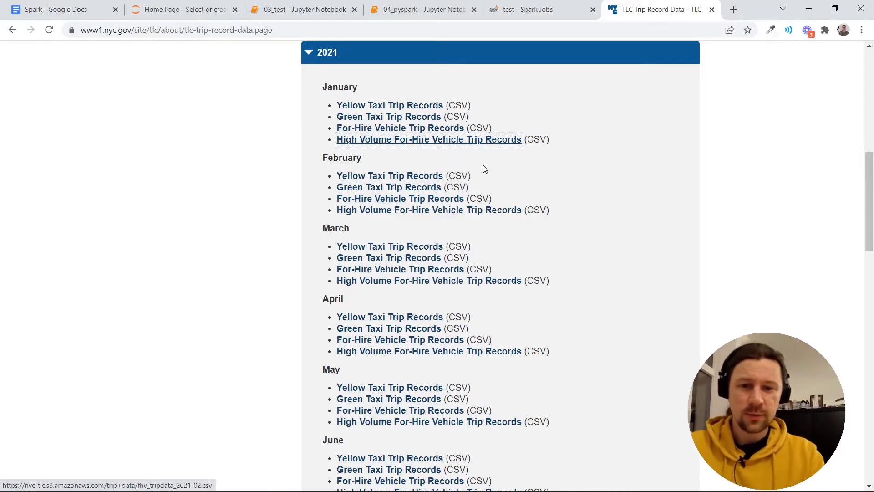
mouse_move(481, 142)
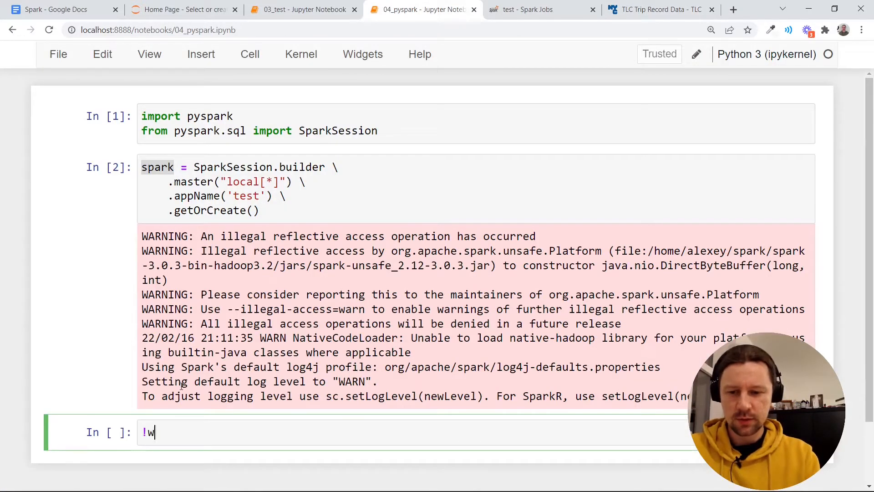
Download fhvhv_tripdata_2021-01.csv with wget and count its lines with wc -l.
text(get)
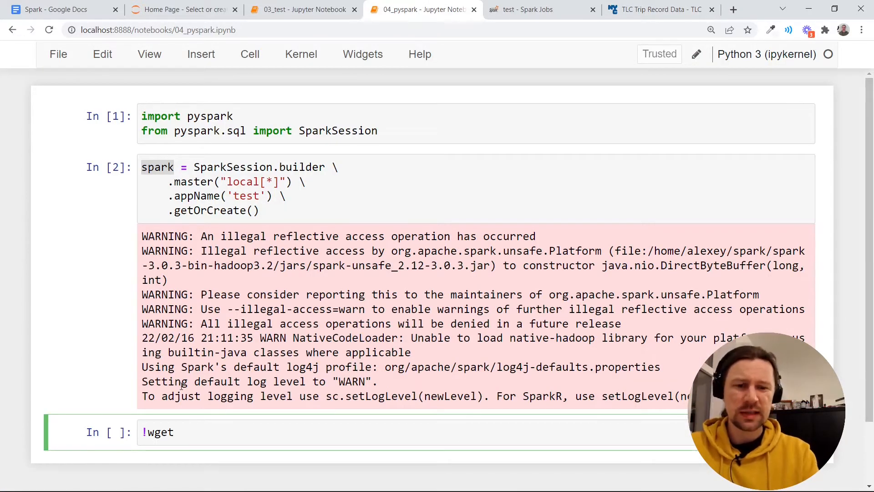
text(https://nyc-tlc.s3.amazonaws.com/trip+data/fhvhv_tripdata_2021-01.csv)
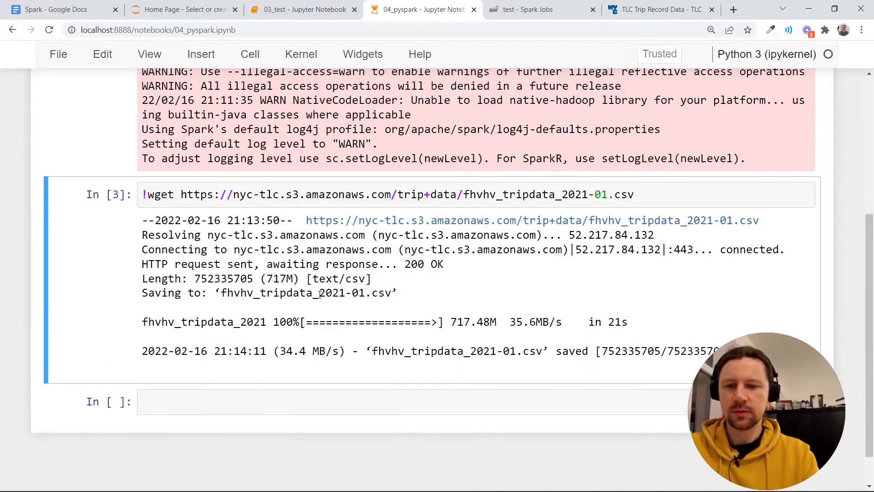
text(!wc -l fhvhv_tripdata_2021-01.csv)
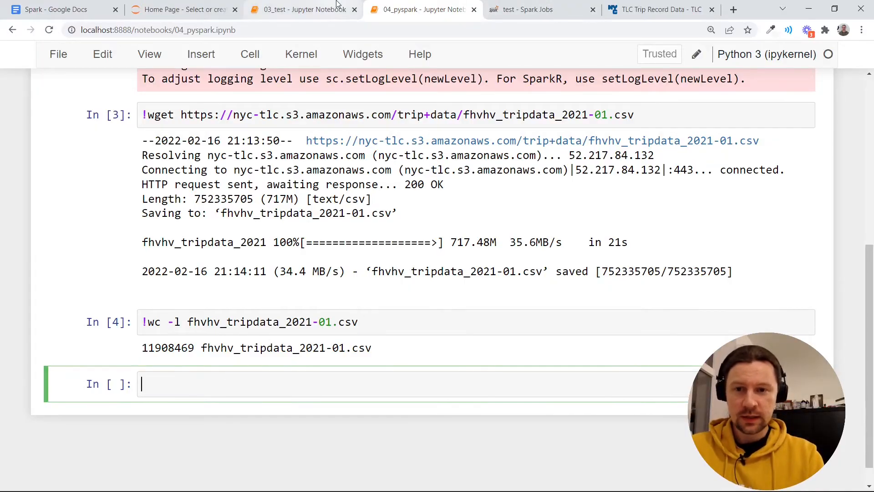
Look back at 03_test, then start a df = spark.read cell in 04_pyspark.
click(306, 9)
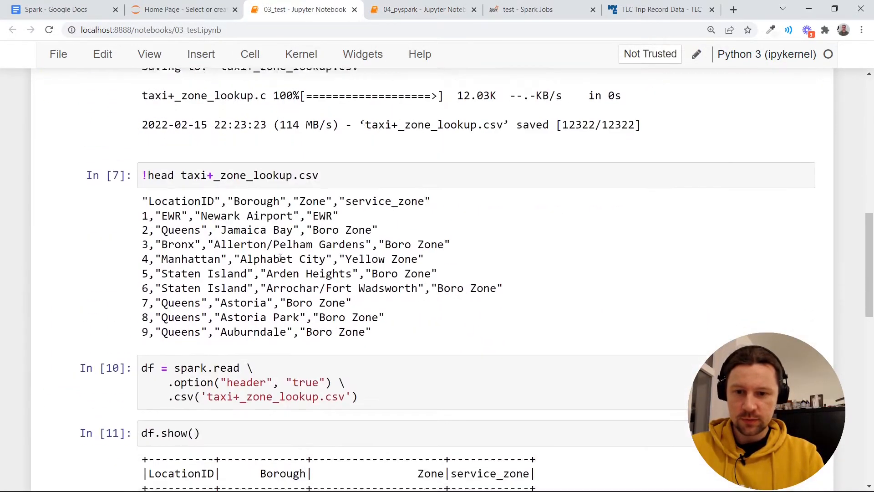
click(417, 9)
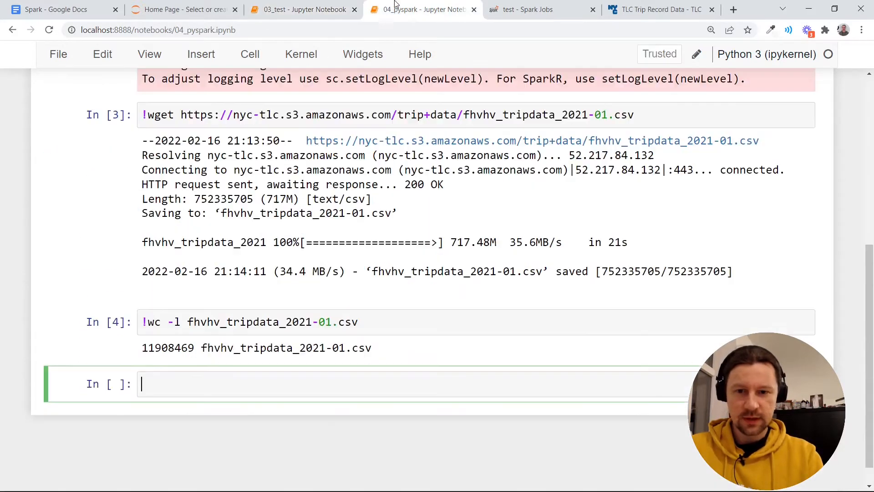
text(df = spark.read \)
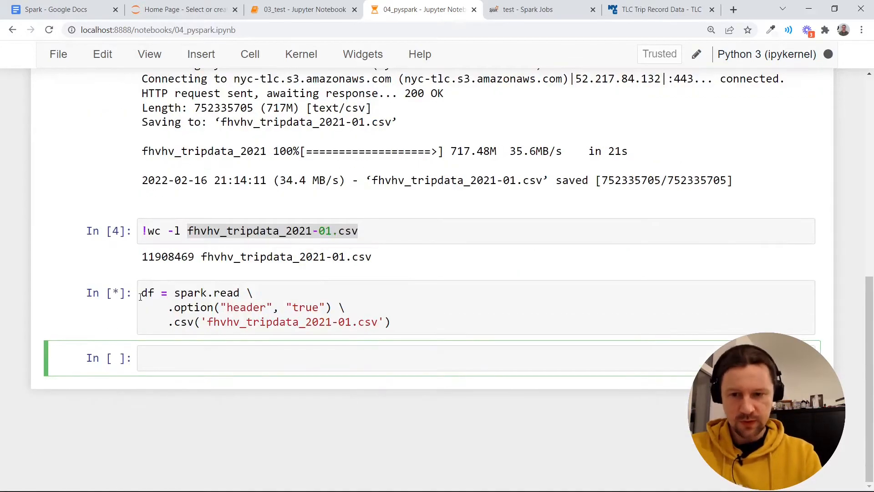
Run df.show() on the loaded FHVHV data and check the Spark jobs tab.
text(df.)
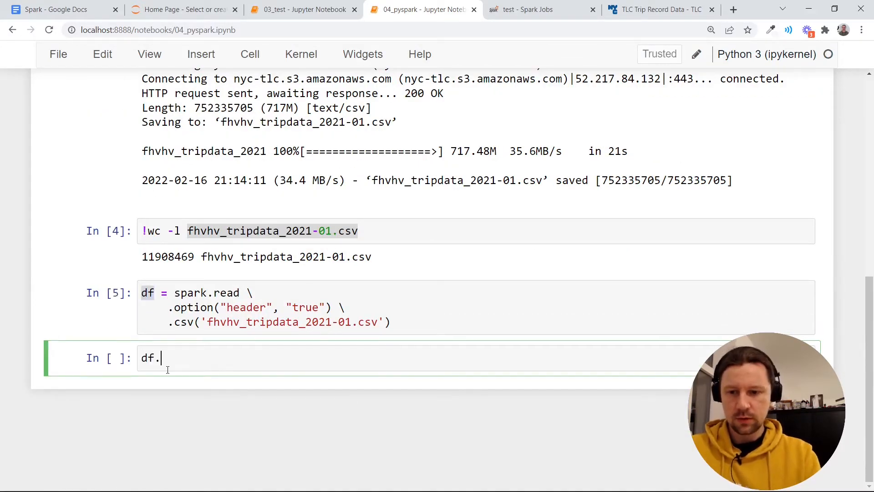
text(show()
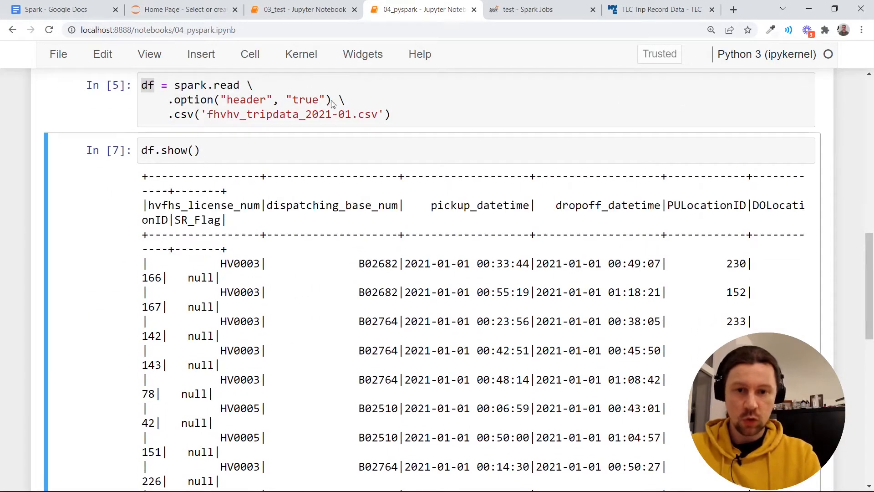
click(532, 9)
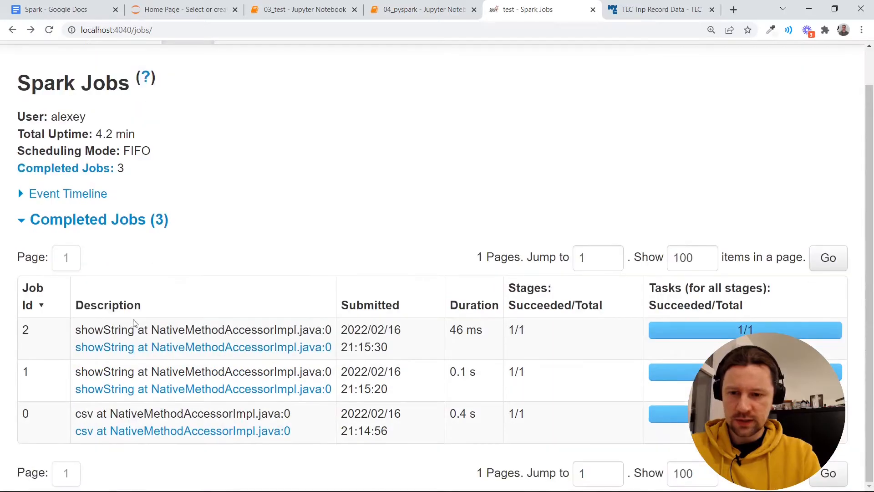
mouse_move(114, 339)
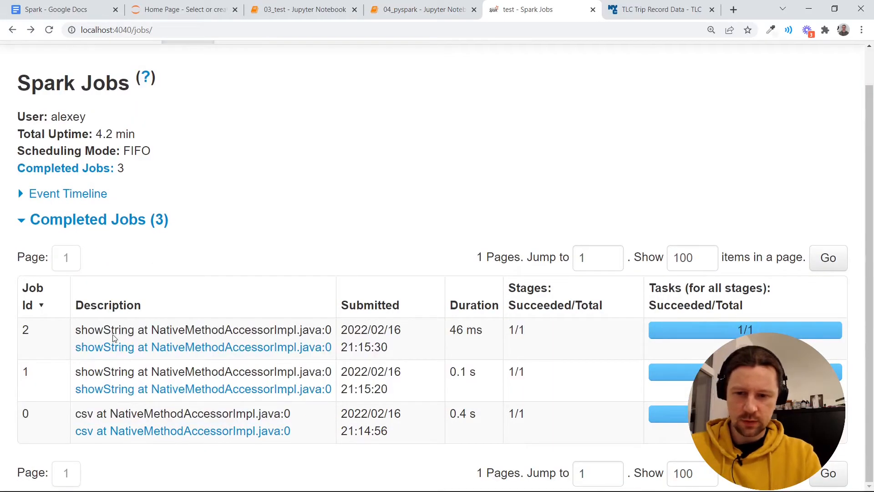
Compare notebook and Spark Jobs tabs to spot the fourth showString job, ending in 04_pyspark.
click(421, 9)
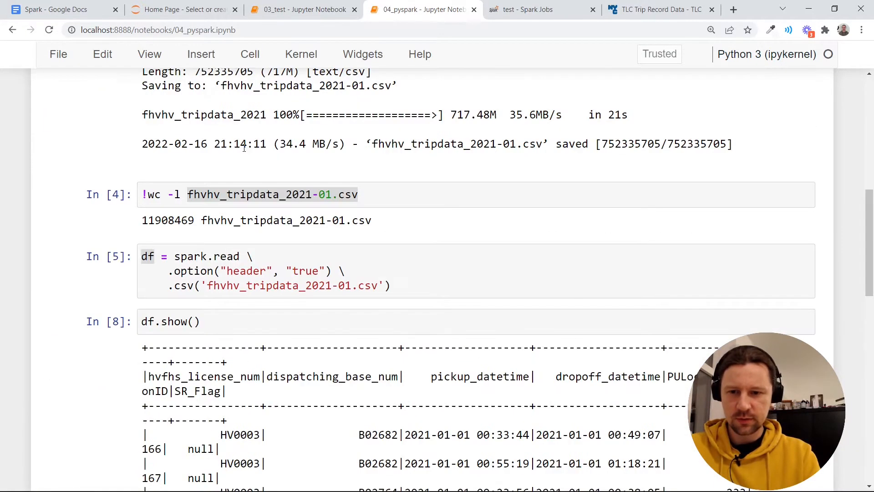
click(532, 9)
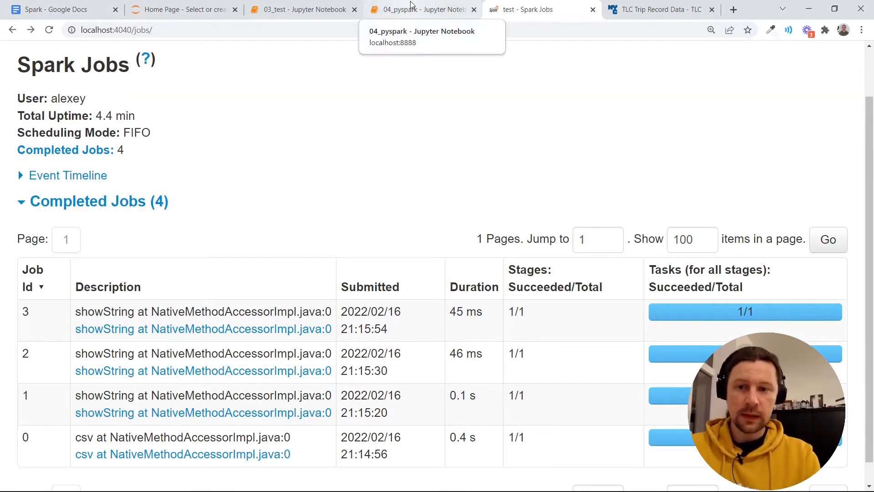
click(420, 9)
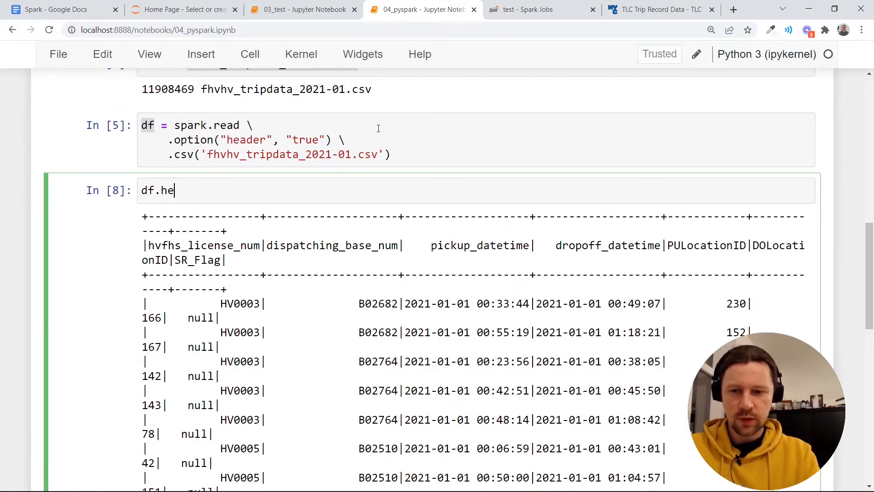
Run df.head(5), highlight DOLocationID 166 and PULocationID 230, and save the notebook.
text(ad())
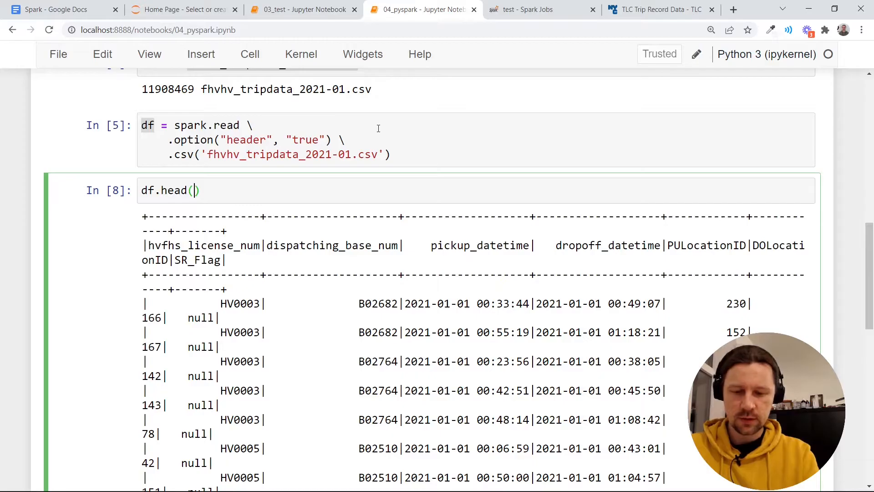
text(5)
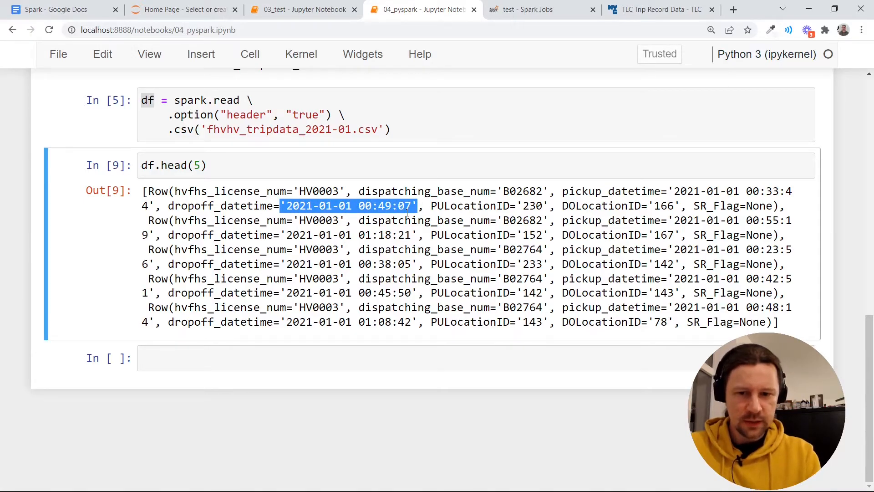
mouse_move(608, 184)
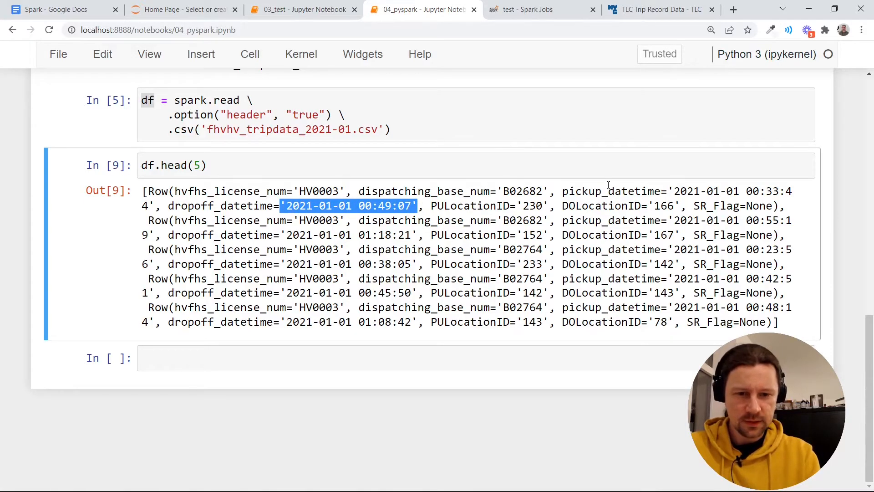
double_click(664, 205)
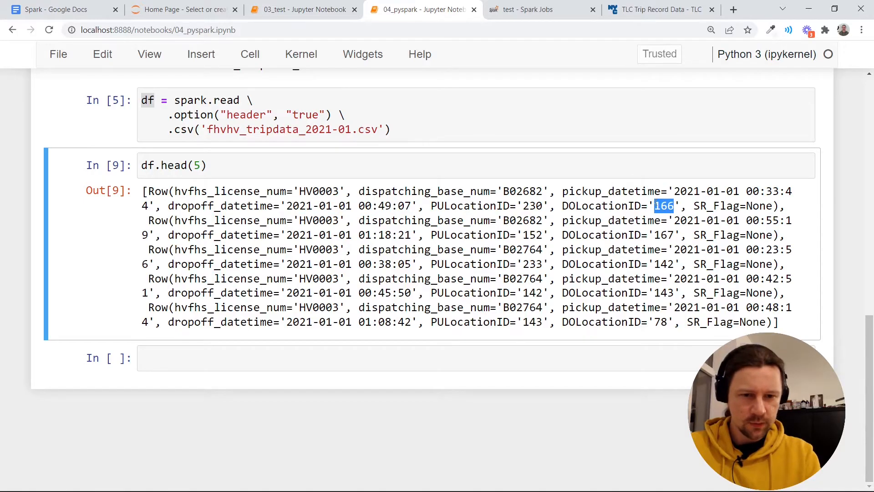
double_click(531, 205)
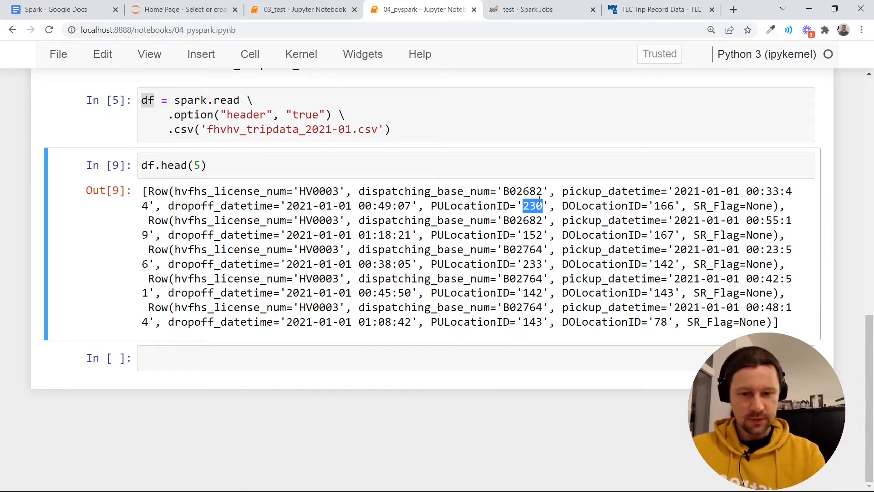
key(ctrl+s)
text(schem)
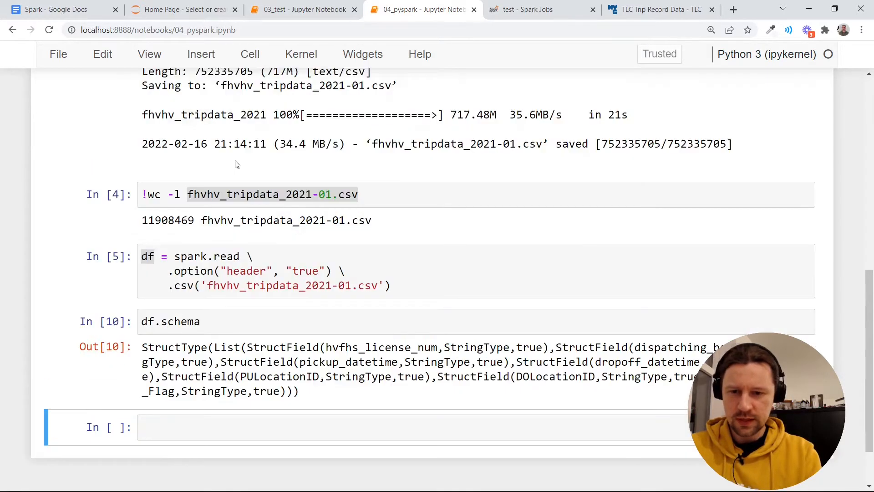
Highlight StringType in the schema and write a head command on fhvhv_tripdata_2021-01.csv in a new cell.
scroll(down, 3)
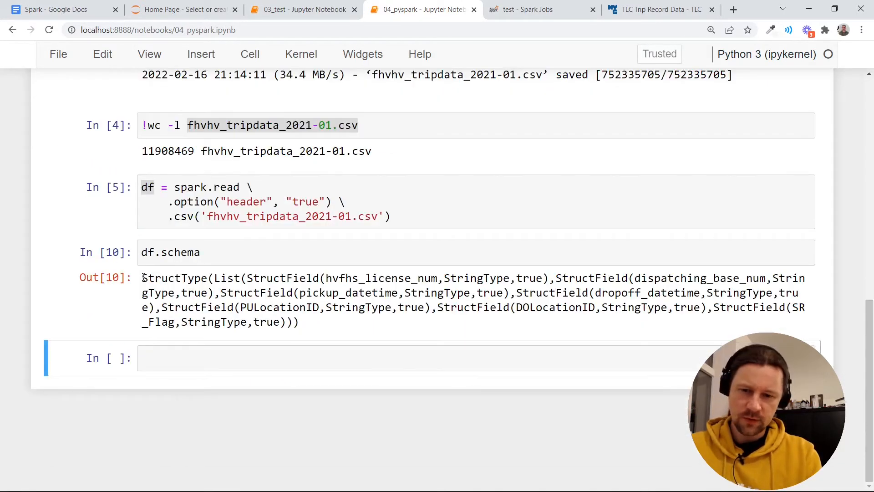
double_click(477, 278)
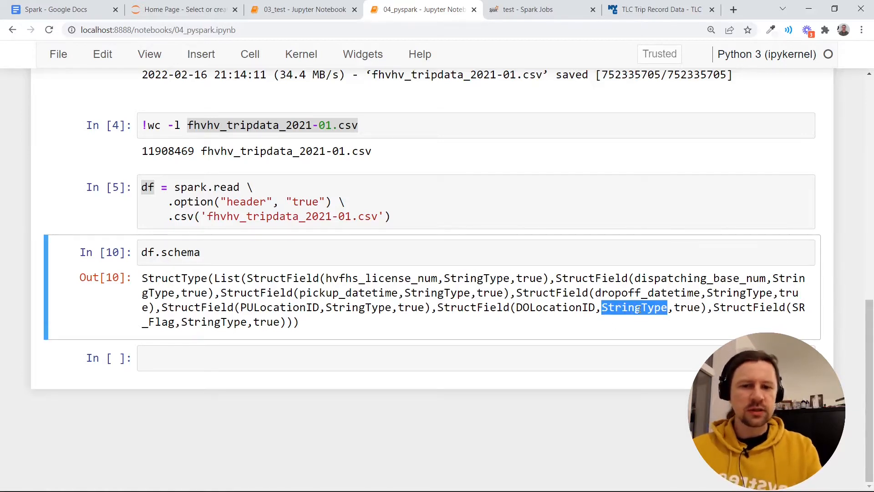
click(242, 358)
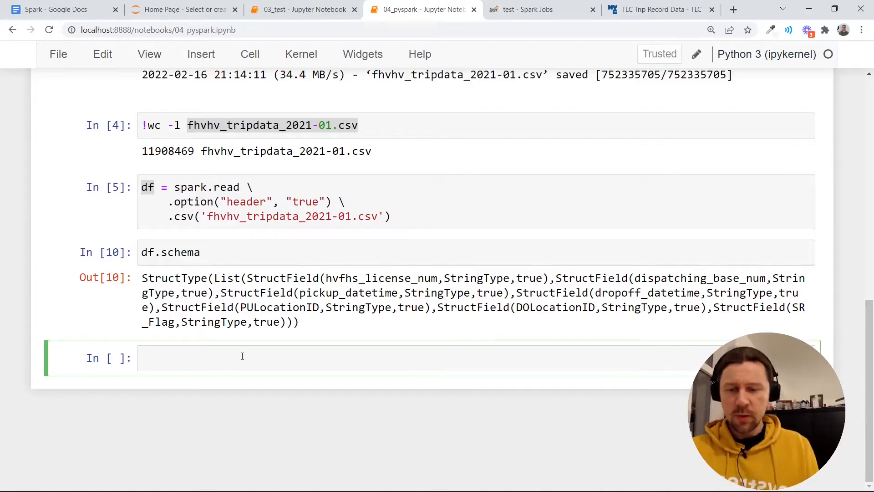
click(242, 357)
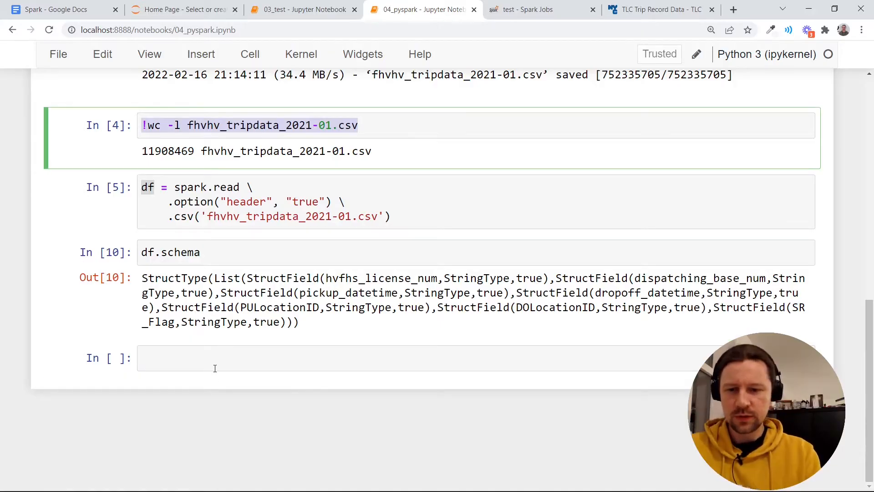
text(!wc -l fhvhv_tripdata_2021-01.csv)
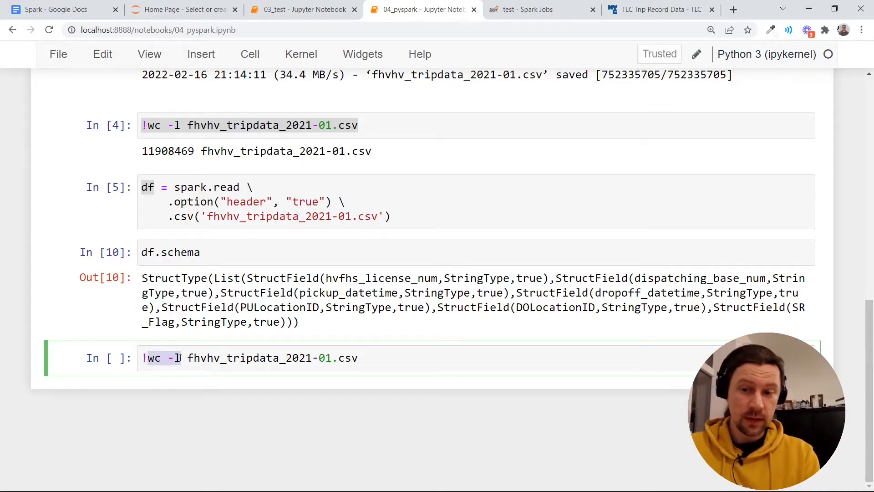
text(head)
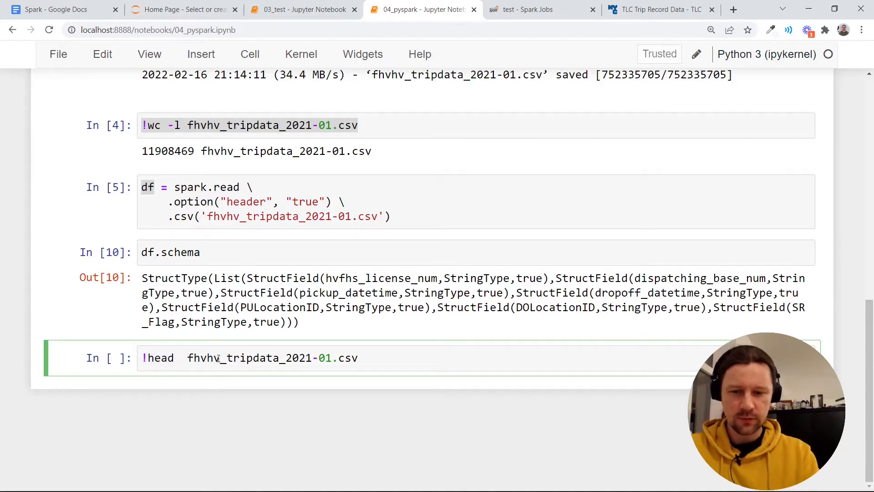
Save the CSV's first 101 lines to head.csv, confirm 101 lines, then request 1001 lines.
click(181, 358)
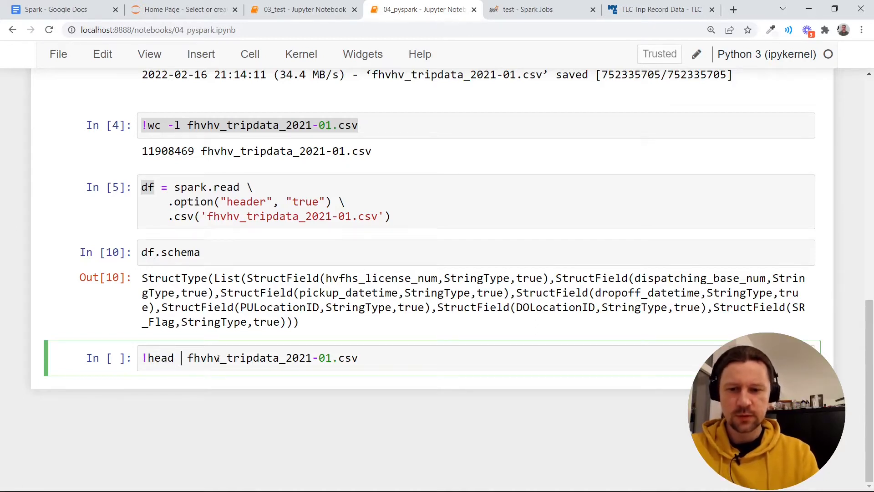
text(-n 100)
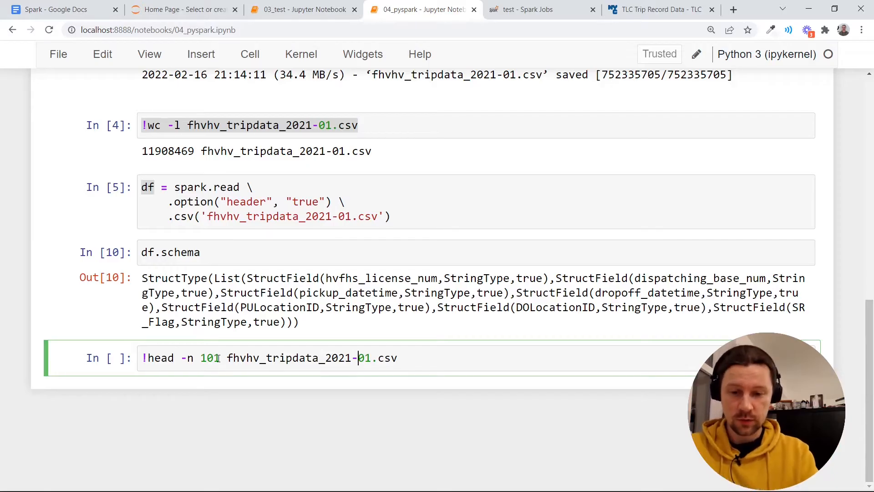
text(> head.csv)
text(!head)
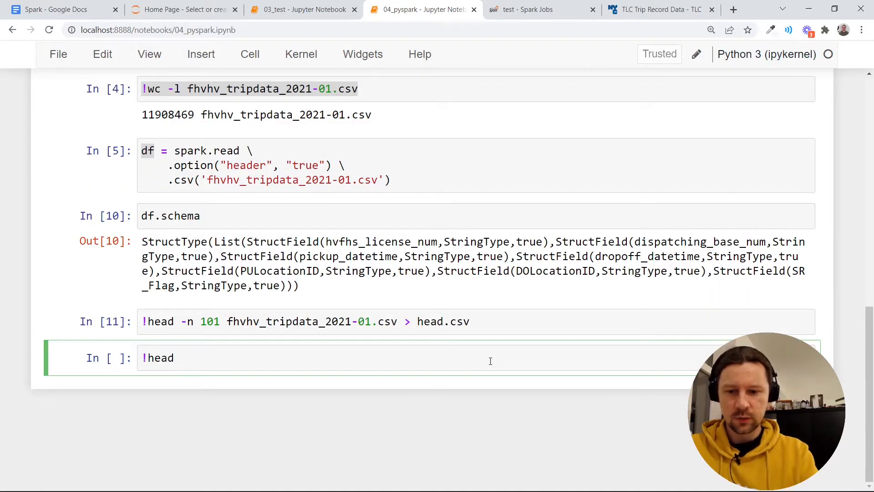
text(-n 10 h)
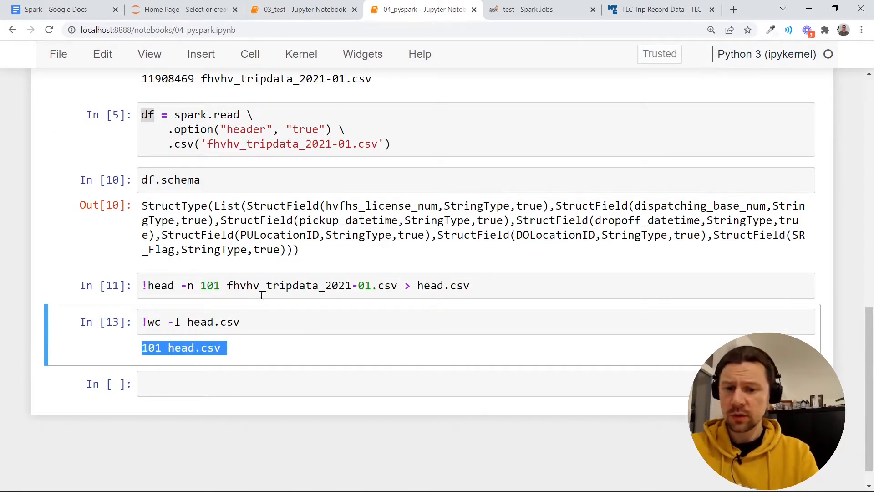
double_click(312, 285)
text(0)
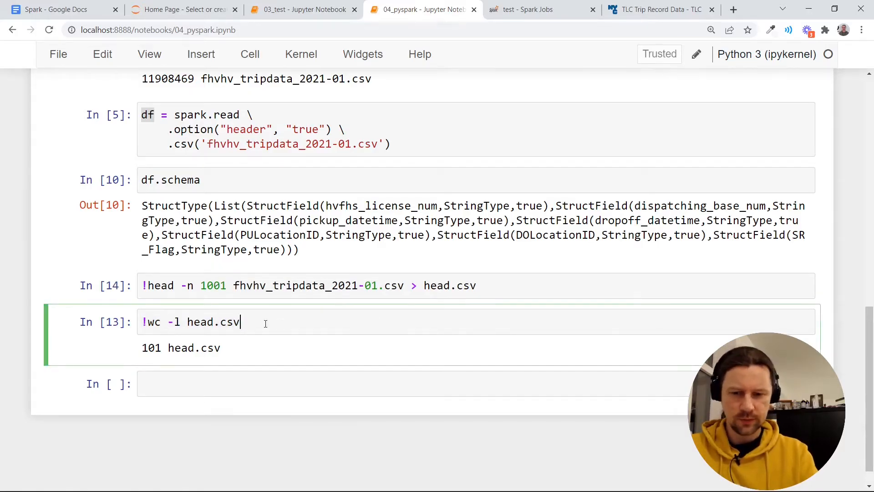
key(ctrl+a)
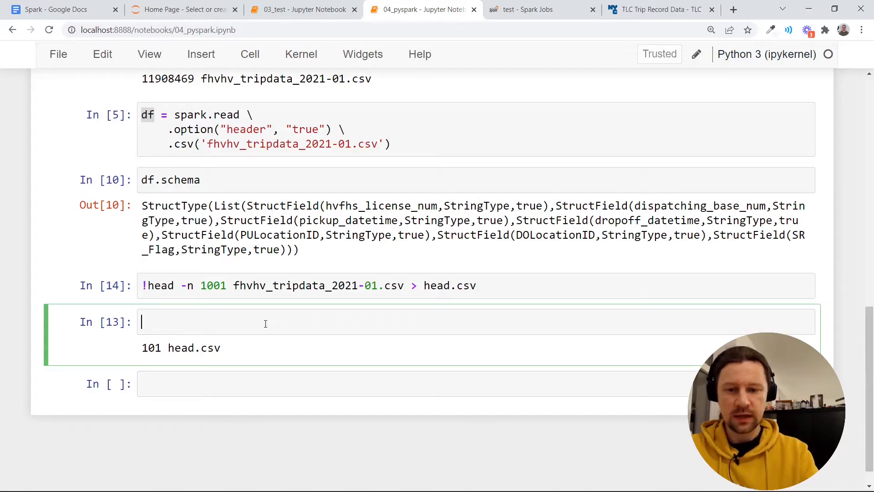
Read head.csv into df_pandas and show dtypes: int64 location IDs, object datetime columns.
text(import pandas as pd)
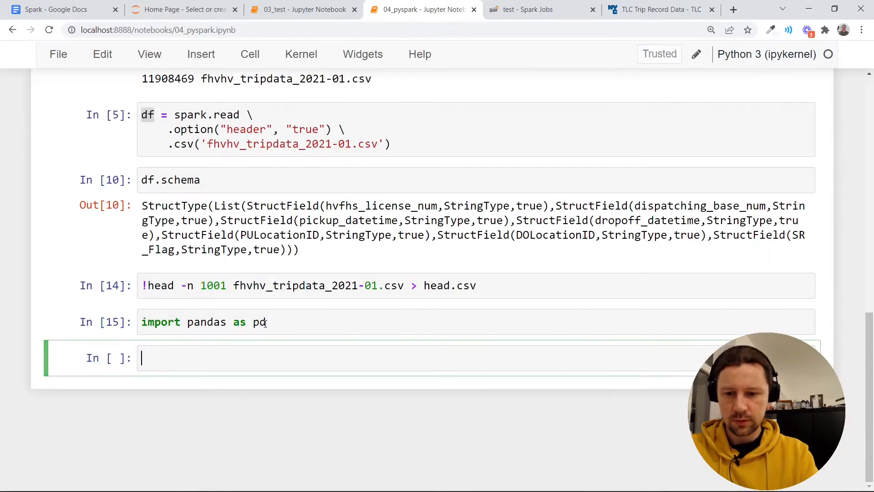
text(pd.read_csv)
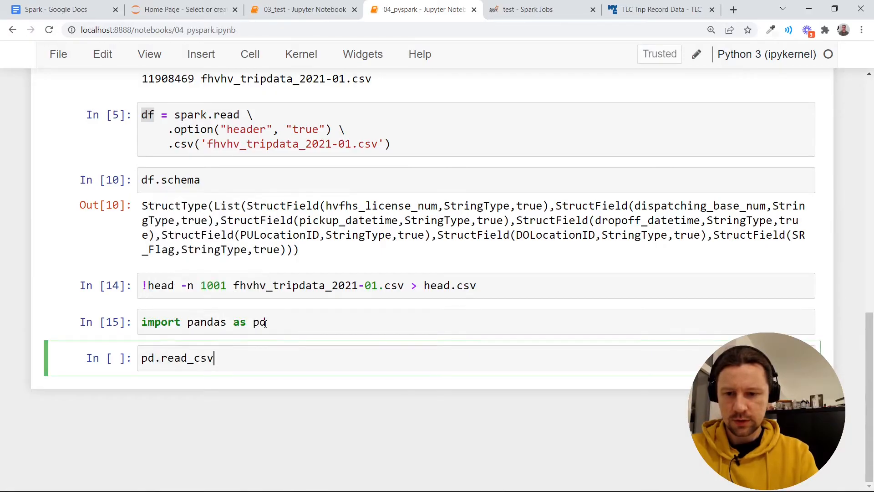
text(('head')
text(df_pandas.)
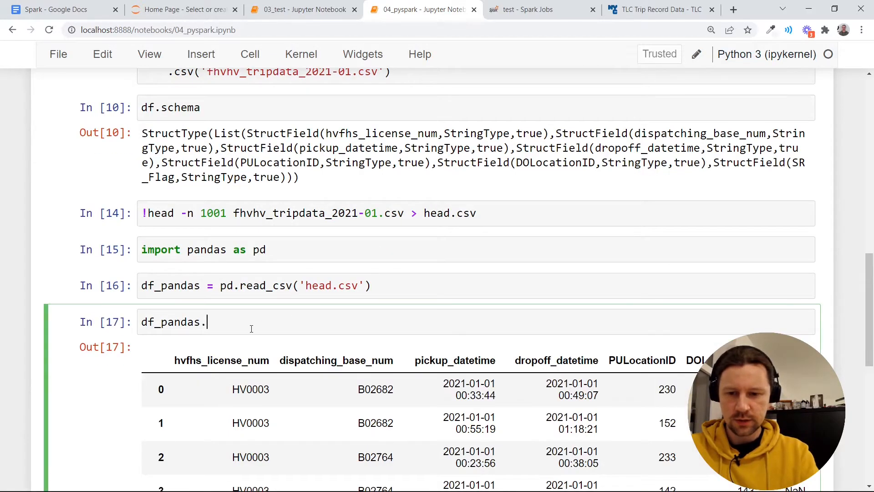
text(dtypes)
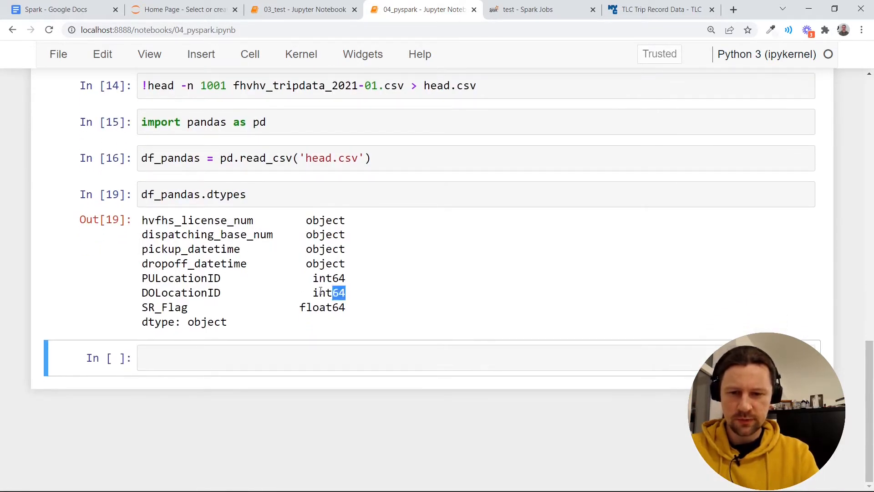
double_click(181, 278)
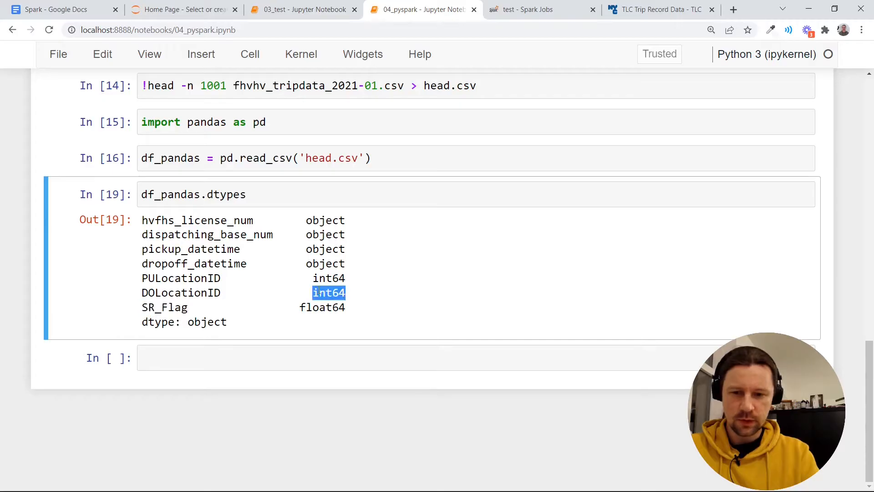
drag(141, 249, 345, 264)
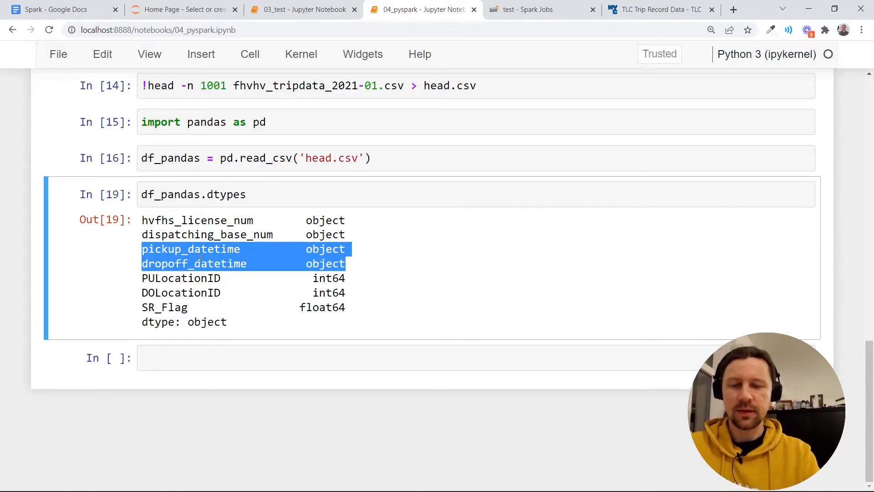
Build a Spark dataframe from df_pandas with createDataFrame, show it, and check completed Spark jobs.
text(spark)
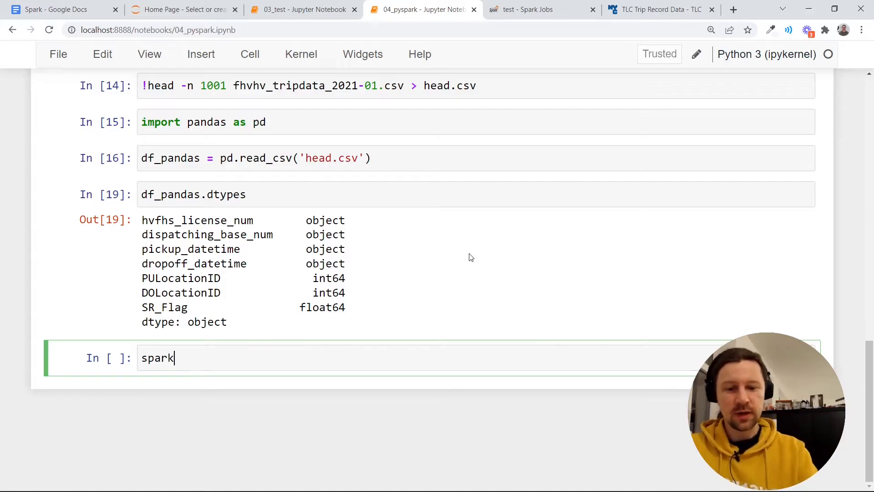
text(.cr)
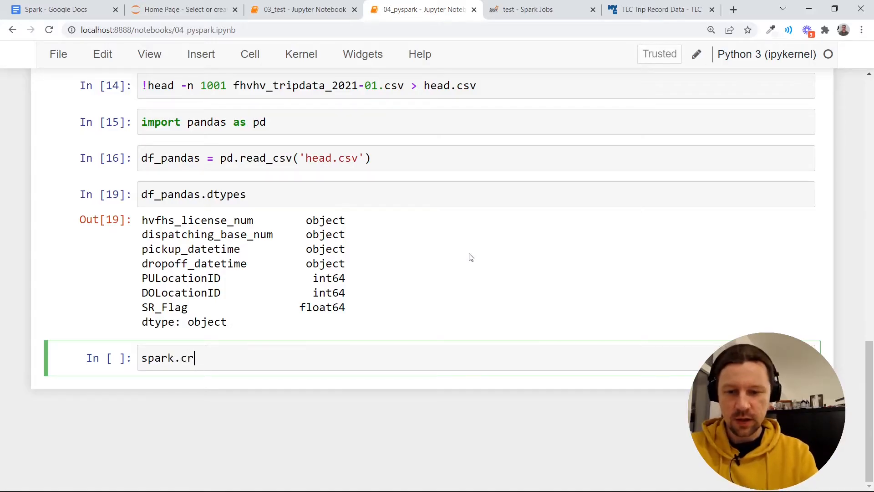
text(eateDataFrame)
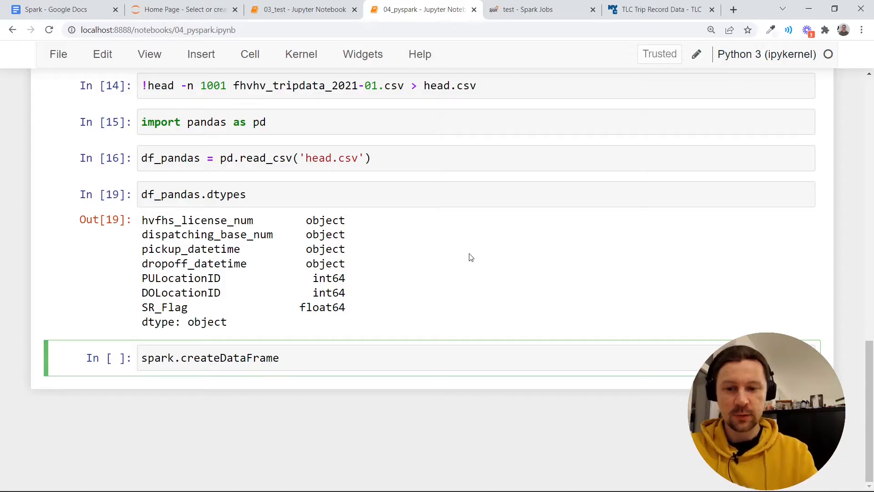
text((df_c)
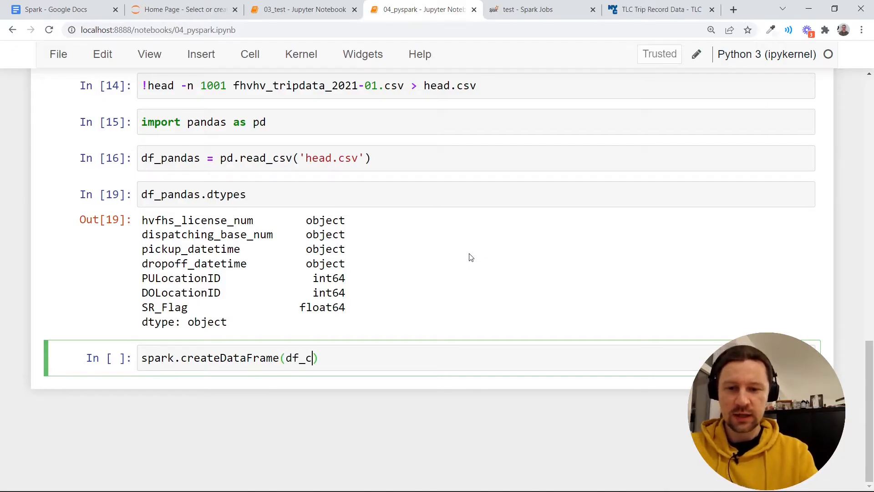
text(pandas)
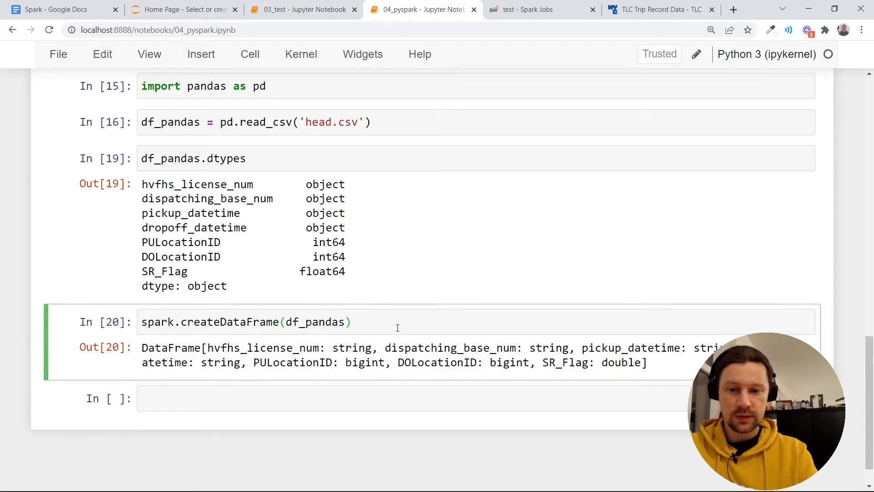
text(.show()
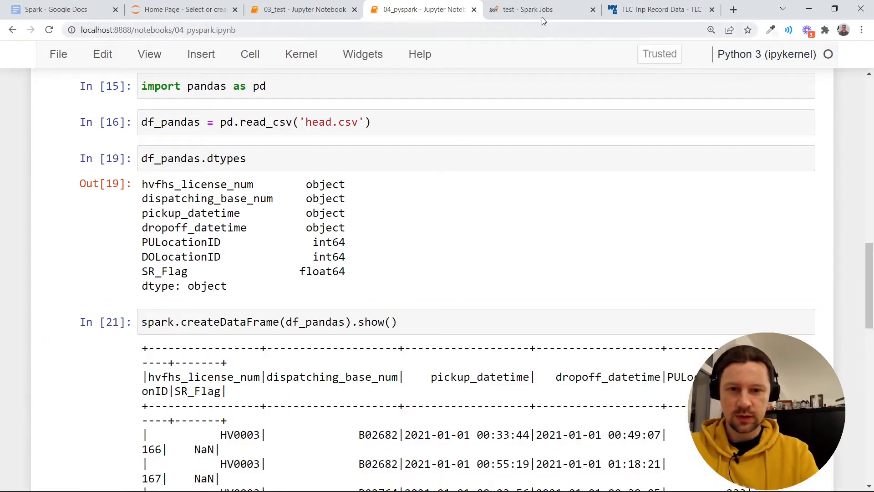
click(533, 9)
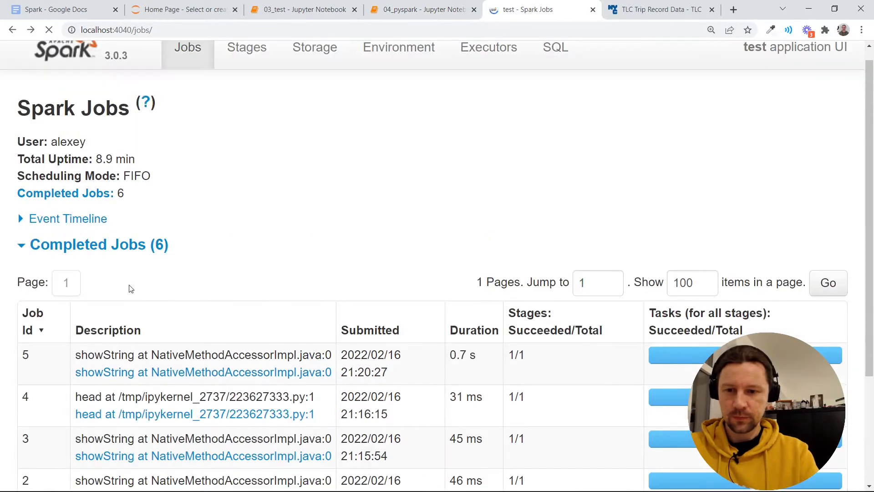
click(416, 9)
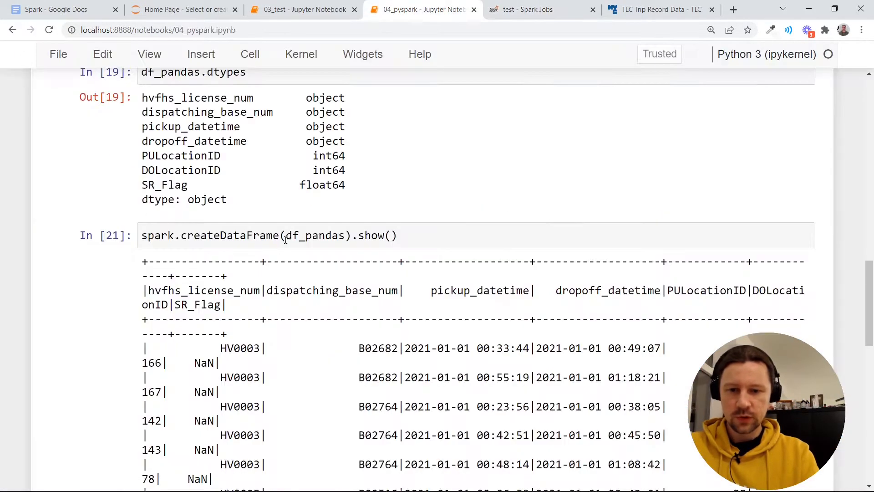
scroll(down, 3)
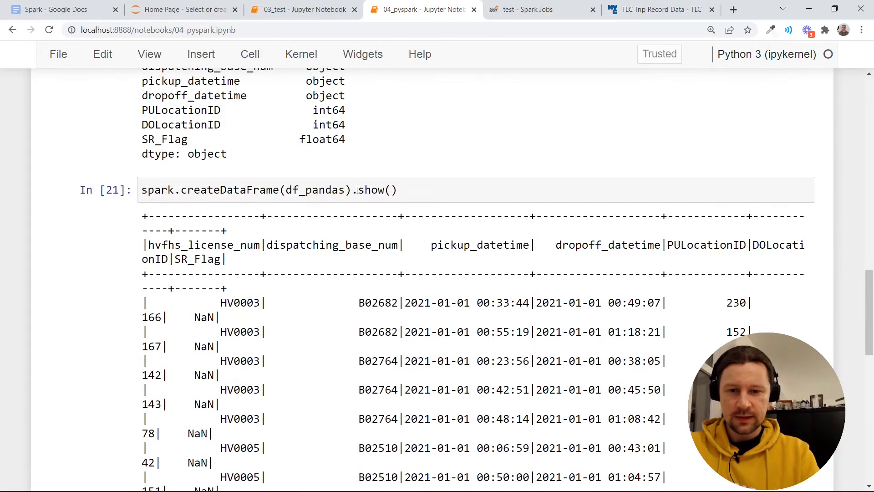
Copy the inferred schema with LongType PULocationID and note 'Integer - 4 bytes, Long - 8 bytes'.
text(schema)
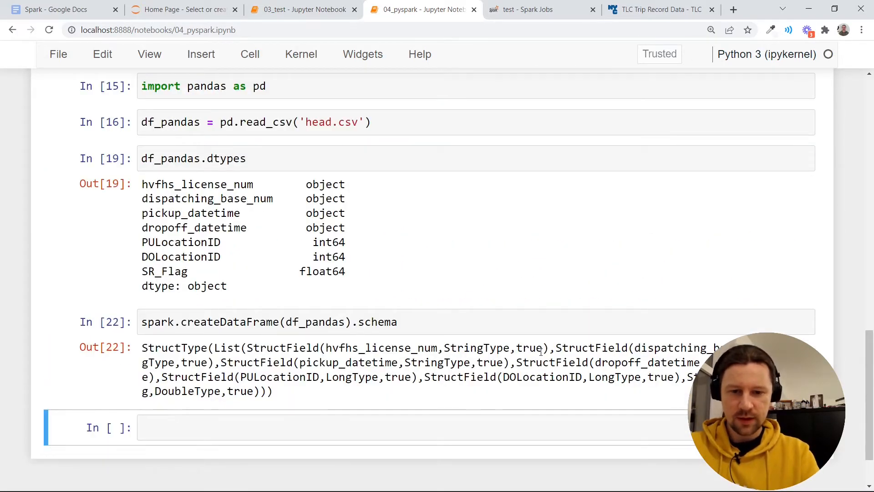
double_click(543, 377)
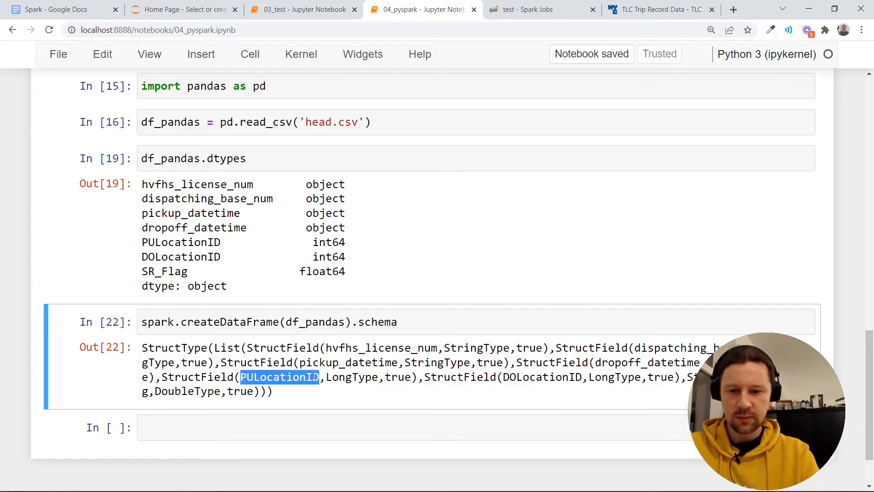
double_click(352, 377)
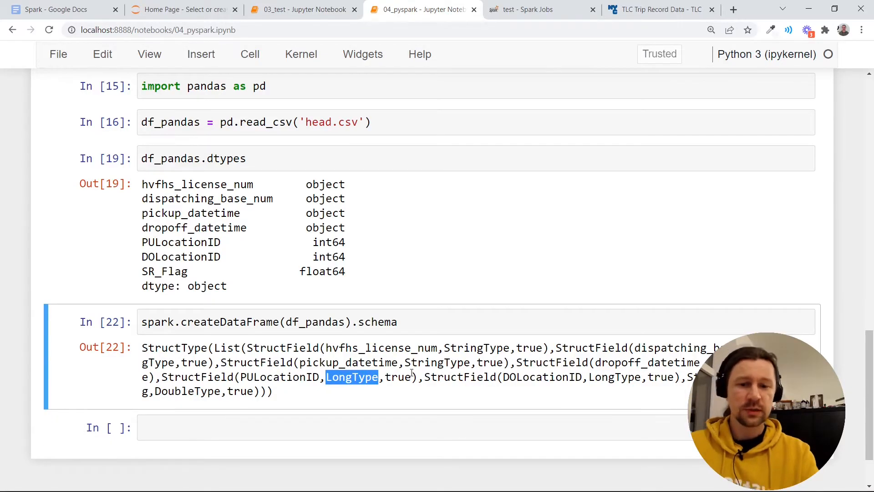
click(297, 399)
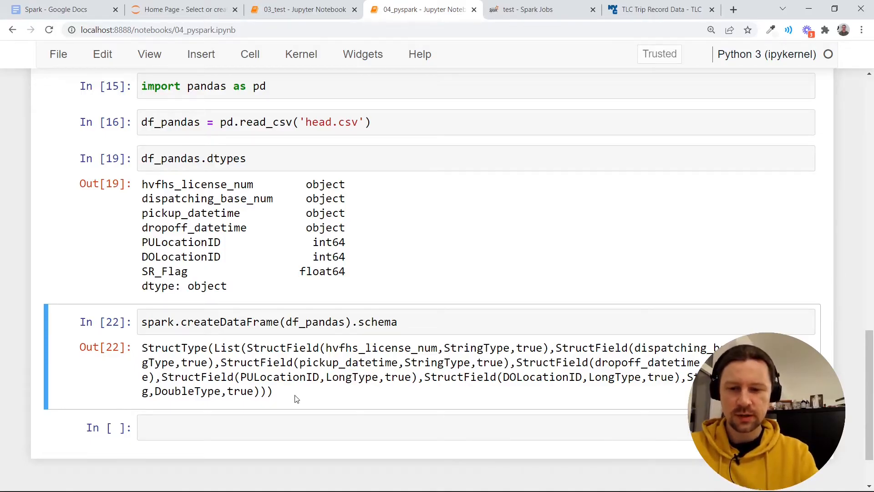
drag(142, 347, 273, 391)
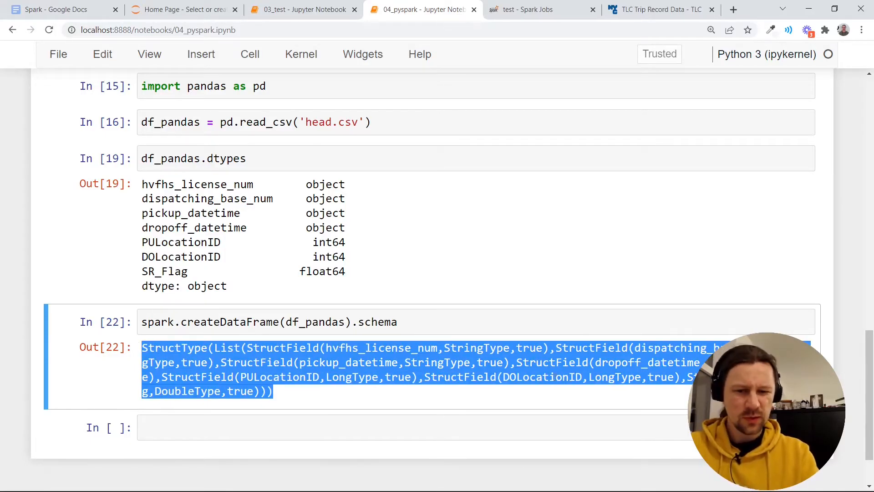
double_click(352, 377)
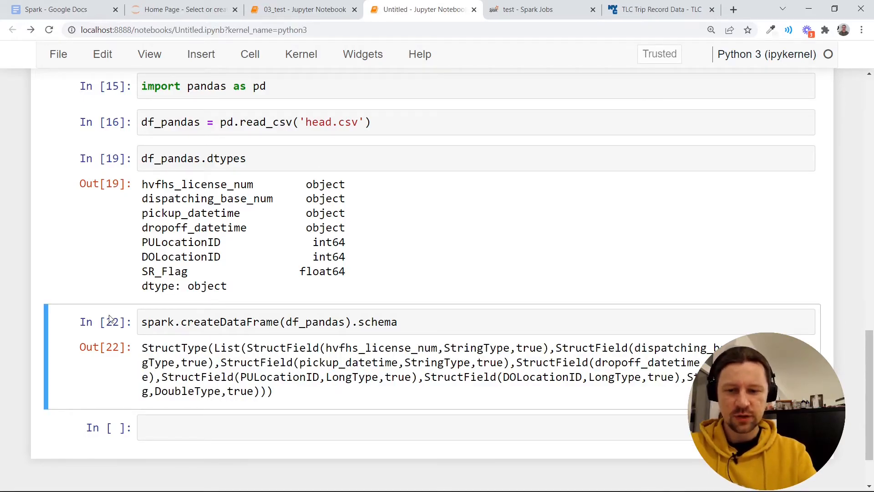
text(Integer - 4 bytes)
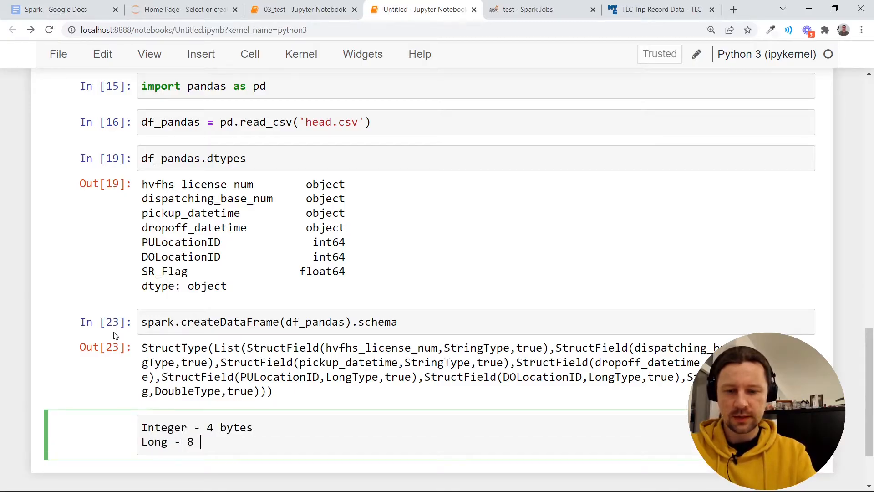
text(bytes)
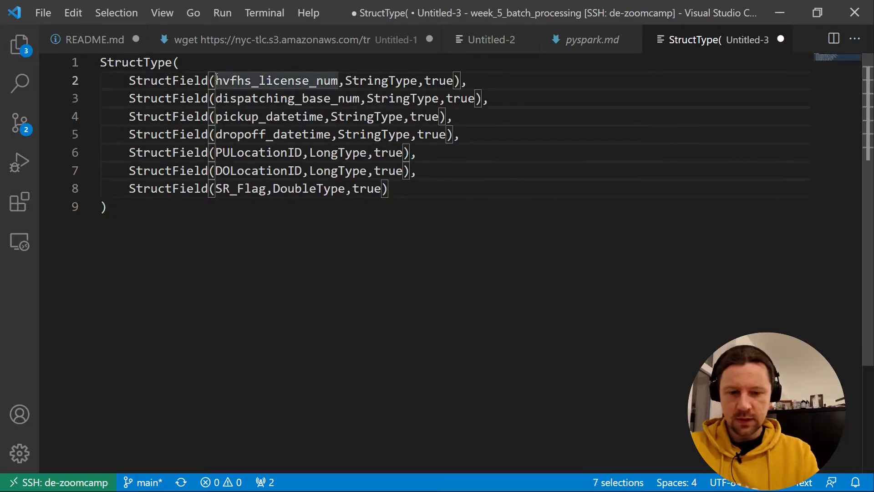
Add quotes, commas and parentheses around the field names in the pasted schema.
text(',)
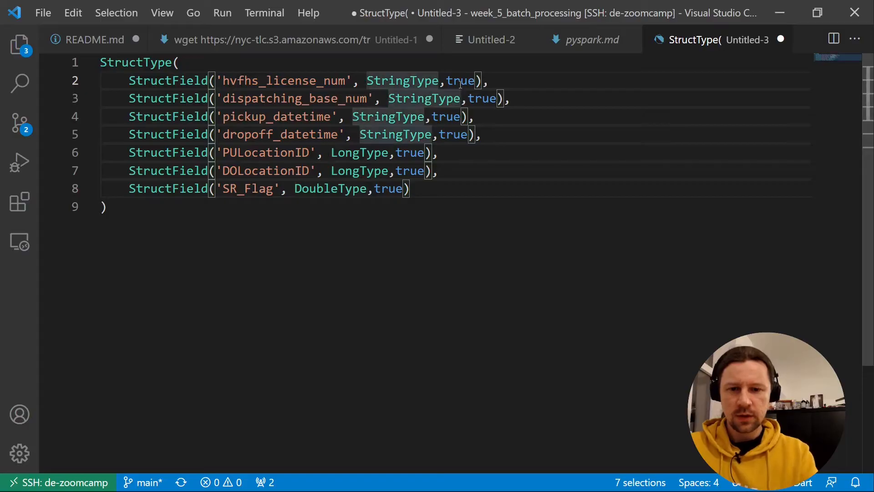
text(())
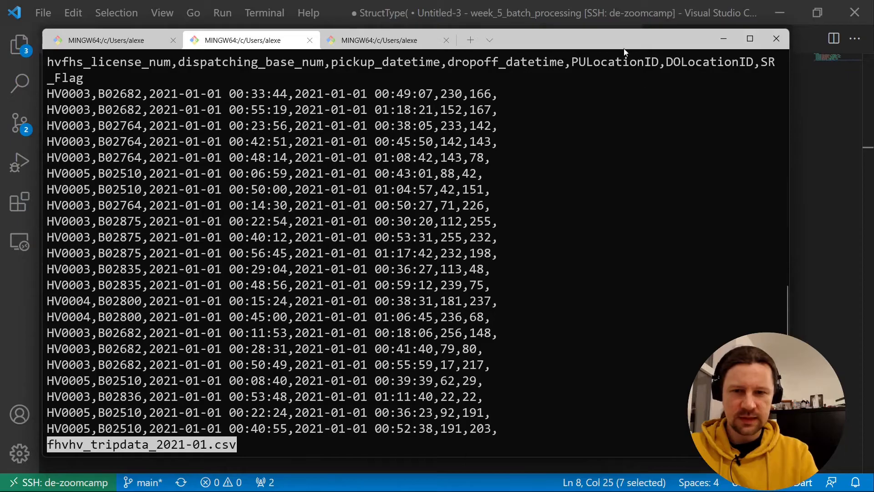
mouse_move(498, 95)
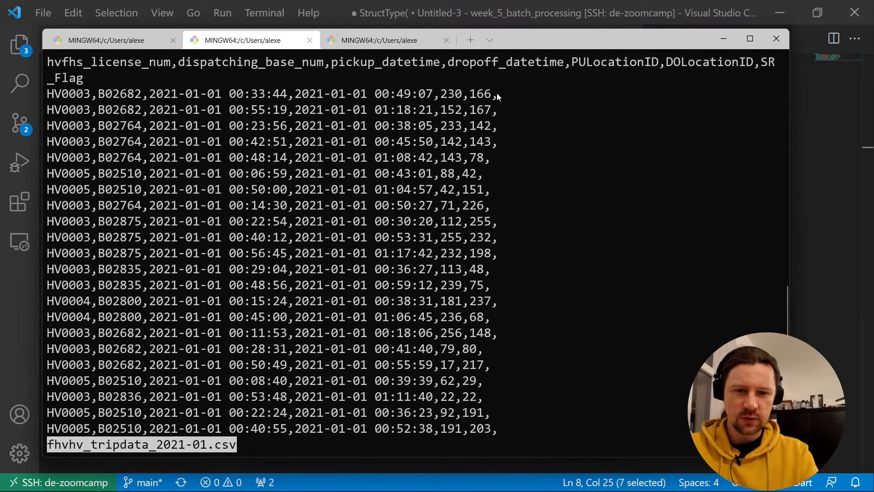
scroll(down, 3)
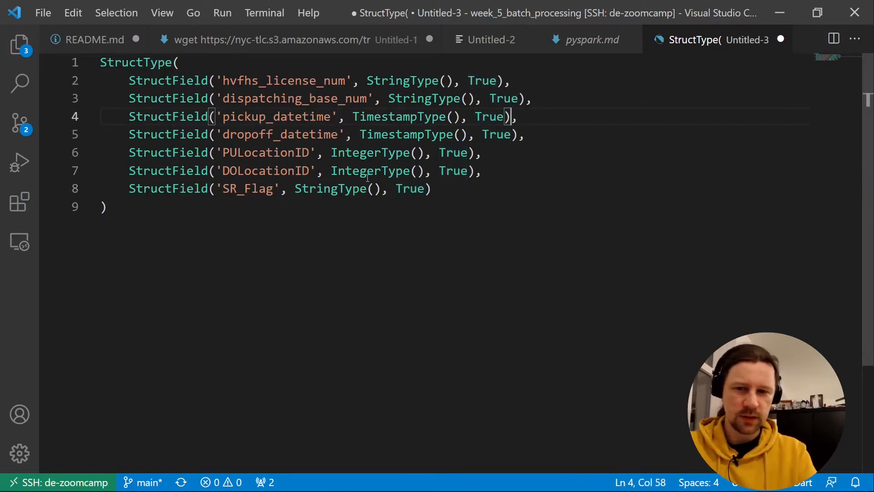
Select and copy the corrected schema with TimestampType, IntegerType and StringType fields.
key(Ctrl+a)
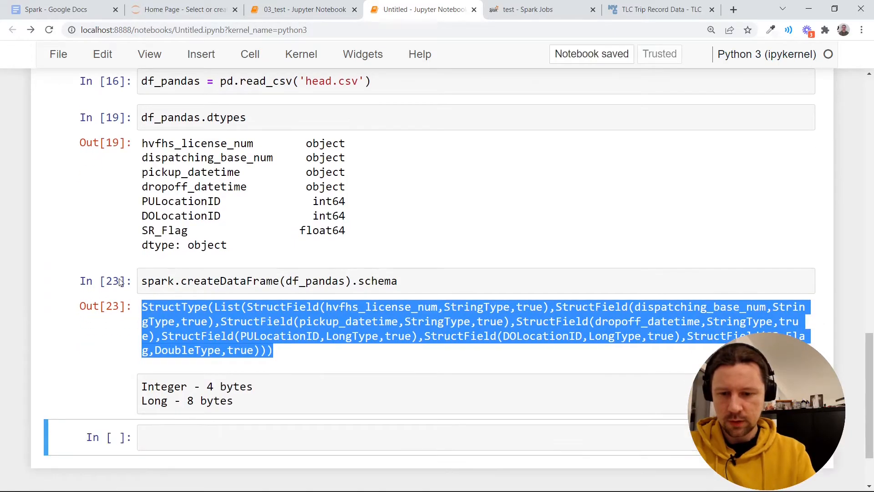
Paste the schema into a cell and add 'from pyspark.sql import types' above it.
text(scre)
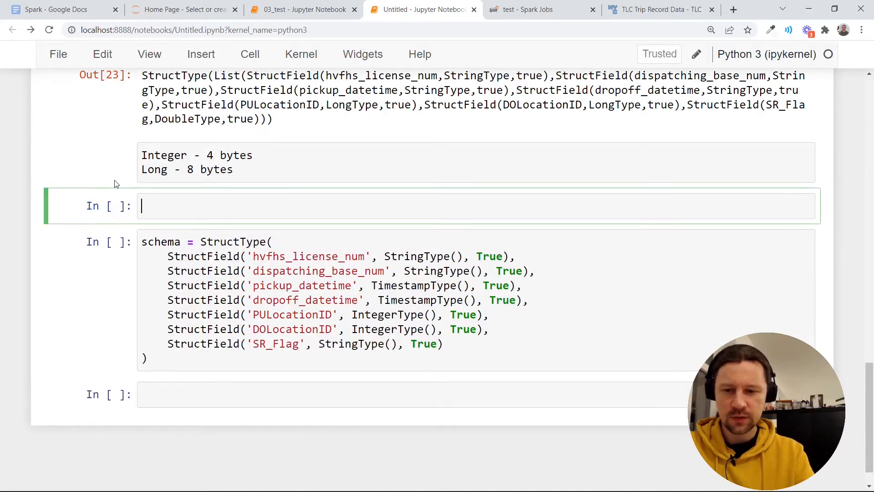
text(from)
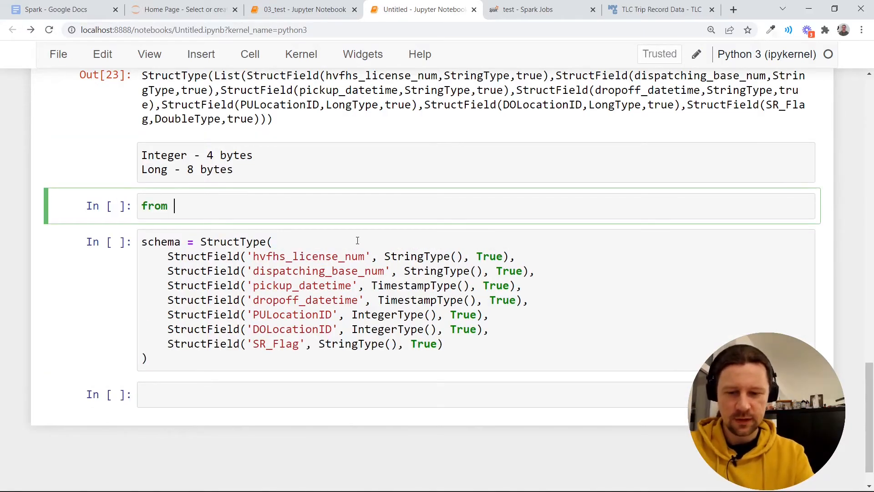
text(pyspark.sq)
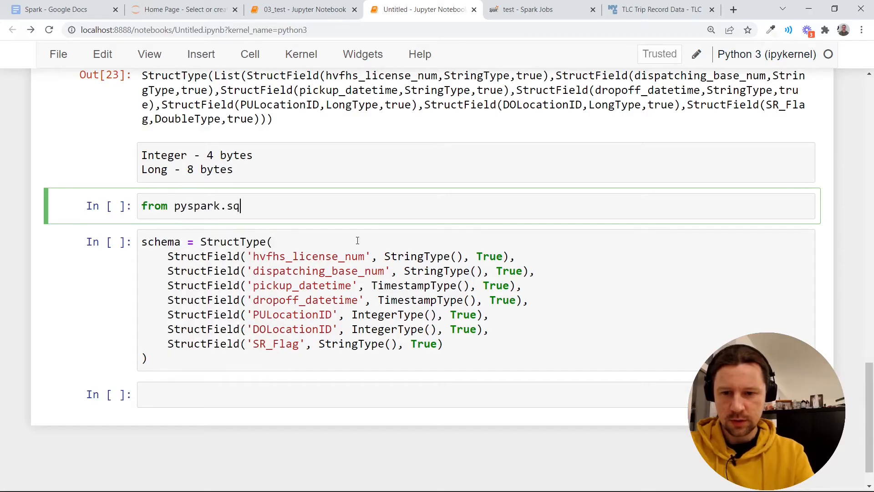
text(.)
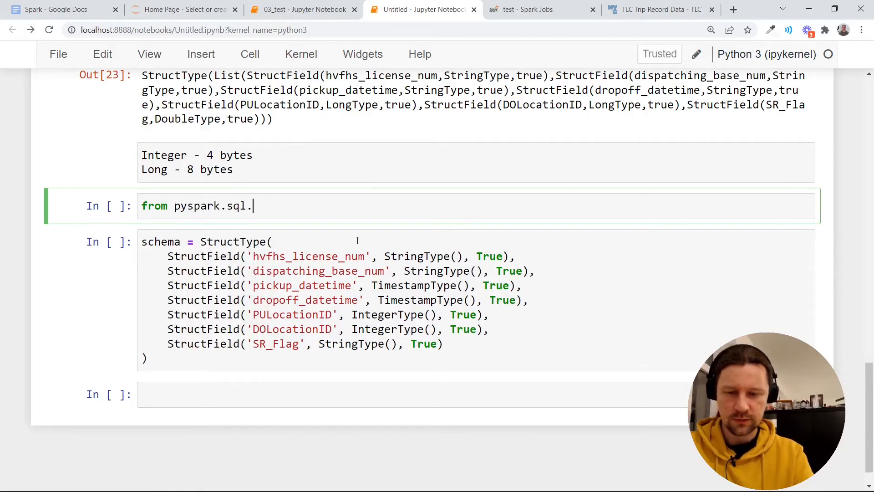
text(t)
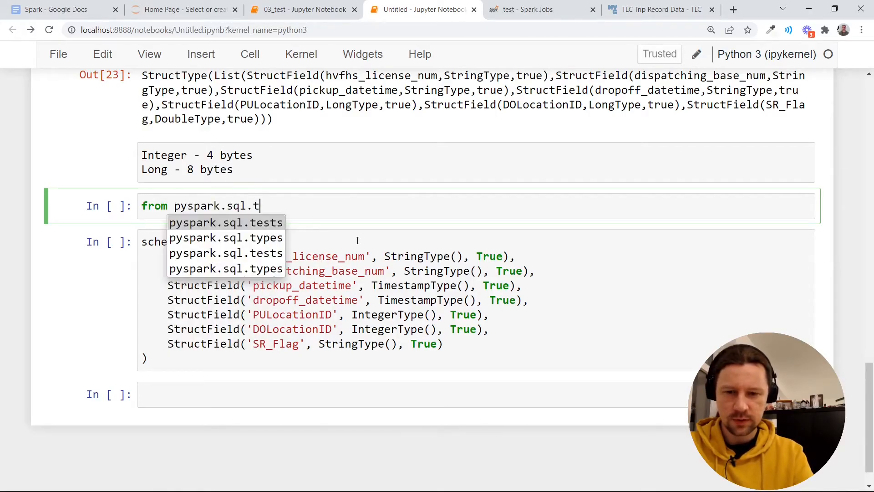
text(ypes import)
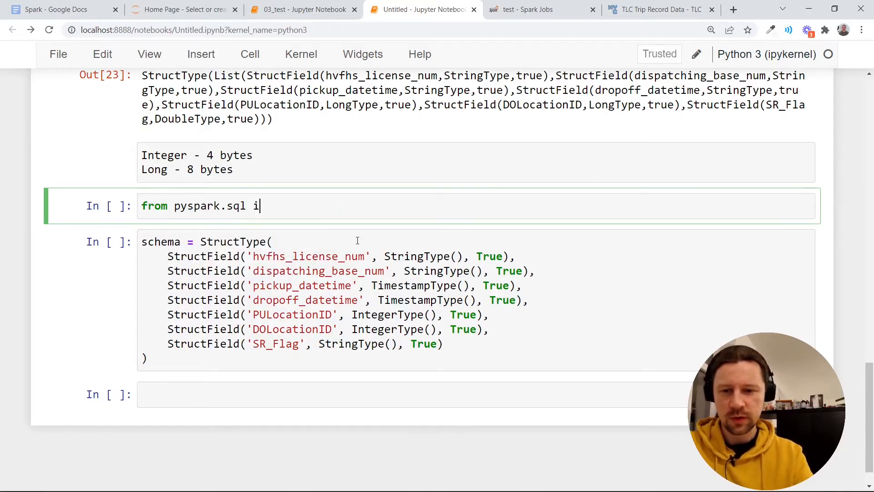
text(mport types)
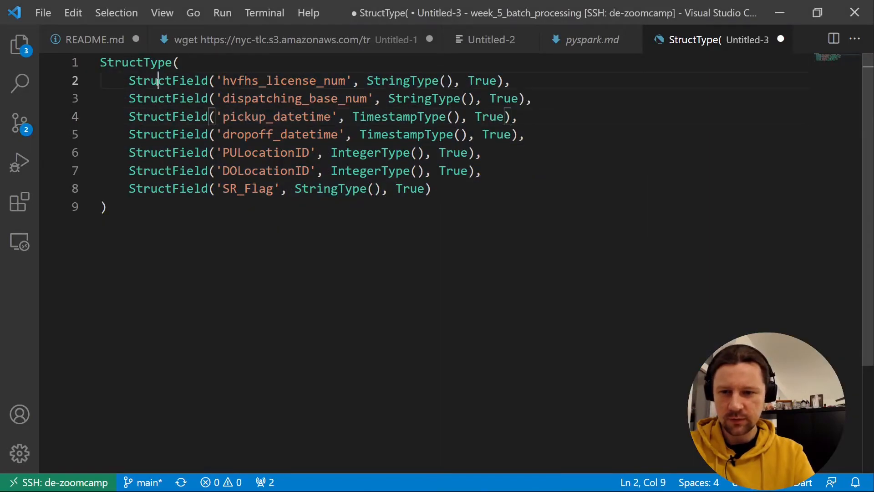
Insert 'types.' before each StructField and type name in the schema.
text(types.)
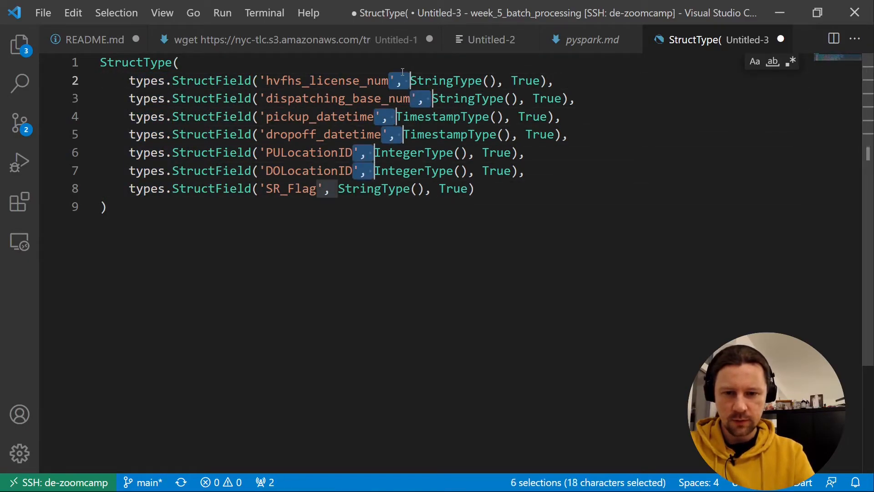
text(types.StructType()
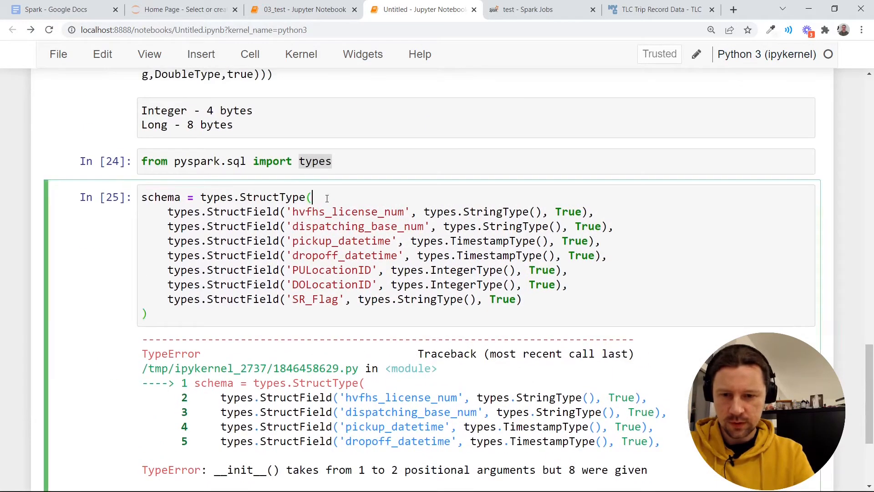
Wrap the StructField entries in square brackets inside StructType( ) to fix the TypeError.
text([)
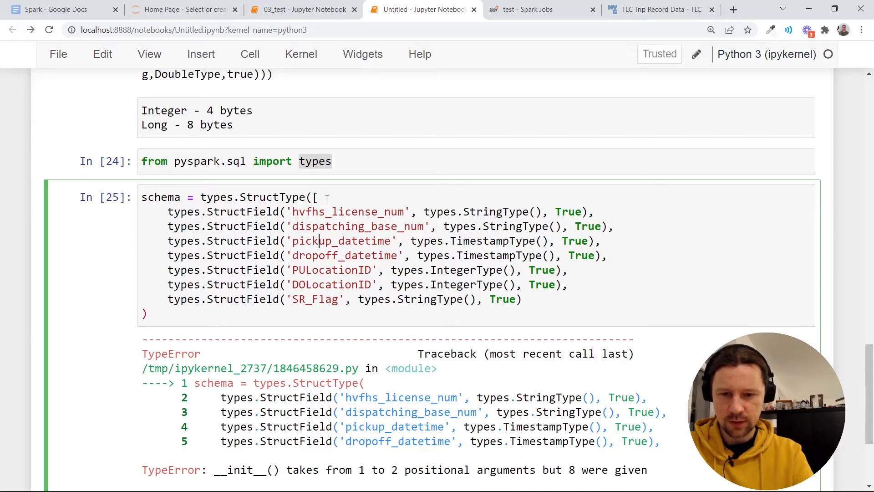
text(])
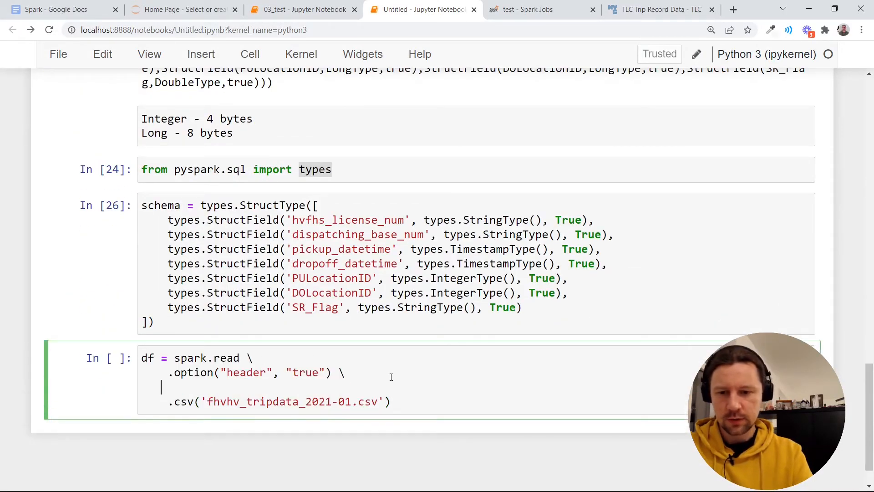
Add .schema(schema) to the spark.read cell before reading the FHVHV CSV.
text(.schema()
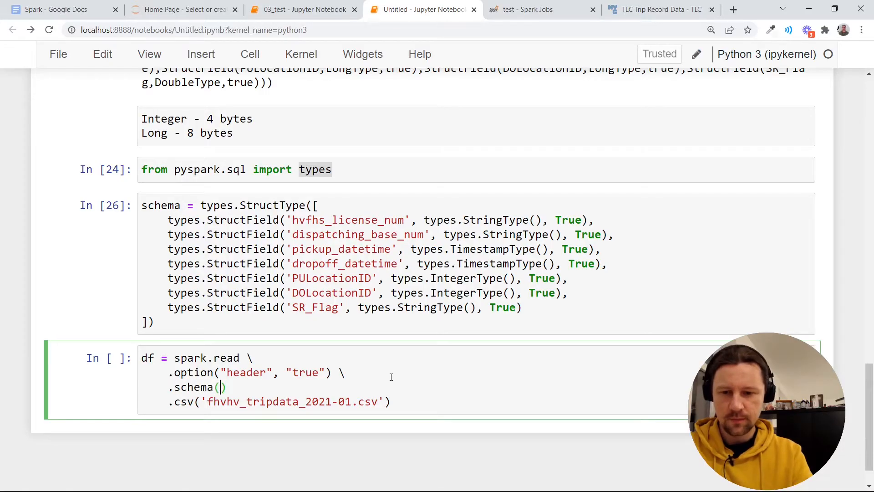
text(schema)
text(df.head(10))
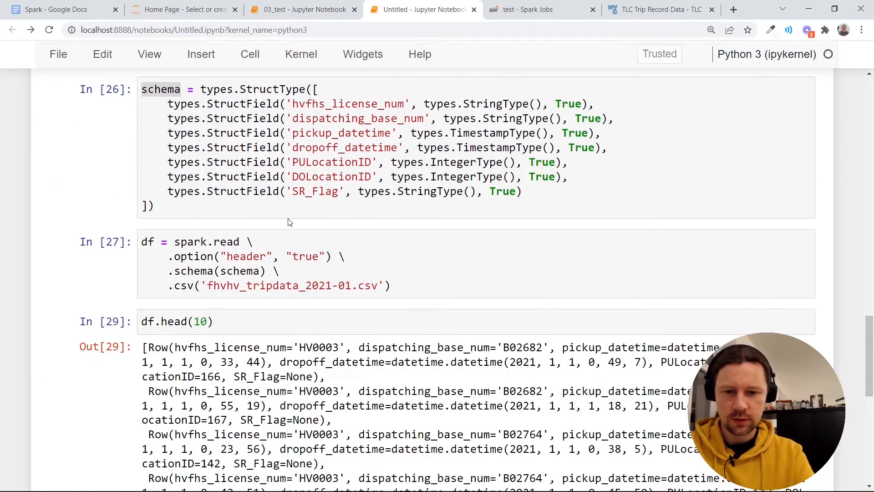
scroll(down, 3)
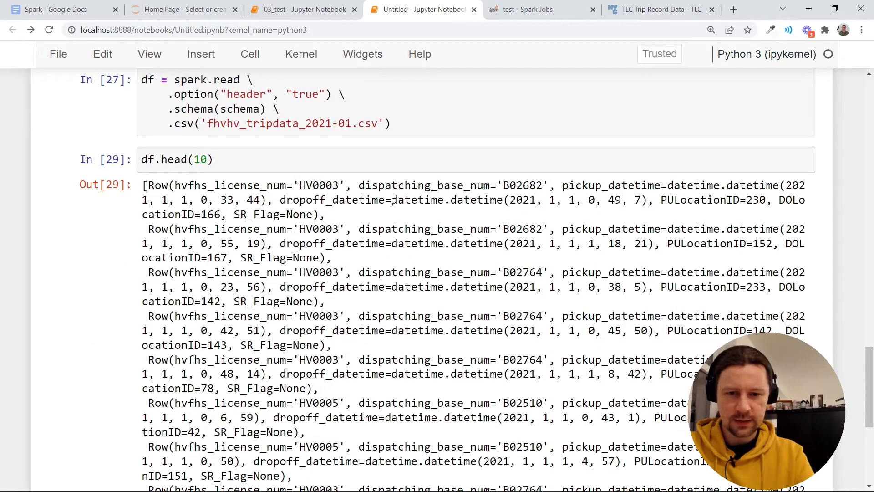
drag(392, 199, 626, 199)
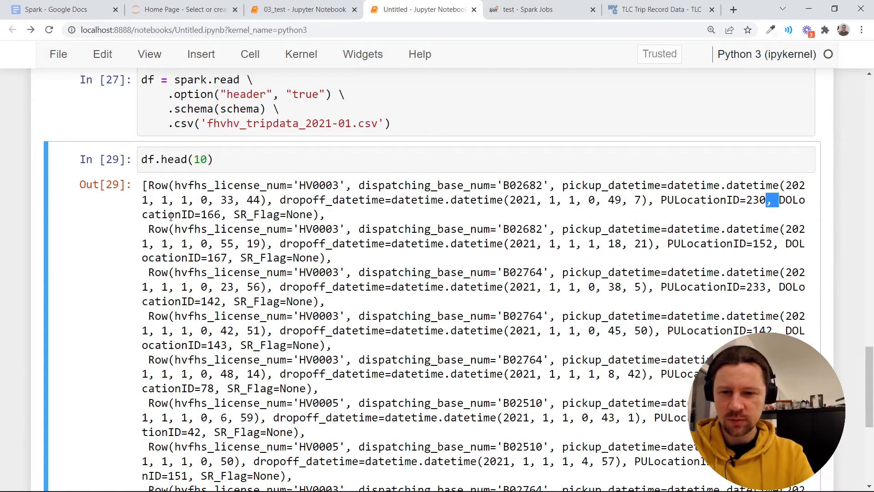
double_click(210, 214)
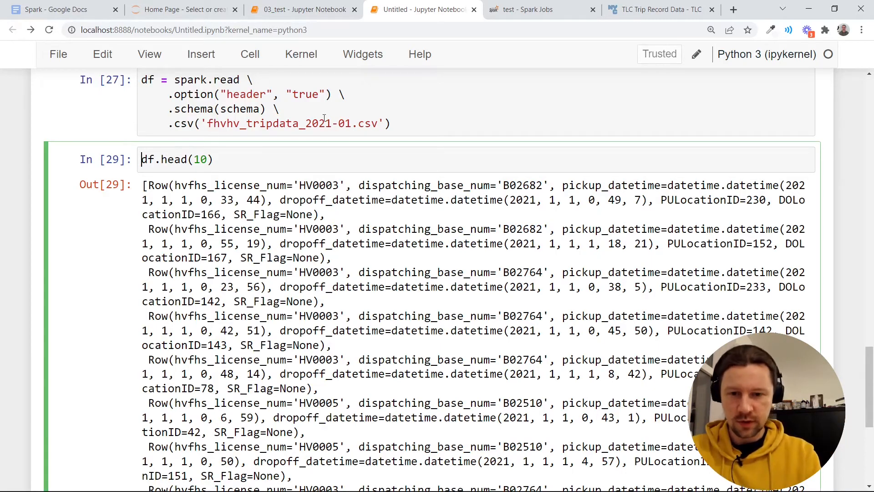
double_click(367, 123)
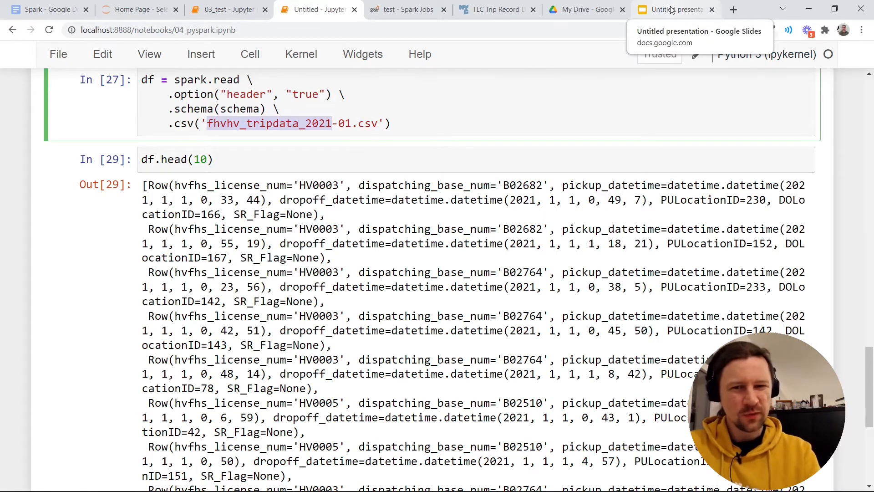
Draw a rectangle frame titled 'Spark Cluster' in the blank presentation.
click(674, 10)
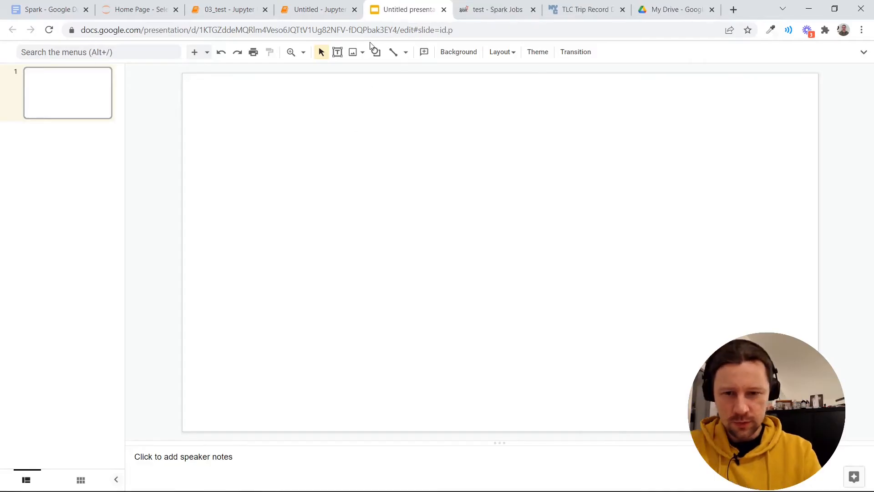
click(376, 52)
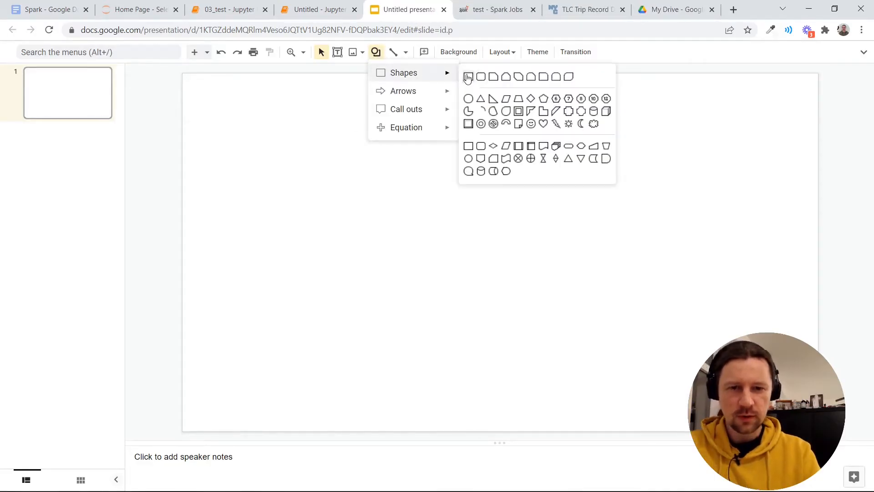
click(468, 76)
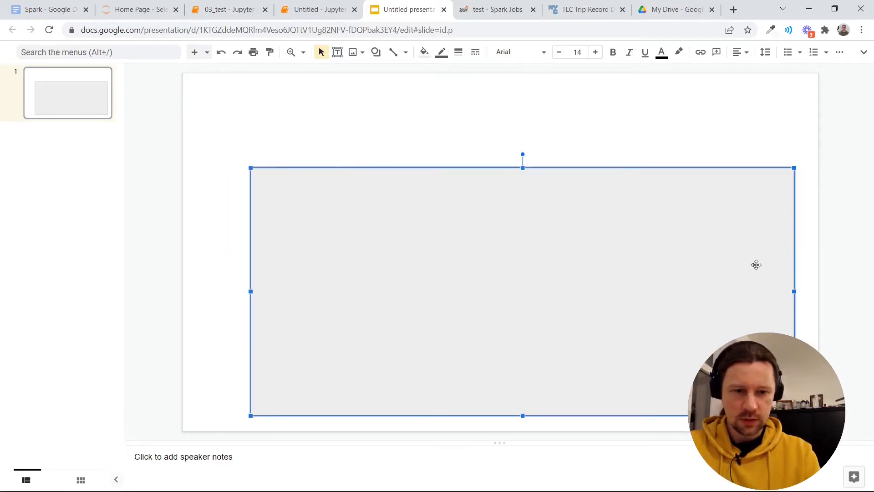
text(Spark Cluster)
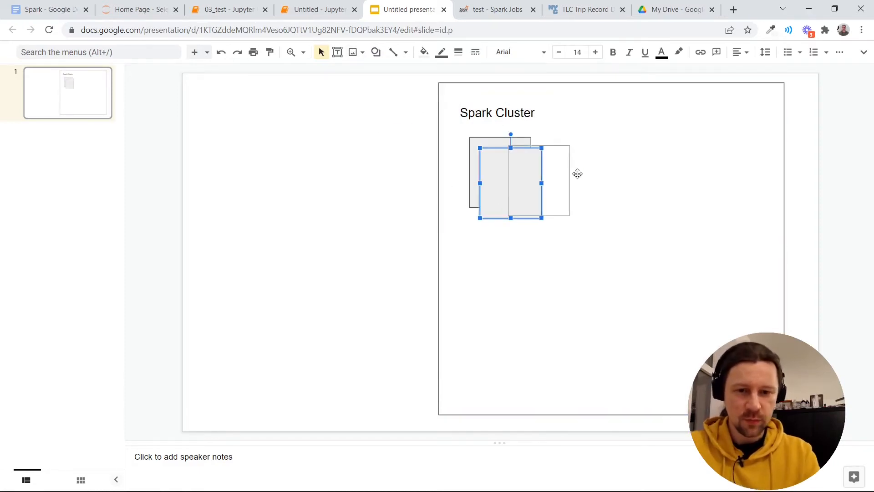
Place copied grey squares side by side to form the three-by-three grid.
drag(510, 183, 584, 183)
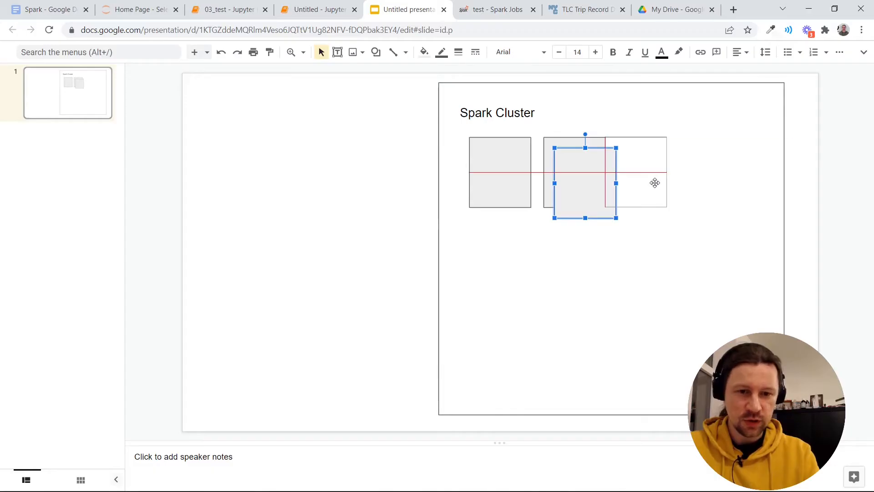
drag(585, 183, 649, 171)
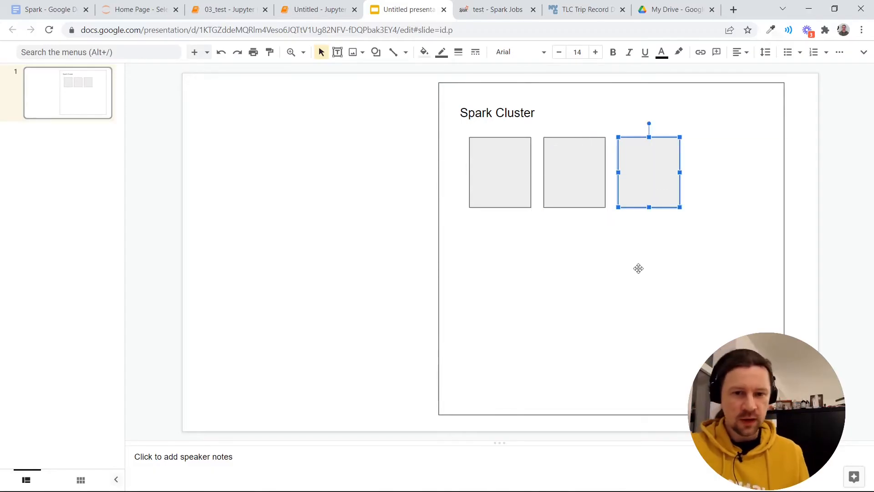
mouse_move(582, 166)
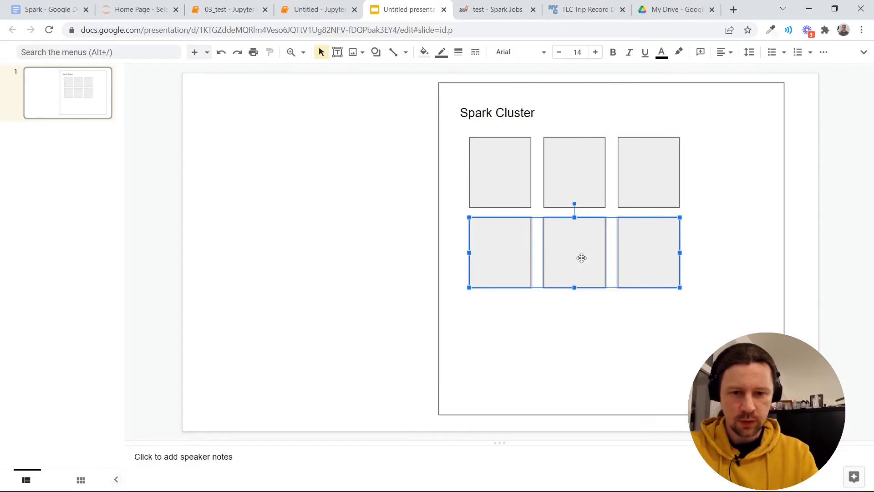
click(163, 195)
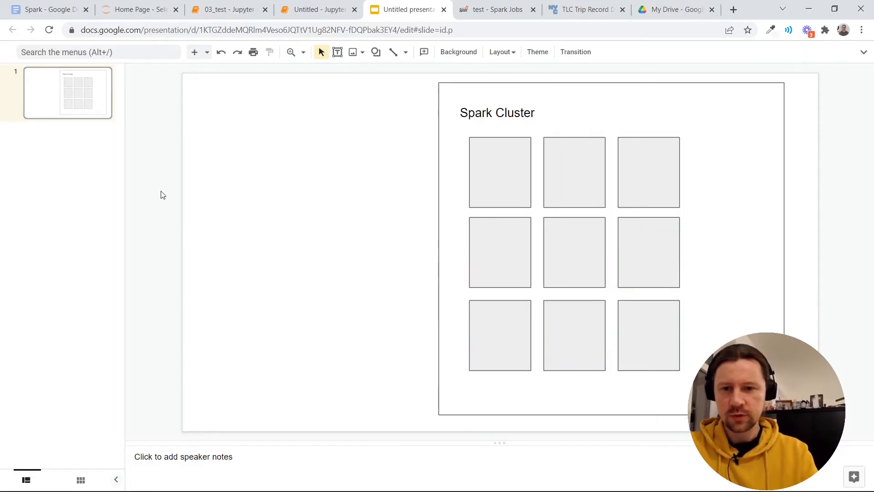
Add the 'gc://bucket' path text and draw an arrow from a file bar to a cluster square.
click(376, 52)
text(gs:)
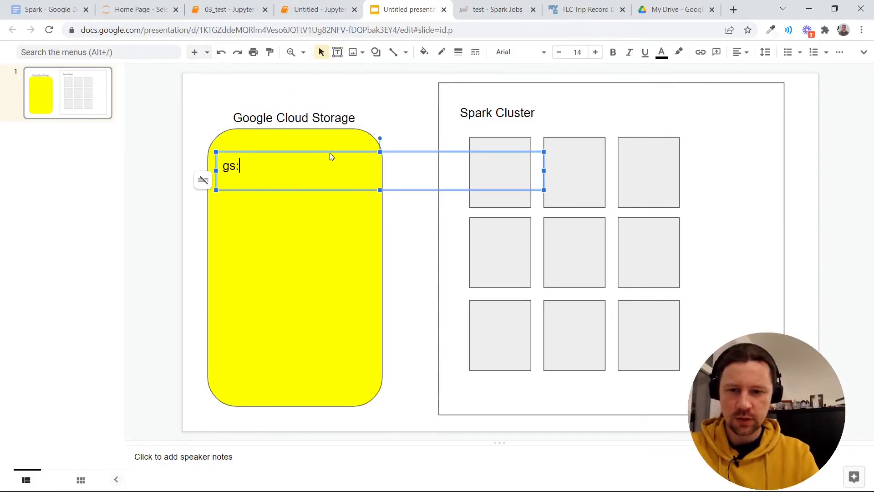
text(gc://bucket-name/folder/…/)
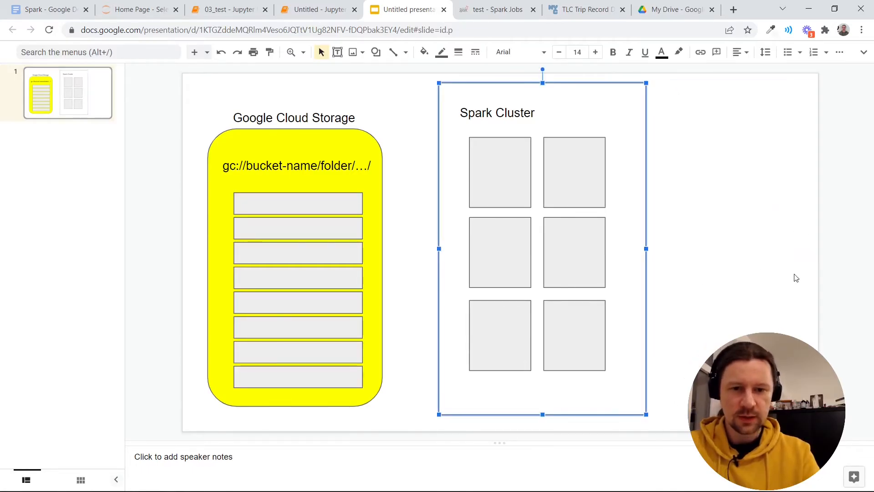
click(298, 203)
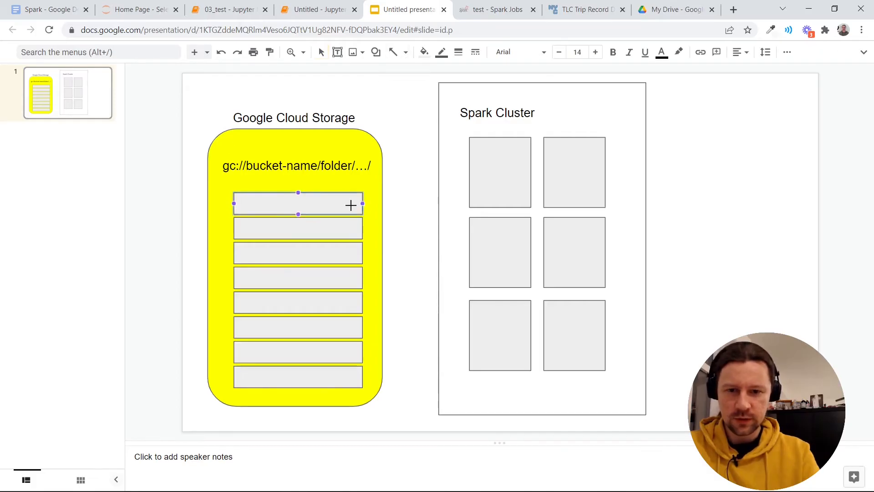
drag(351, 206, 494, 167)
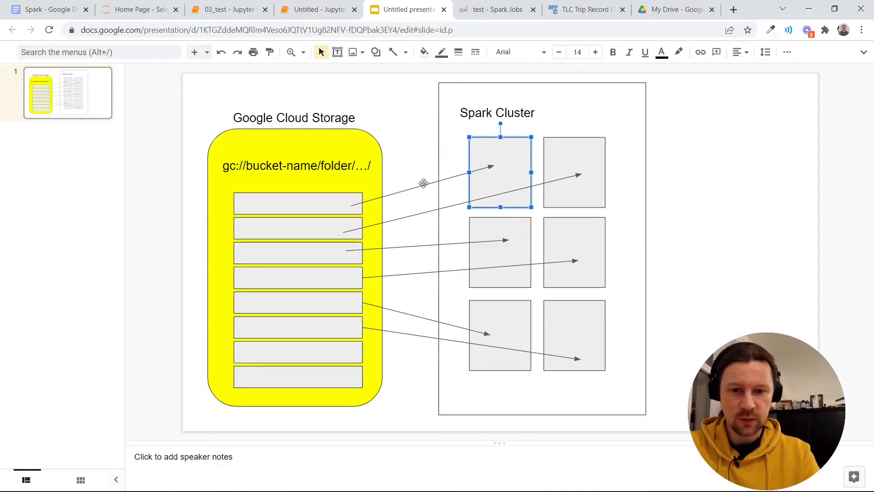
Reconnect two arrows to lower file bars and fill the selected bars darker grey.
drag(349, 207, 494, 167)
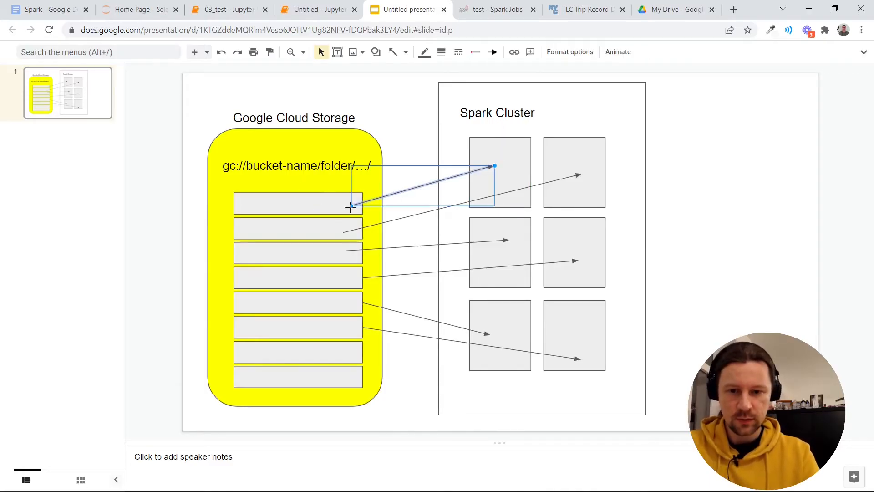
drag(349, 207, 350, 351)
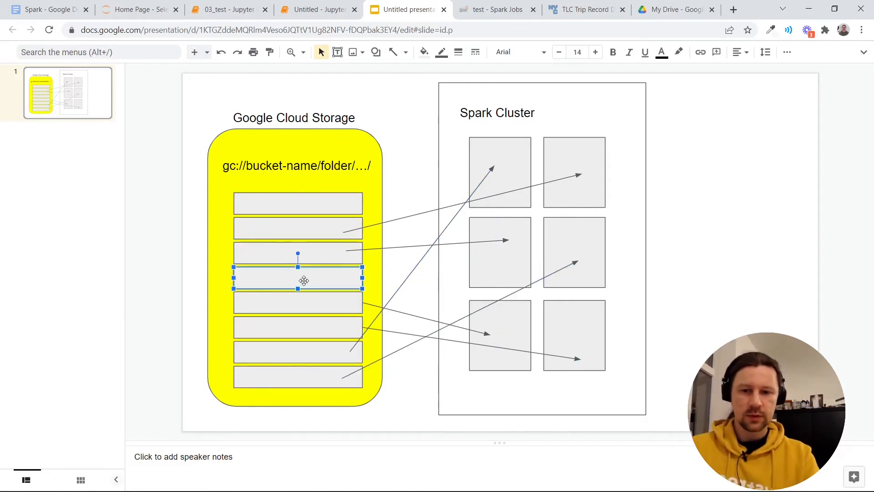
click(423, 51)
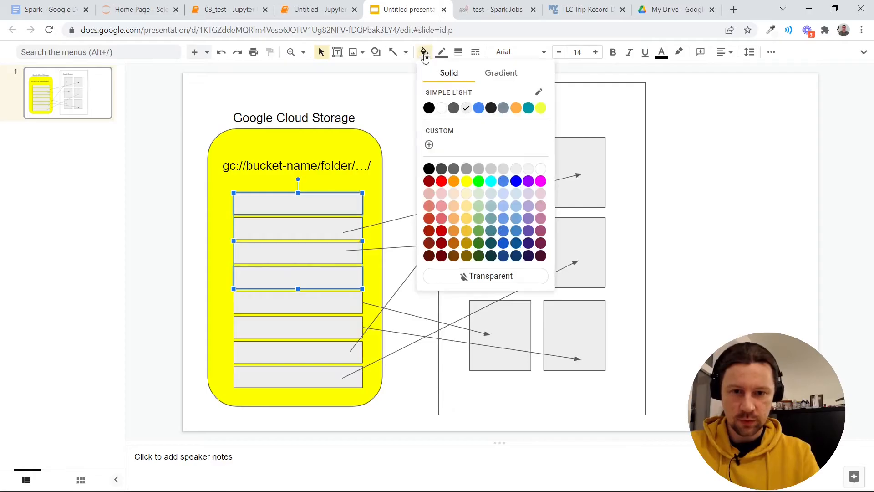
click(299, 239)
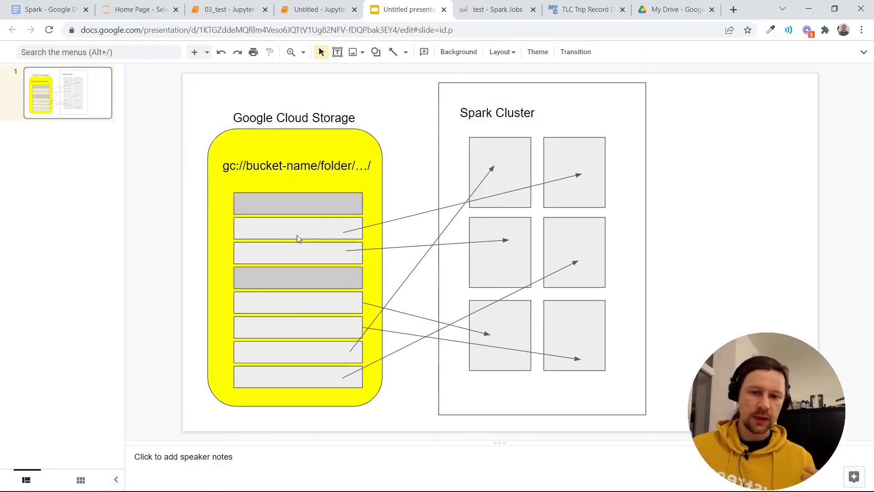
Draw a big-block rectangle with an arrow into the cluster, then select the second file bar.
click(376, 52)
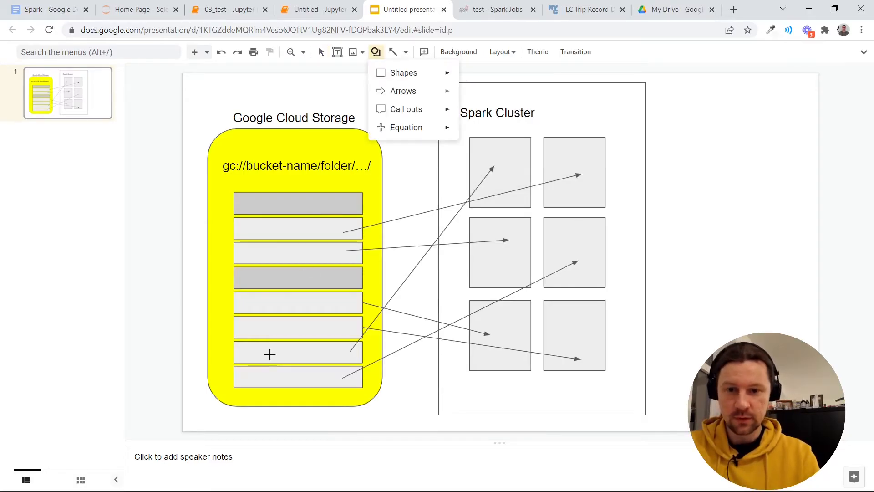
click(320, 52)
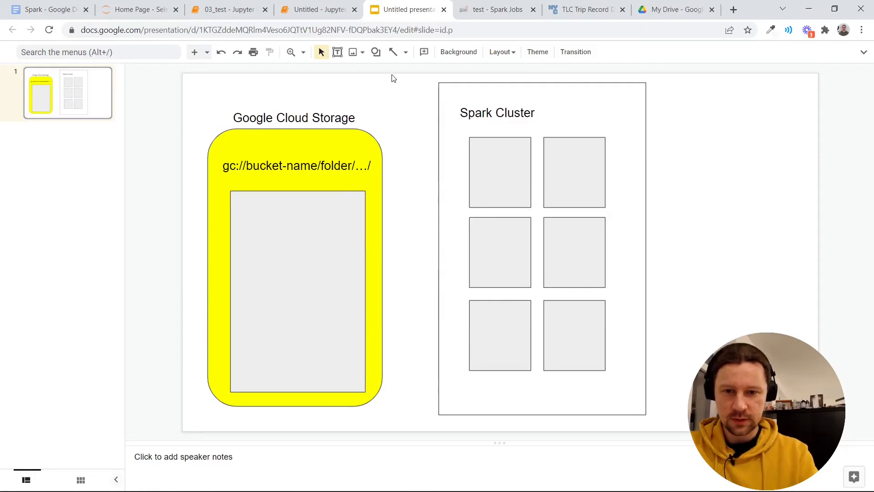
drag(298, 262, 492, 173)
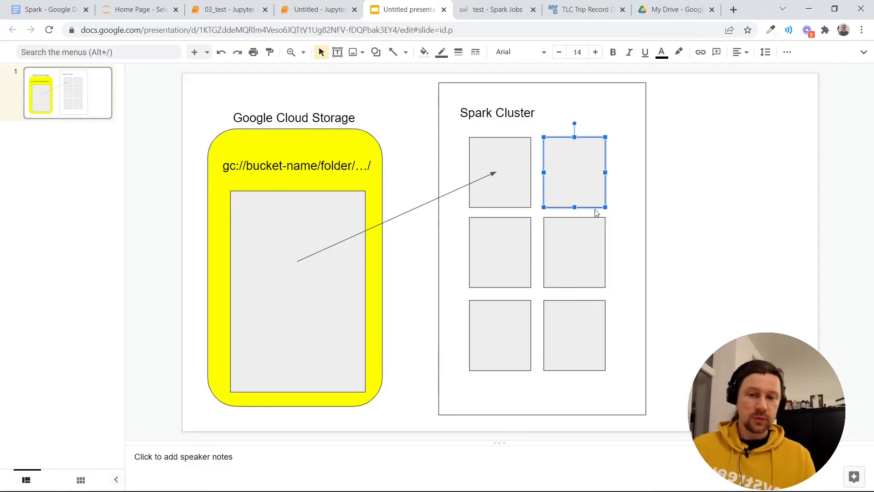
click(500, 172)
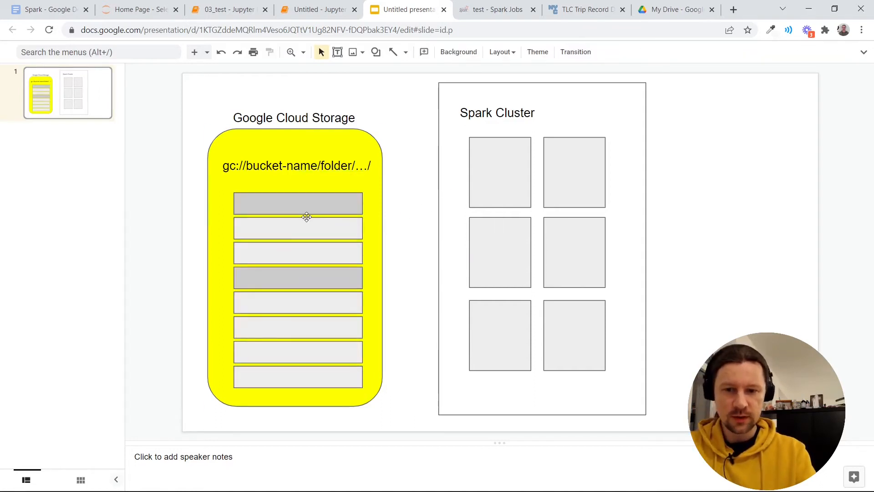
click(297, 228)
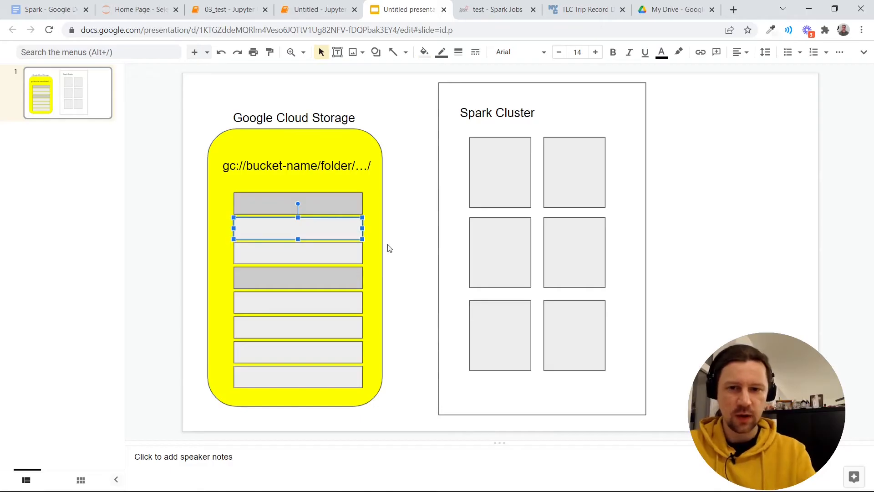
click(319, 9)
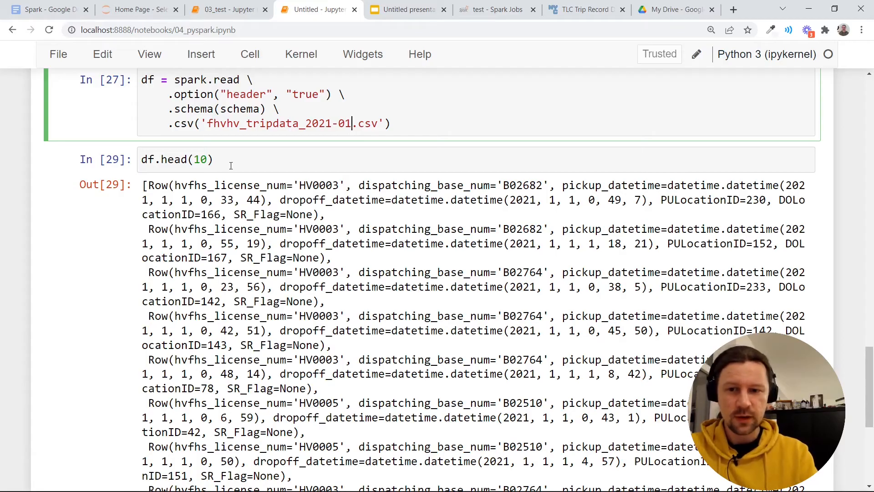
Add a vertical 'partitions' label beside the file rows, then return to the notebook.
click(405, 9)
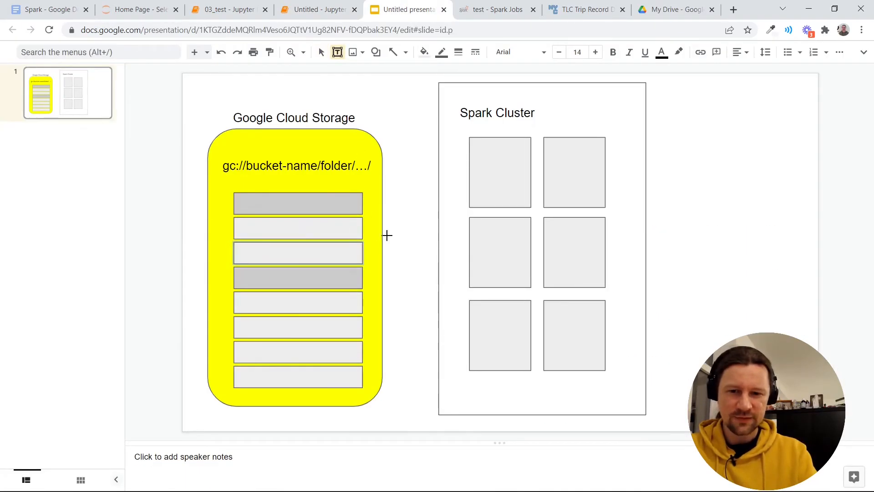
text(partitions)
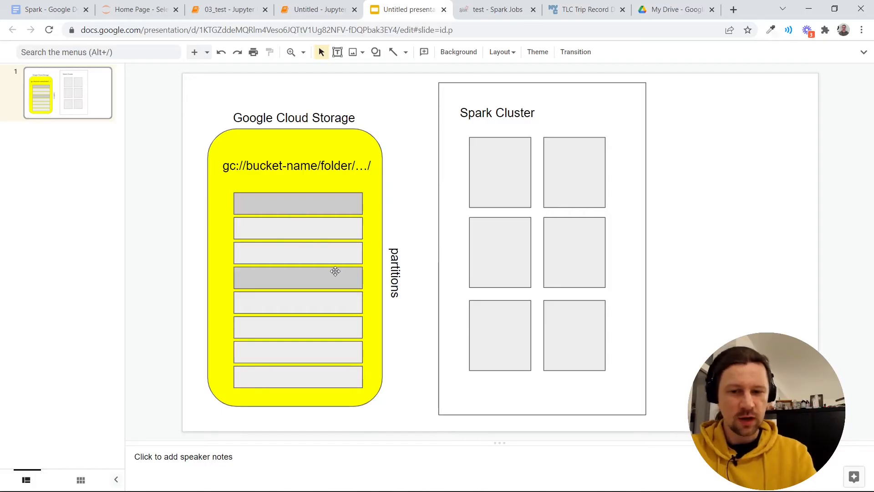
mouse_move(356, 310)
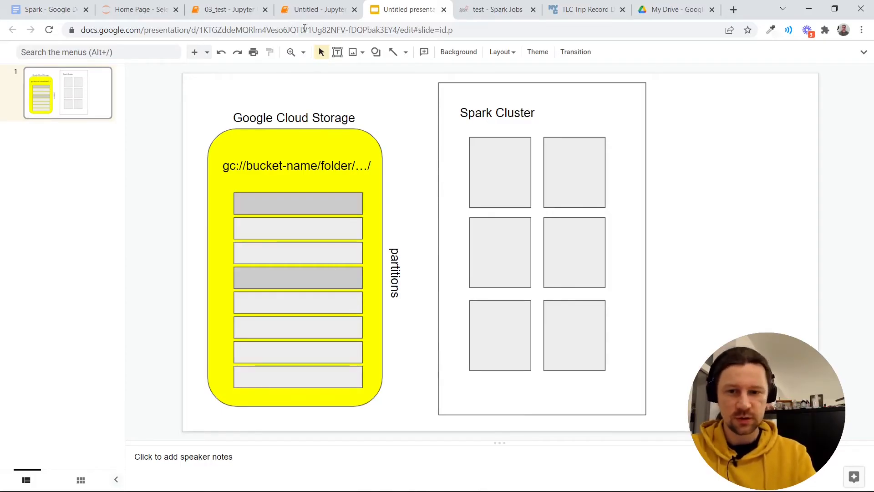
click(312, 10)
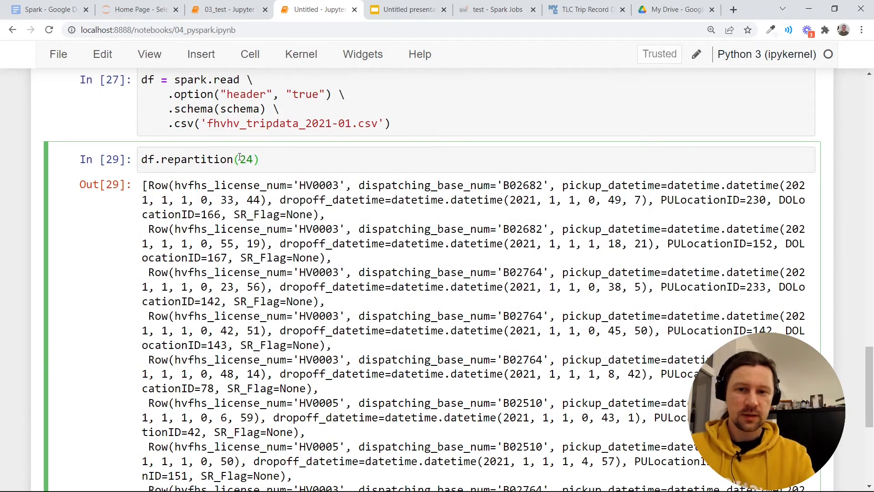
Compare the 03_test notebook and partition diagram, then select the df.repartition(24) cell.
click(229, 9)
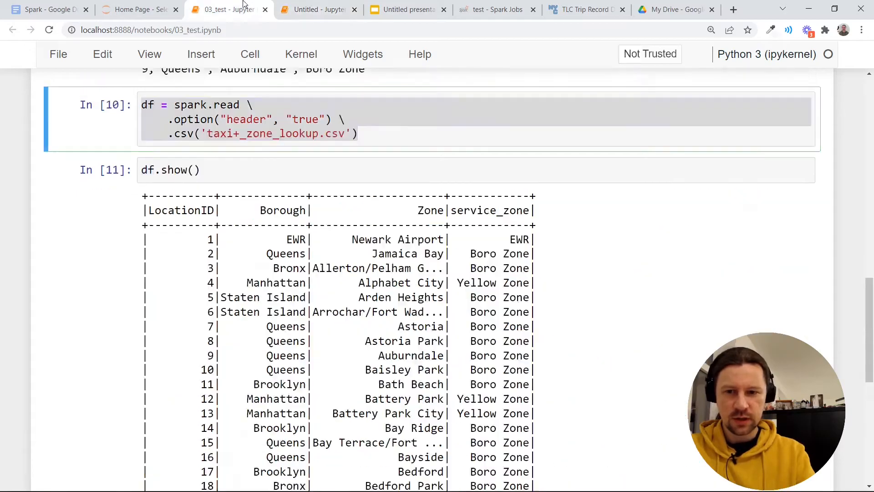
click(405, 9)
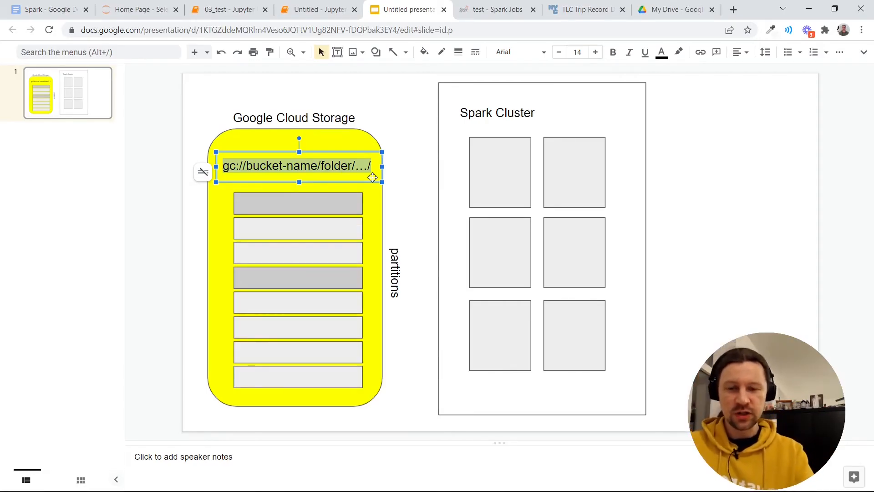
click(297, 204)
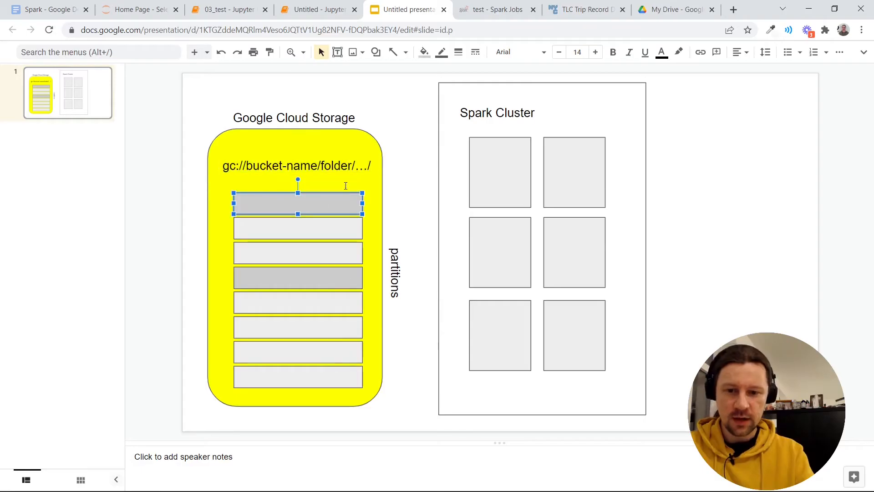
mouse_move(367, 3)
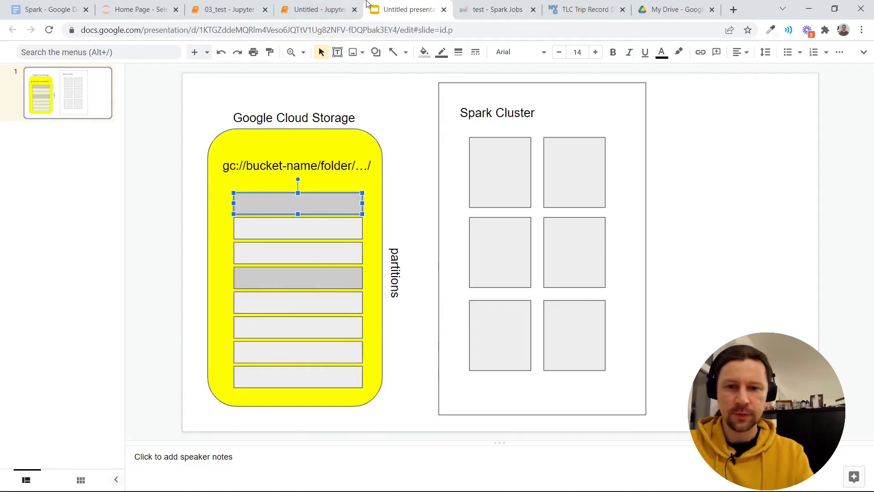
click(314, 10)
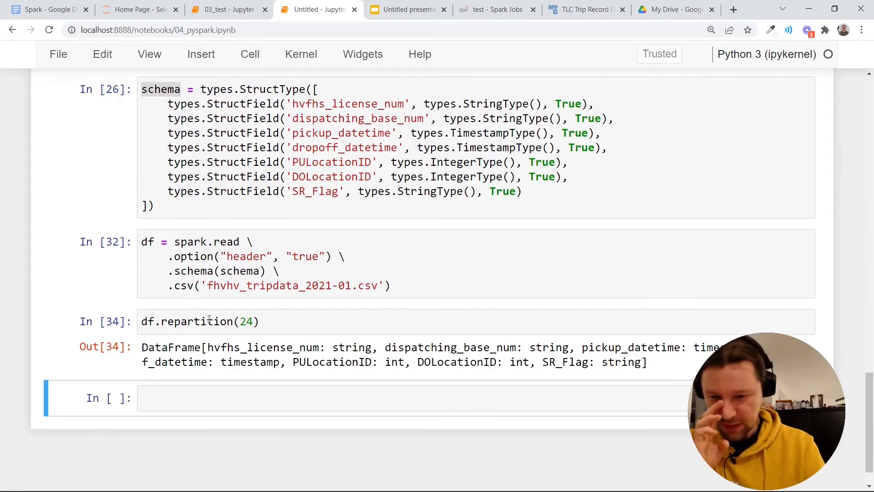
click(208, 321)
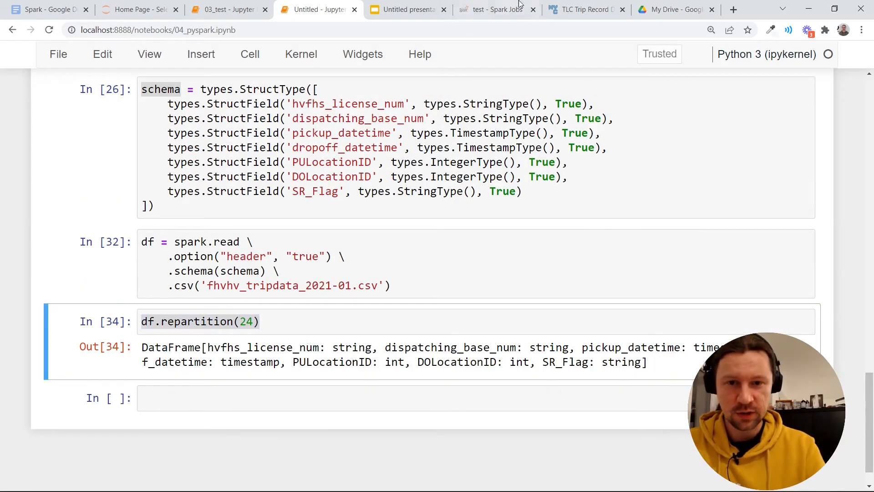
Run df = df.repartition(24) and check the Spark jobs list for a new job.
click(496, 9)
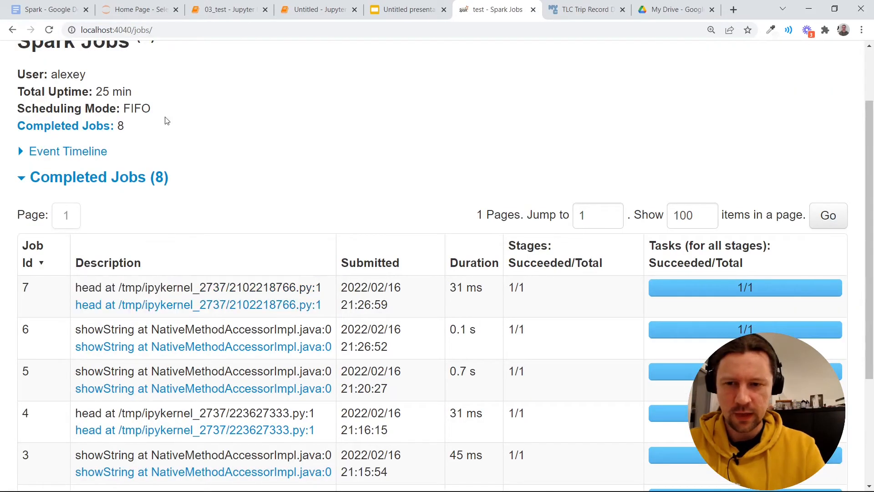
click(314, 10)
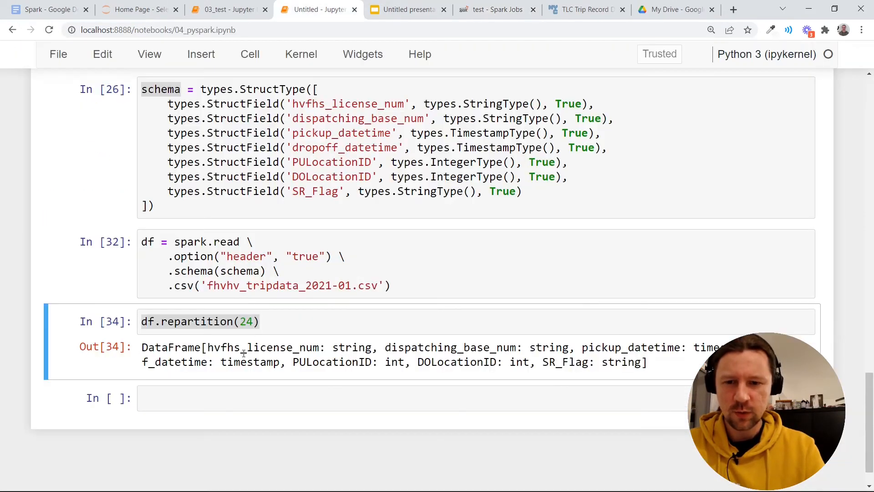
key(Shift+Enter)
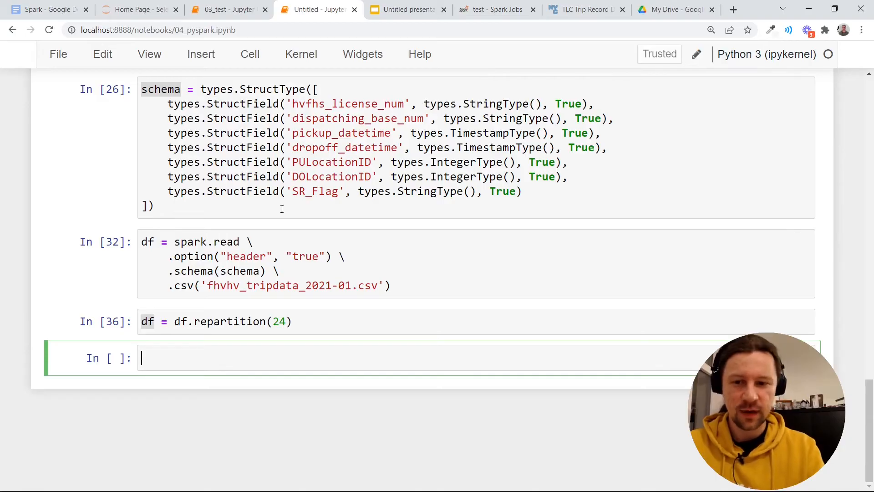
click(497, 9)
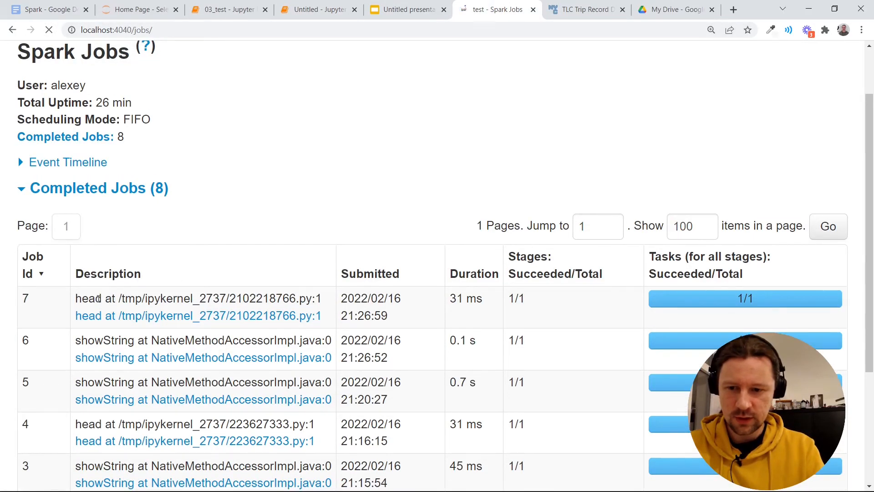
click(318, 10)
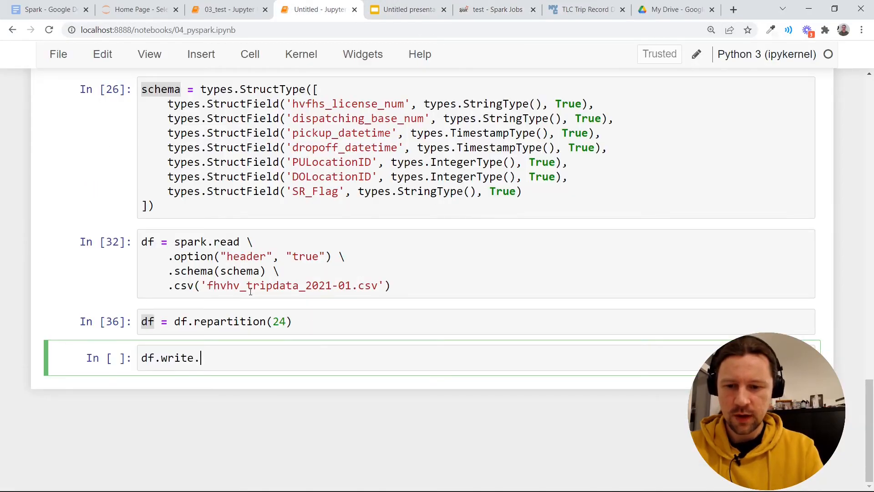
Run df.write.parquet('fhvhv/2021/01/') and check the running write job in Spark UI.
text(parquet(''))
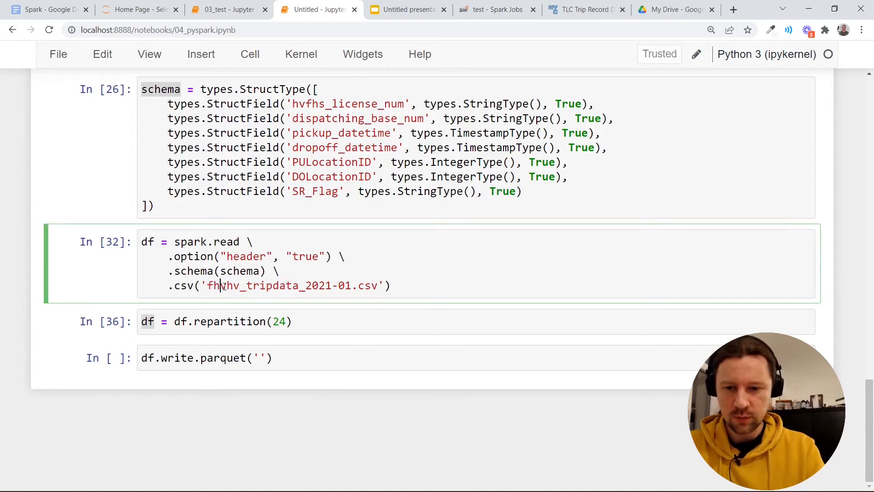
text(fhvhv)
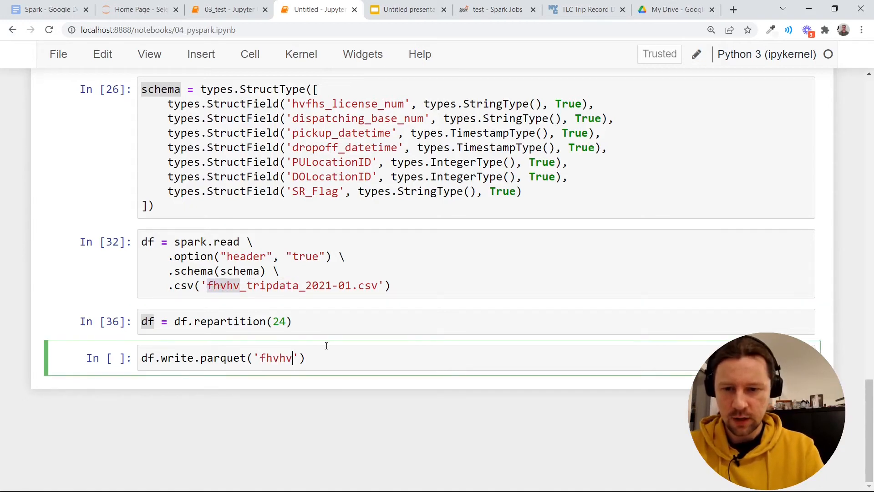
text(/2021/01)
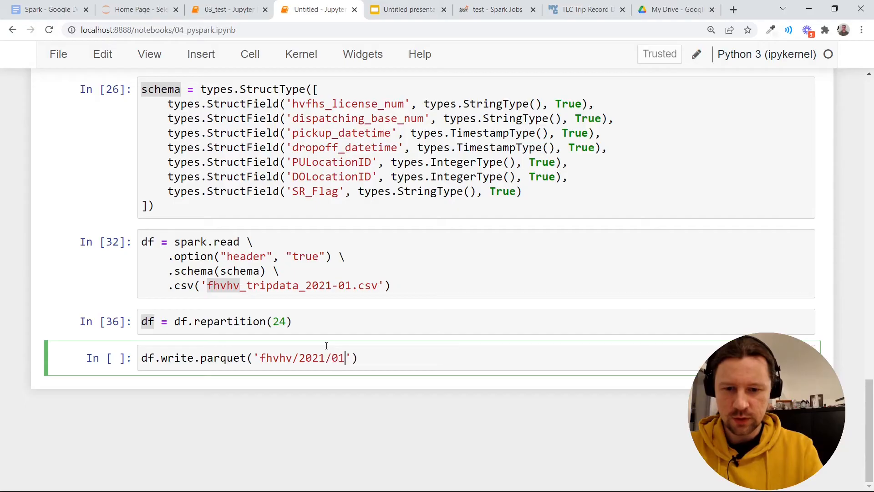
text(/)
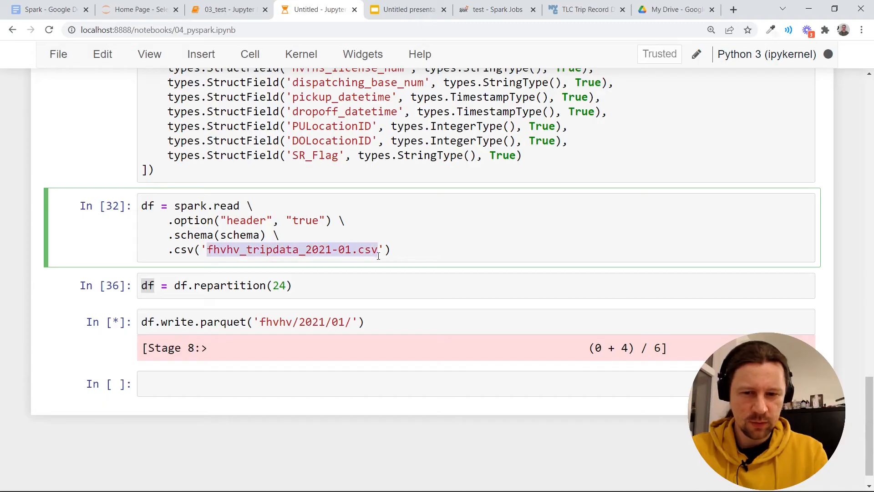
click(378, 250)
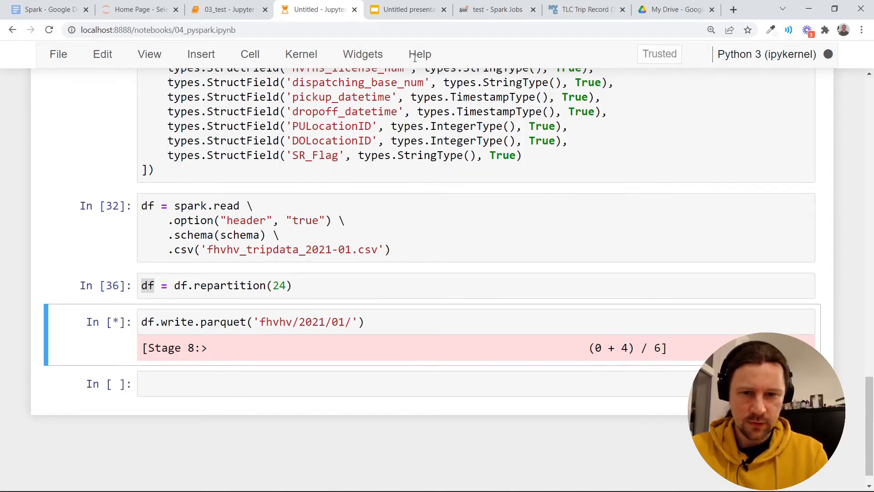
click(495, 9)
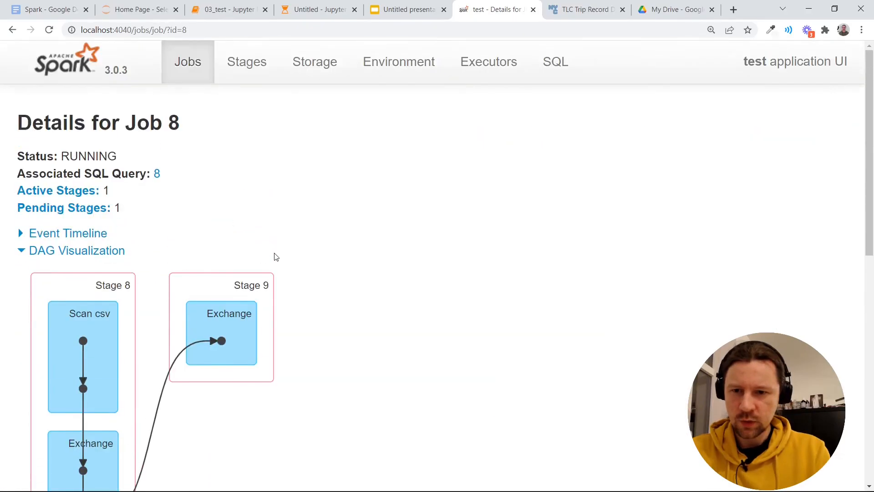
Inspect the running parquet stage's tasks in Job 8, then bring up the terminal.
scroll(down, 3)
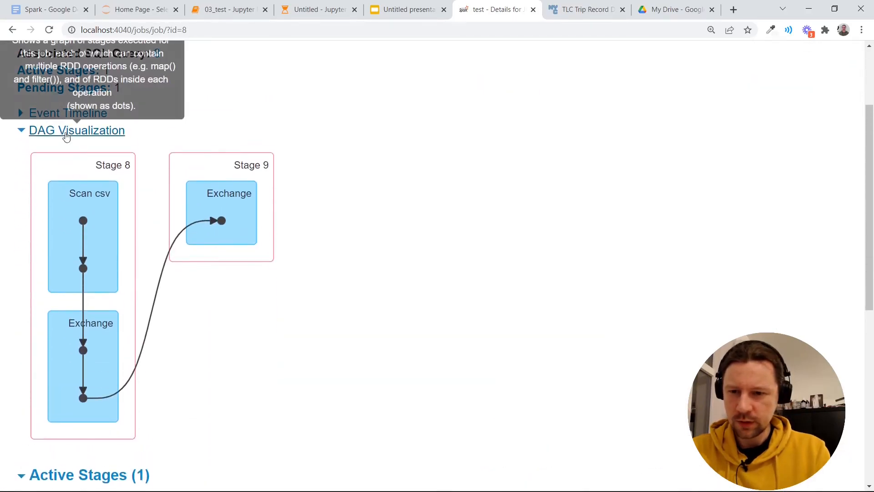
mouse_move(122, 168)
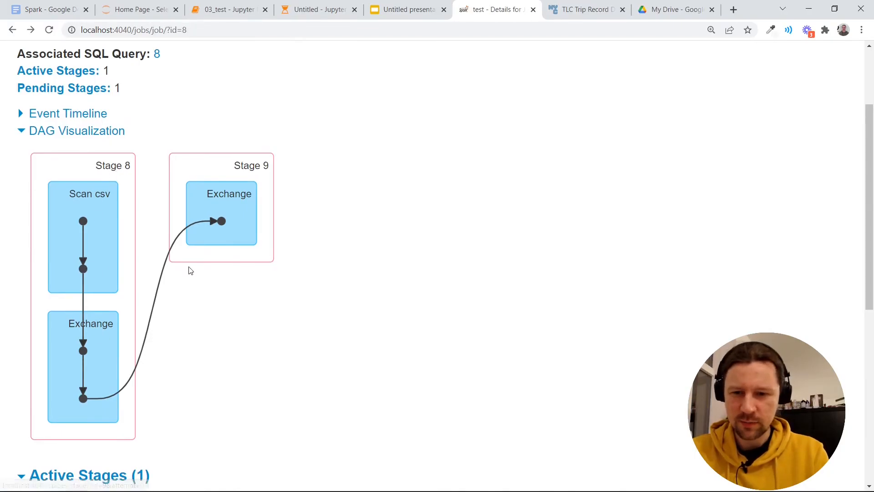
scroll(down, 3)
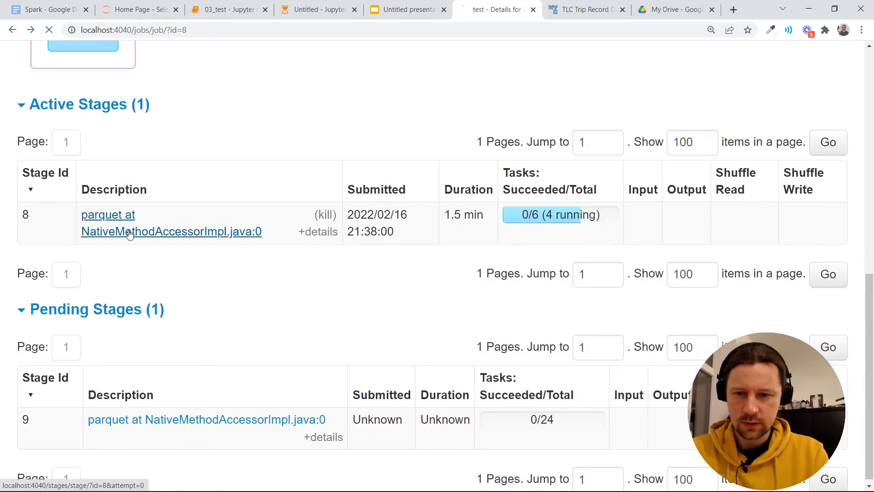
click(107, 215)
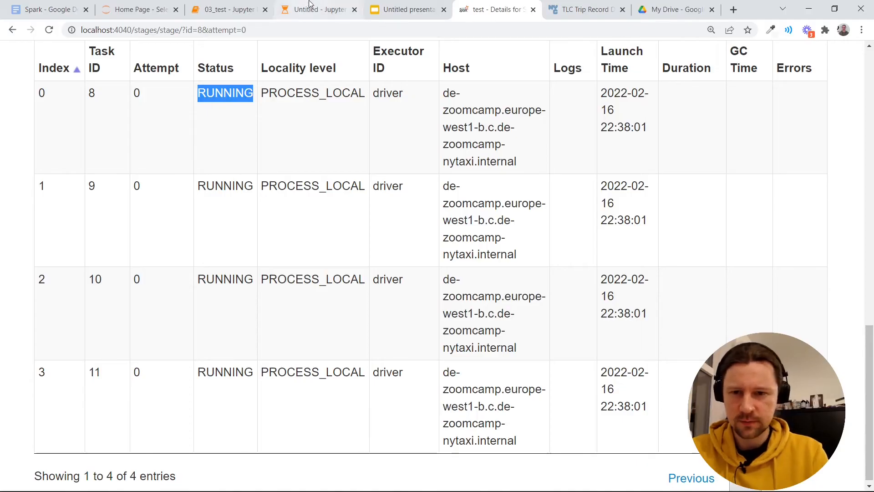
click(313, 9)
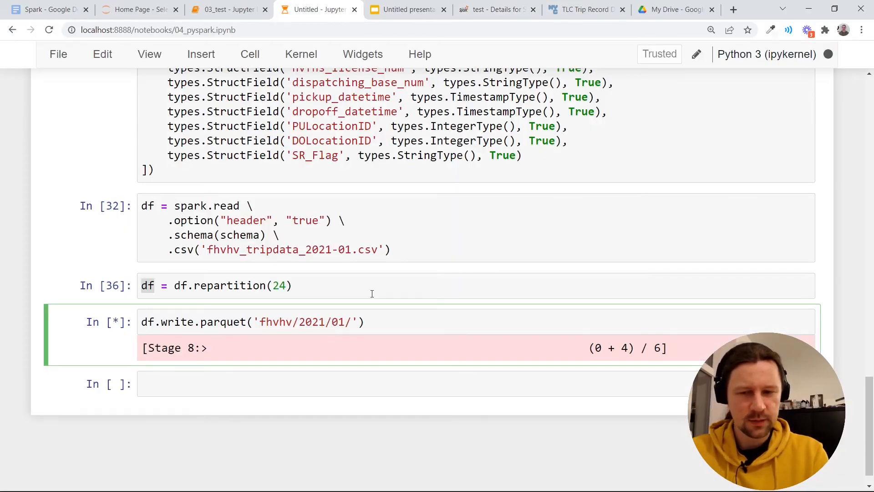
click(331, 322)
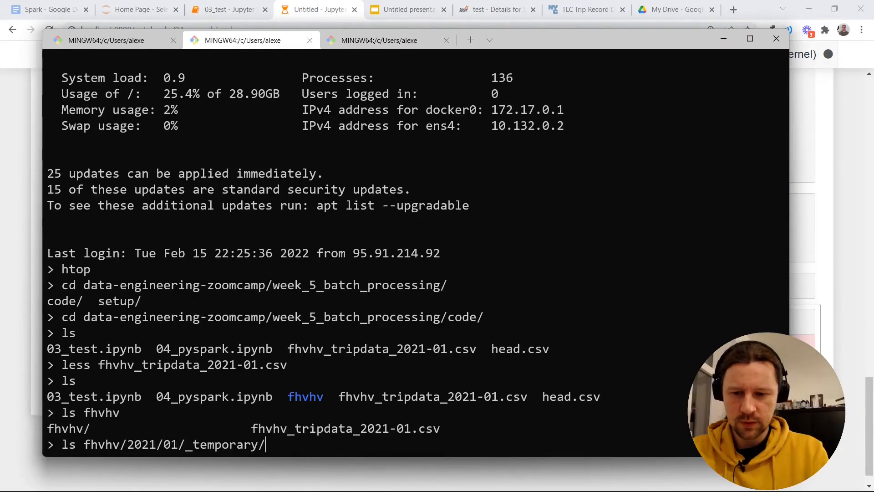
List fhvhv/2021/01/ and its _temporary/0 folder, then return to the running write.
key(Enter)
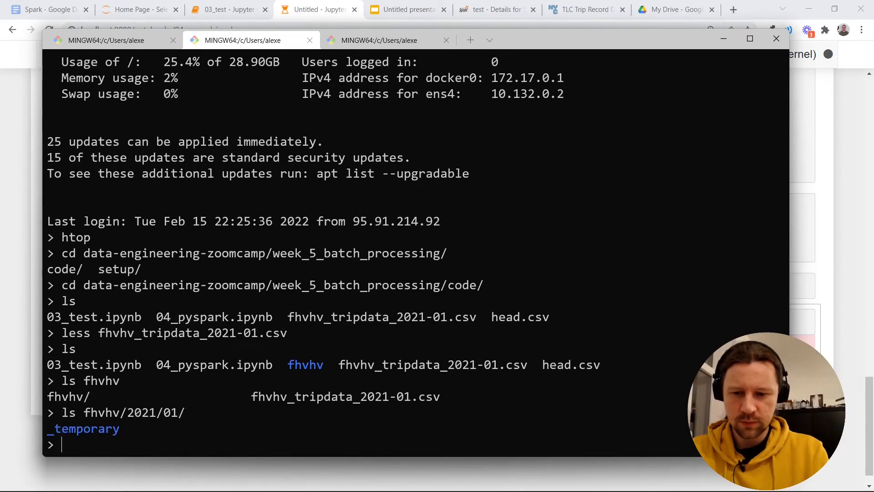
text(ls fhvhv/2021/01/)
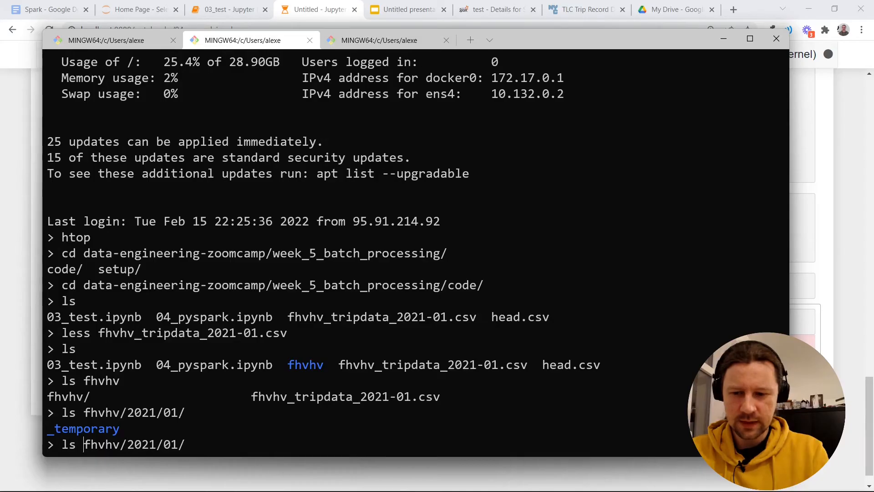
text(ls -lh fhvhv/2021/01/_temporary/0/)
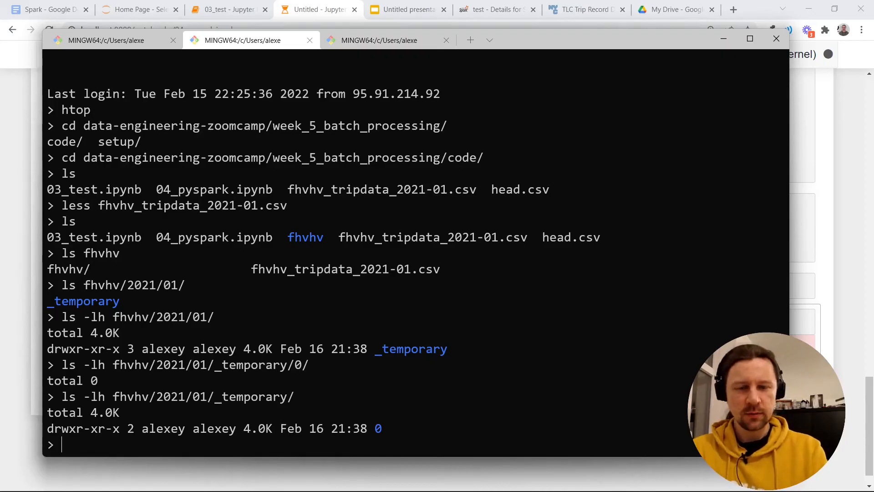
mouse_move(256, 384)
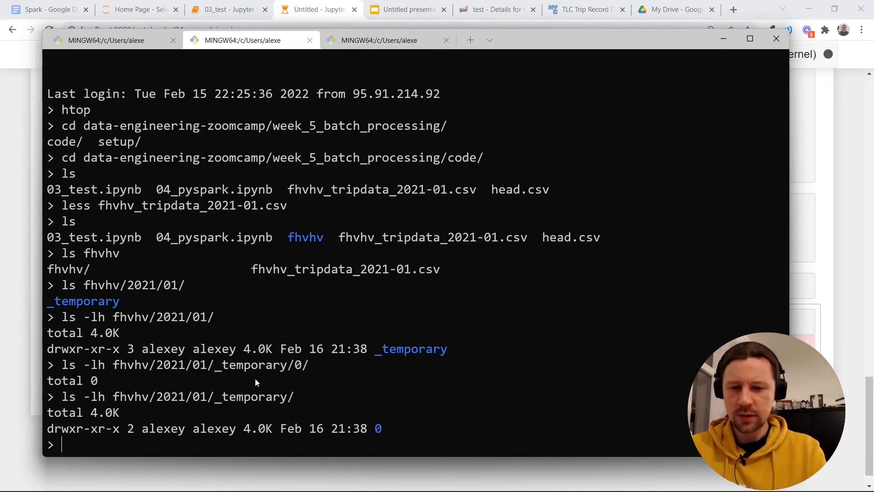
click(409, 9)
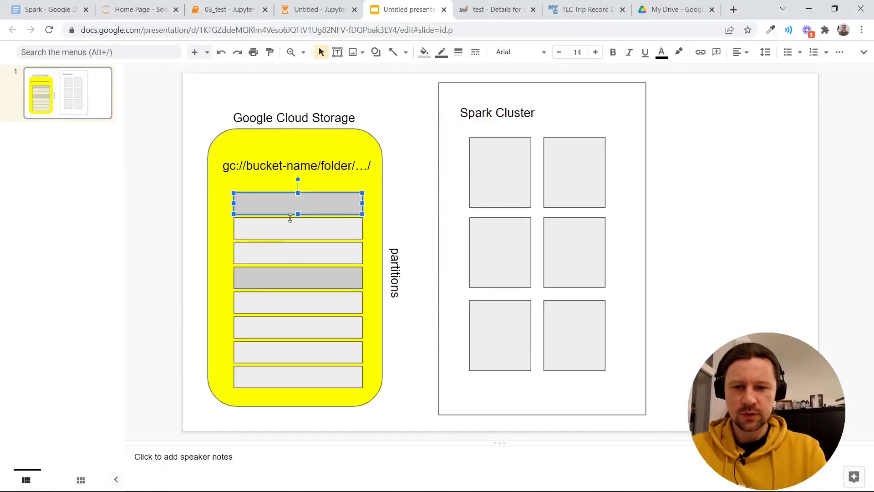
mouse_move(292, 283)
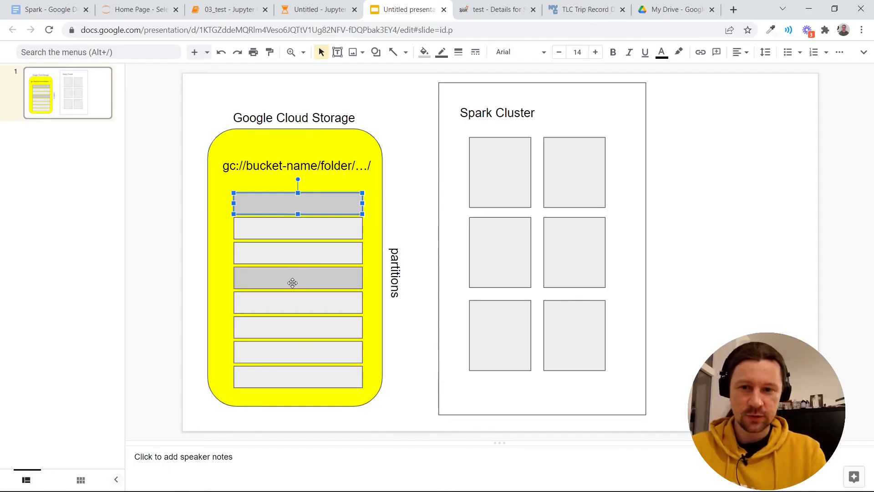
click(319, 10)
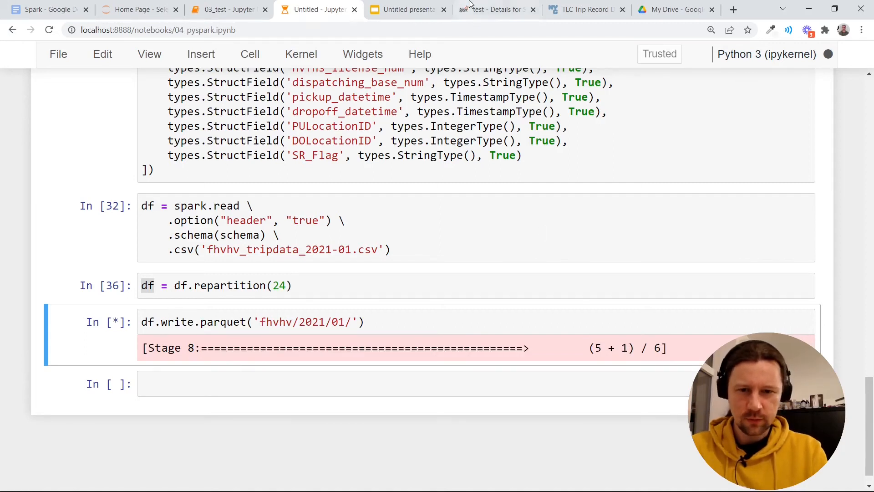
Check Stage 8 progress, then confirm Job 8 succeeded with 30/30 tasks.
click(500, 9)
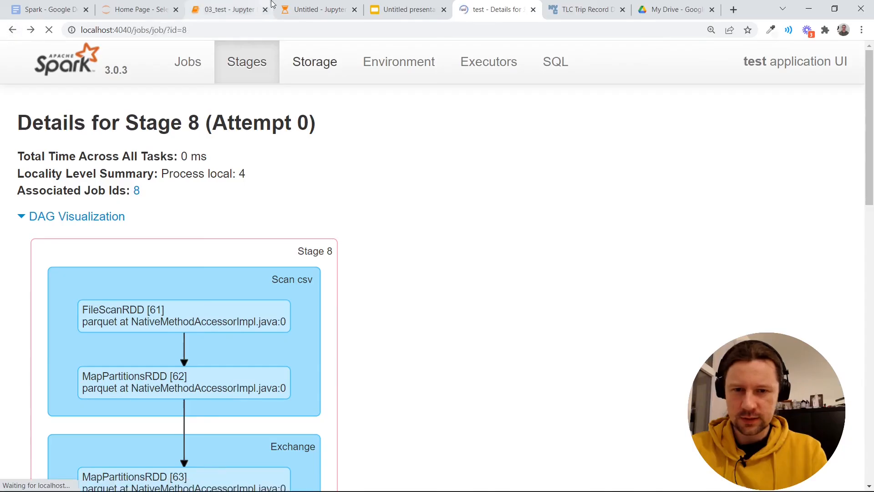
scroll(down, 3)
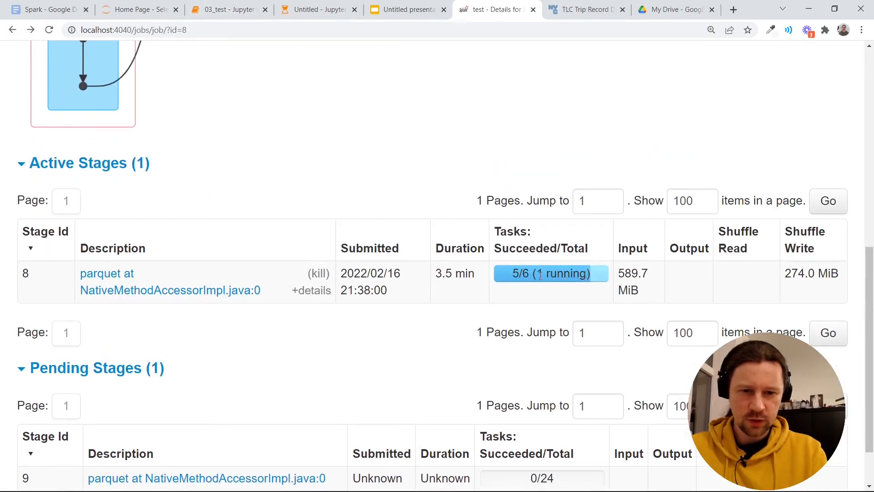
click(317, 9)
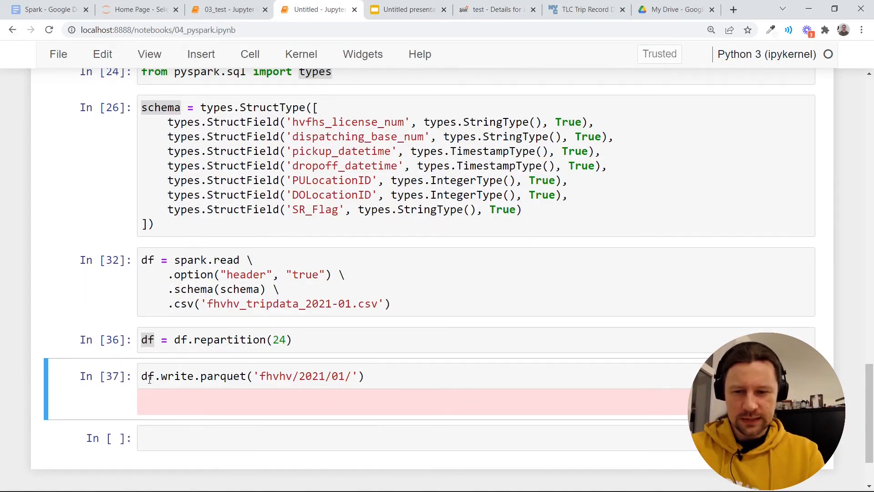
click(250, 376)
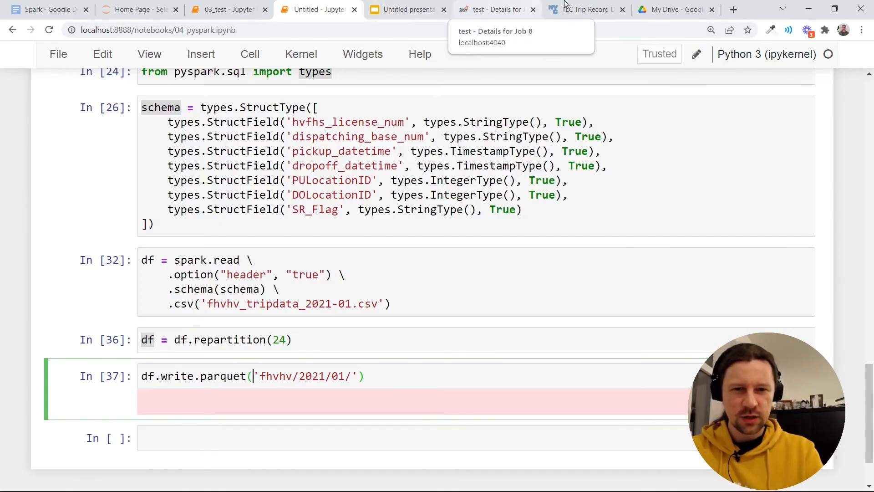
click(493, 9)
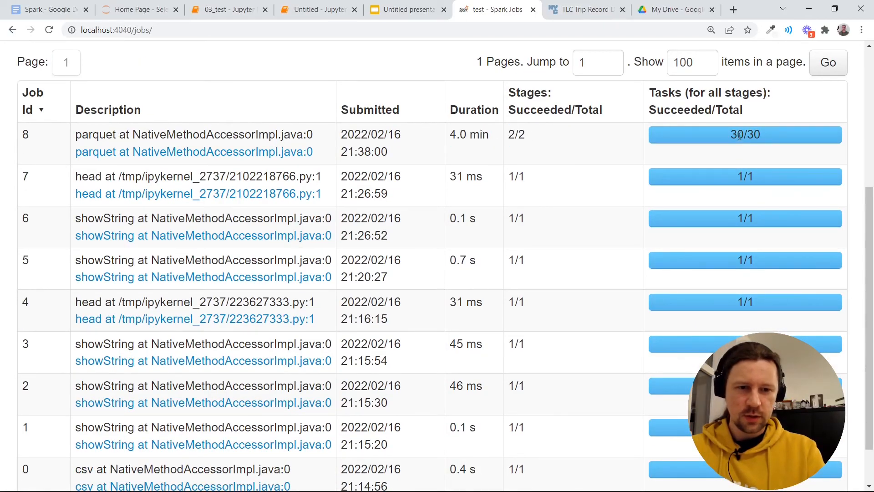
double_click(738, 134)
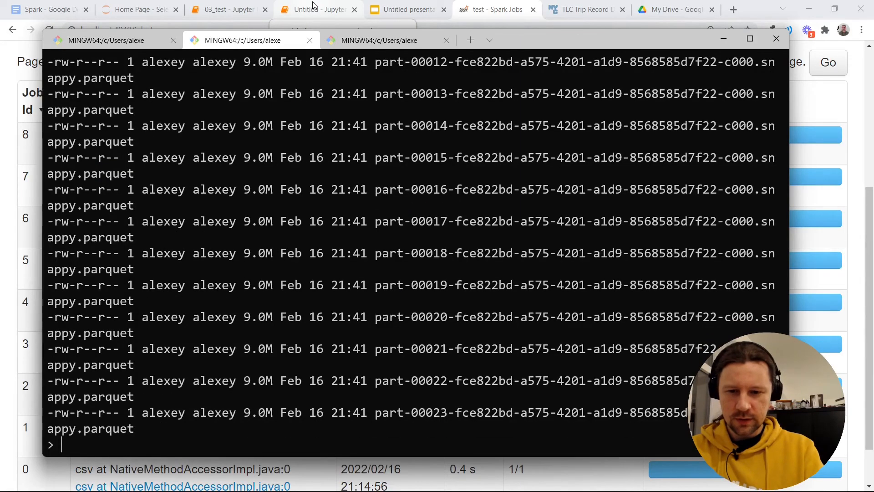
text(ls -lh fhvhv/2021/01/)
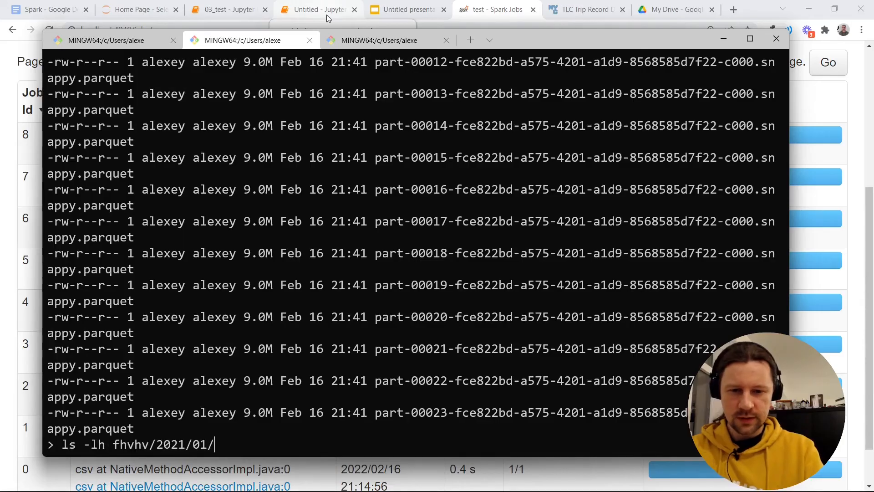
double_click(388, 412)
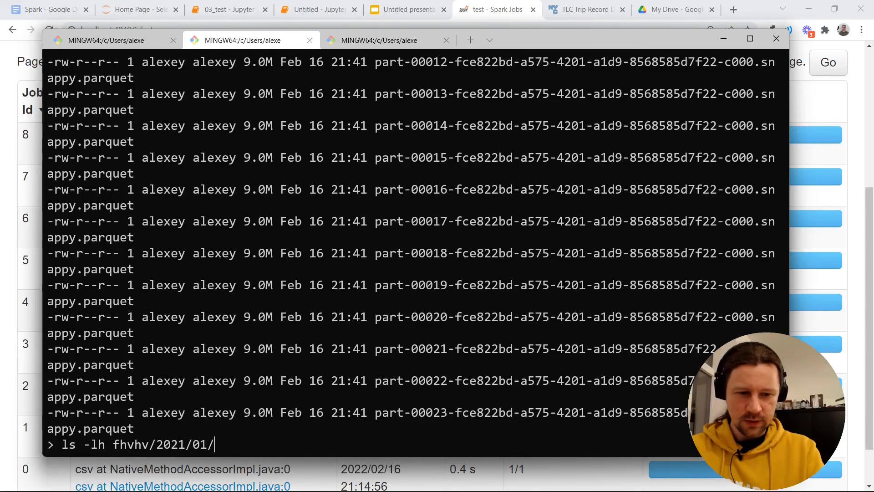
double_click(60, 429)
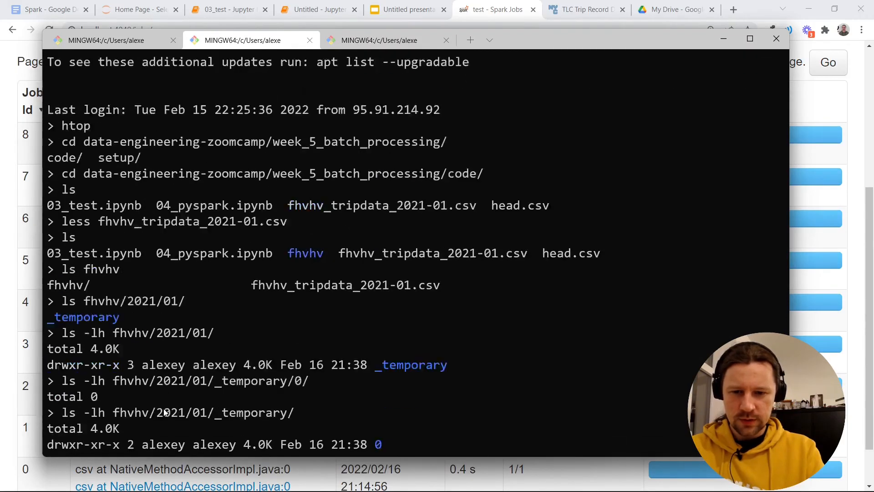
text(ls -lh fhvhv/2021/01/ | wv)
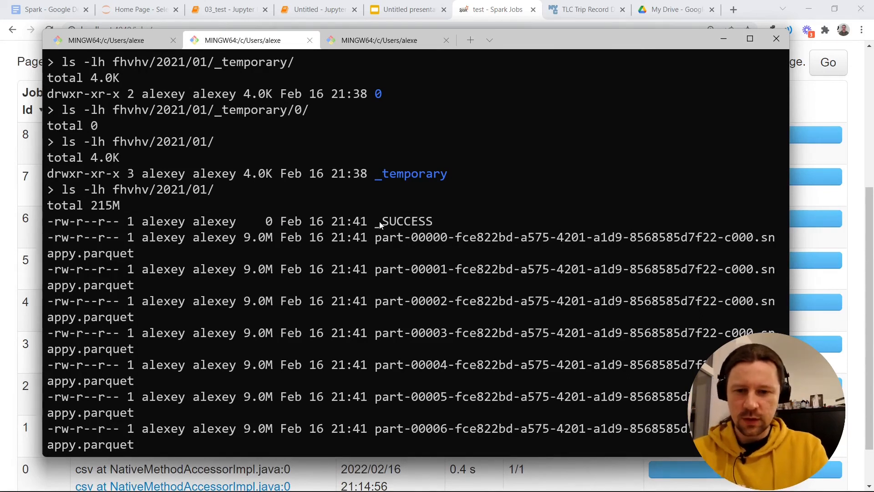
double_click(404, 221)
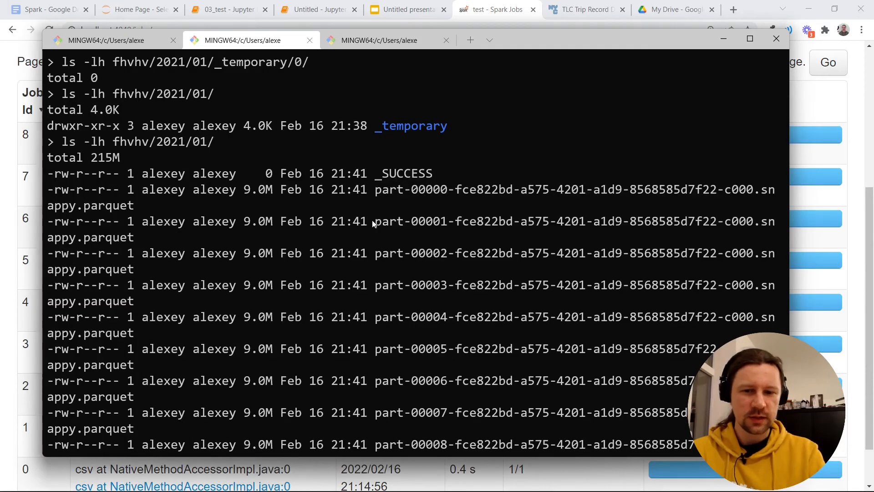
mouse_move(397, 243)
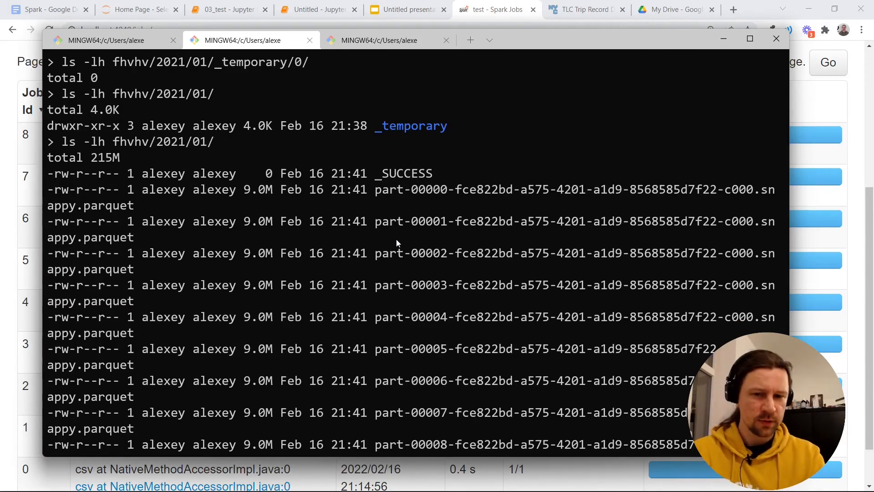
mouse_move(444, 177)
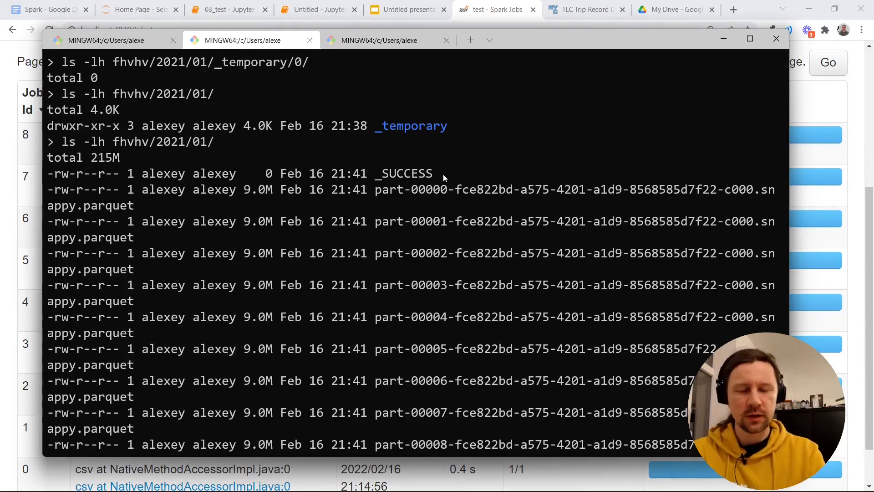
click(315, 10)
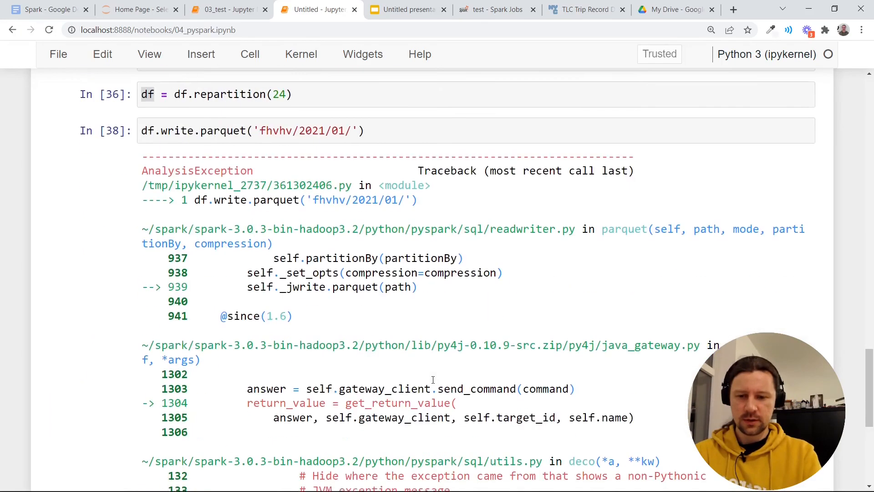
Add mode='overwrite' to the df.write.parquet('fhvhv/2021/01/') call.
scroll(down, 3)
text(, )
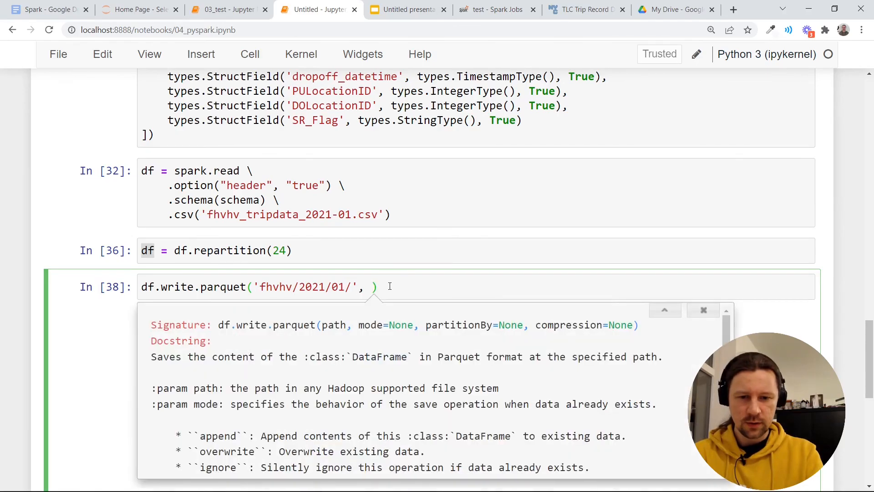
text(mode='ve')
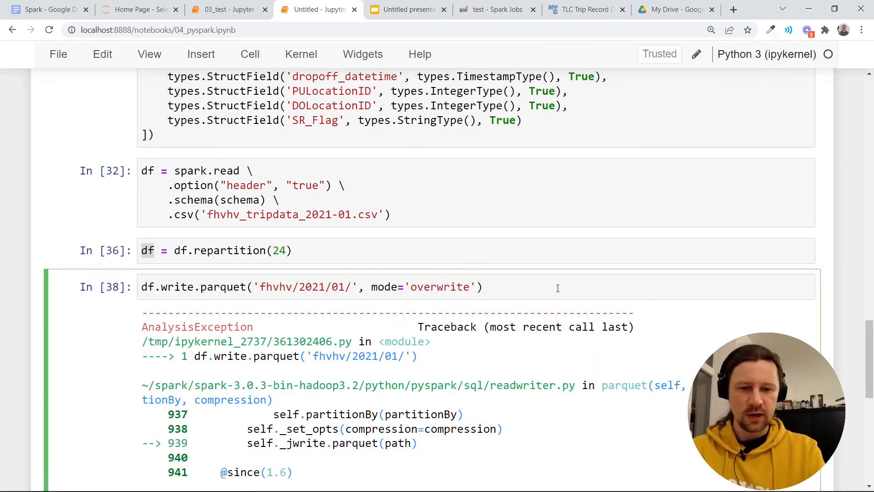
key(BackSpace)
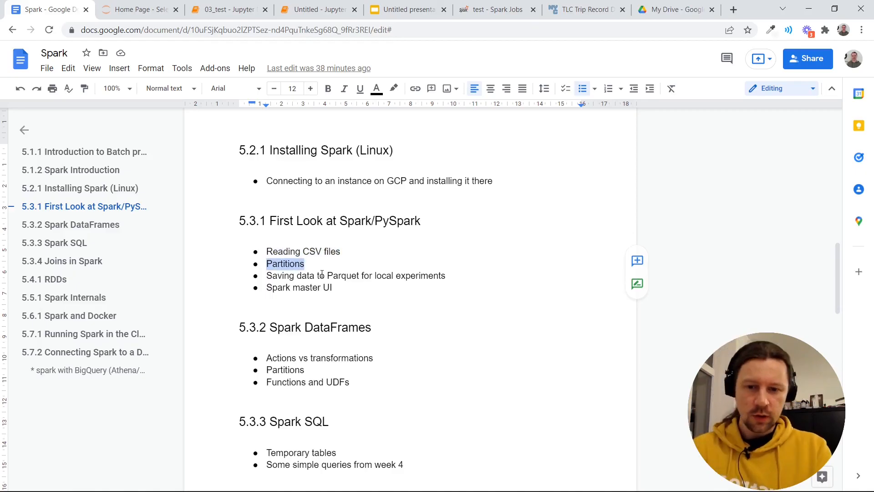
click(403, 9)
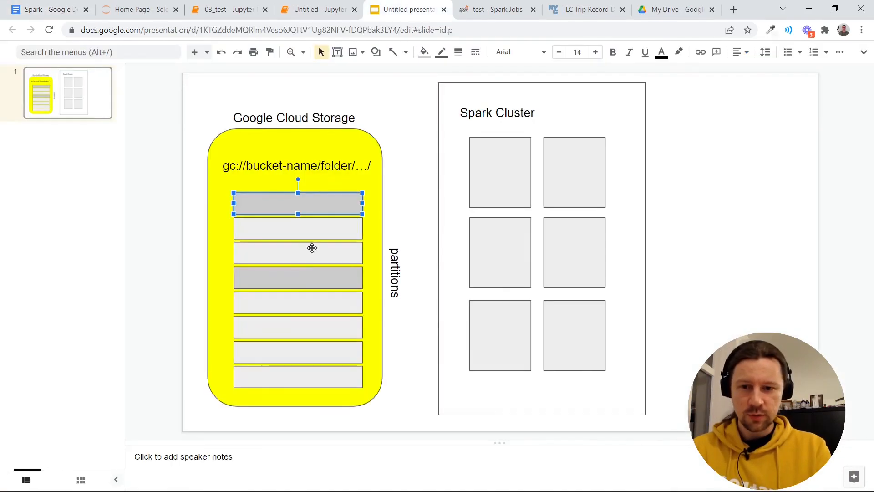
click(298, 228)
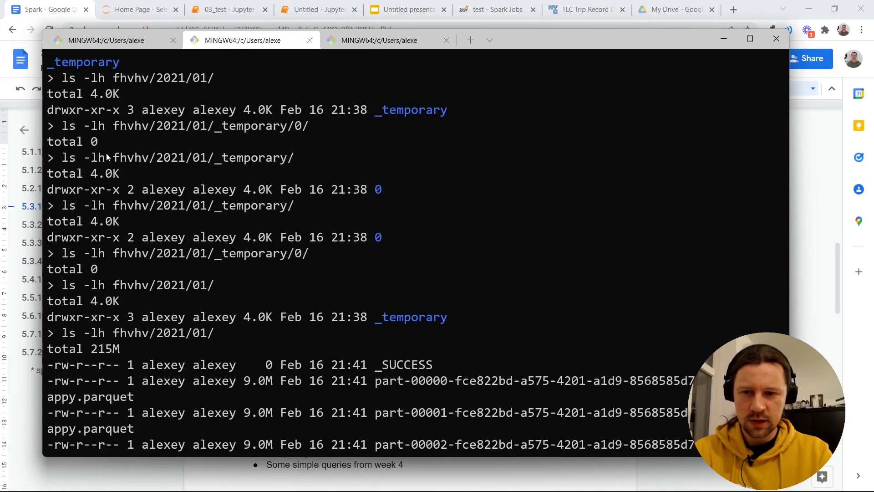
scroll(down, 3)
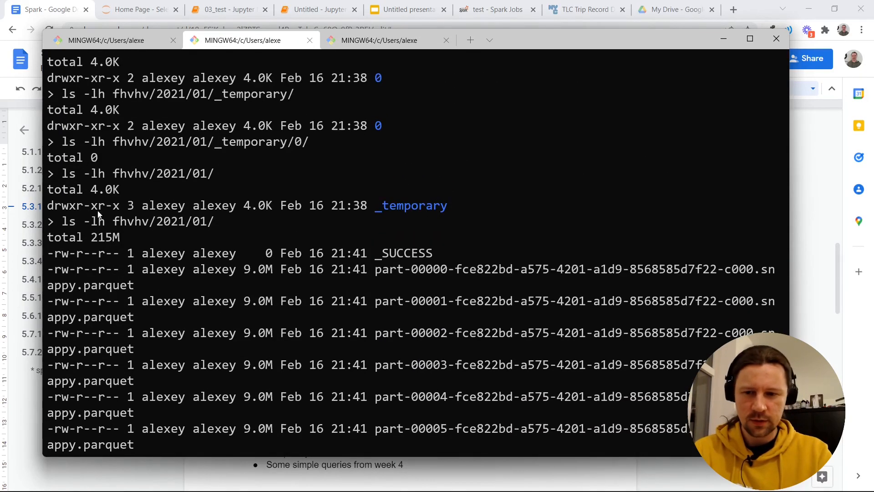
click(41, 9)
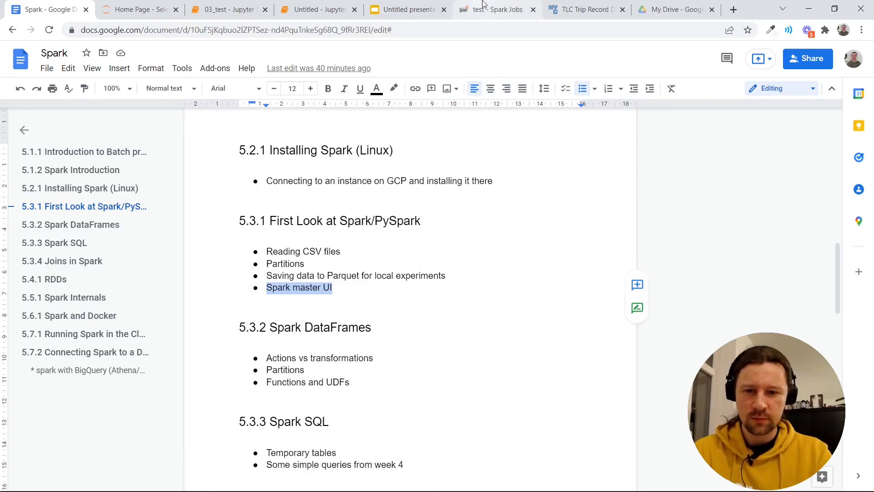
click(503, 10)
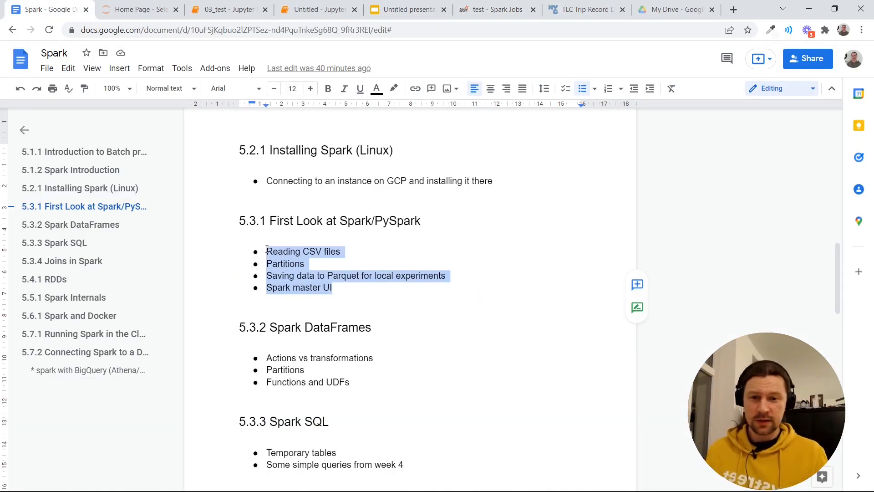
click(354, 276)
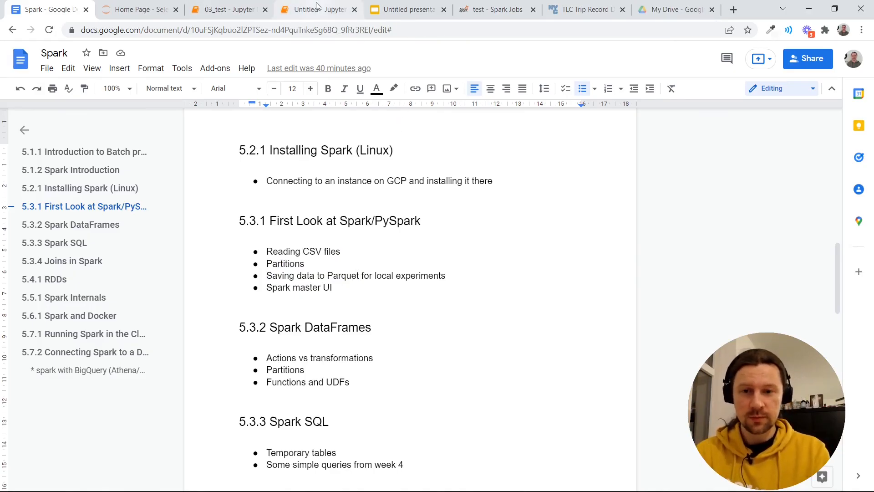
click(315, 10)
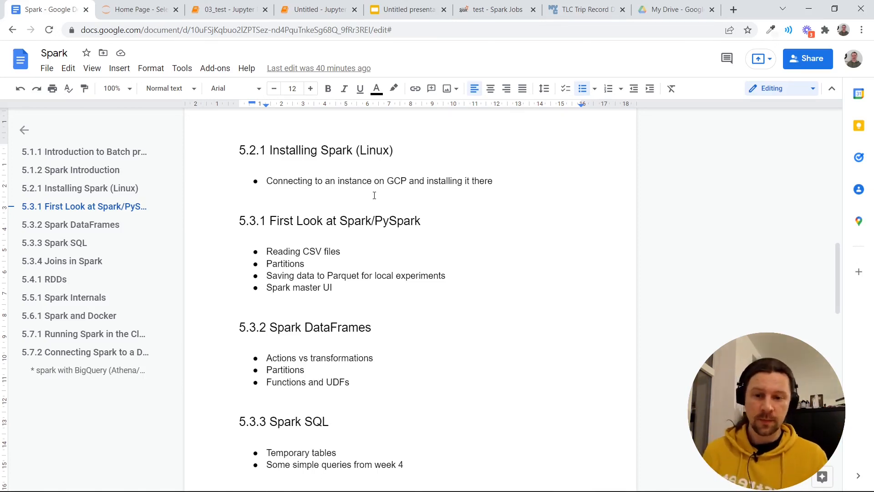
click(334, 287)
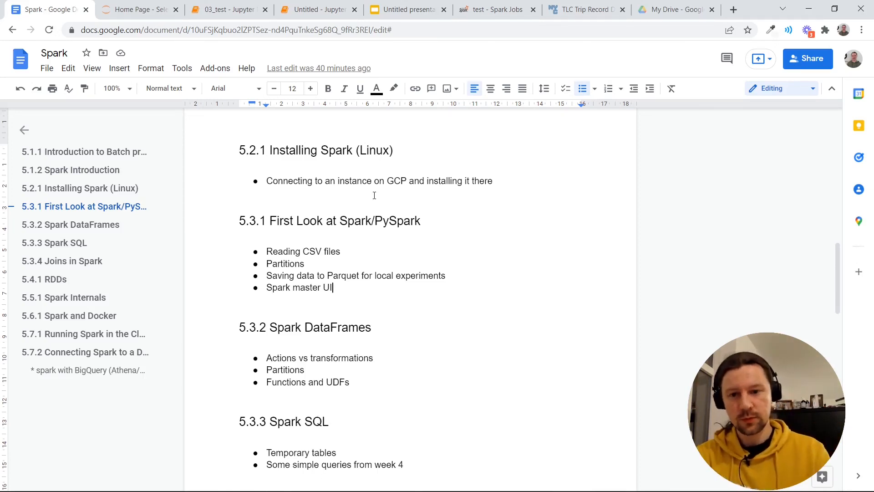